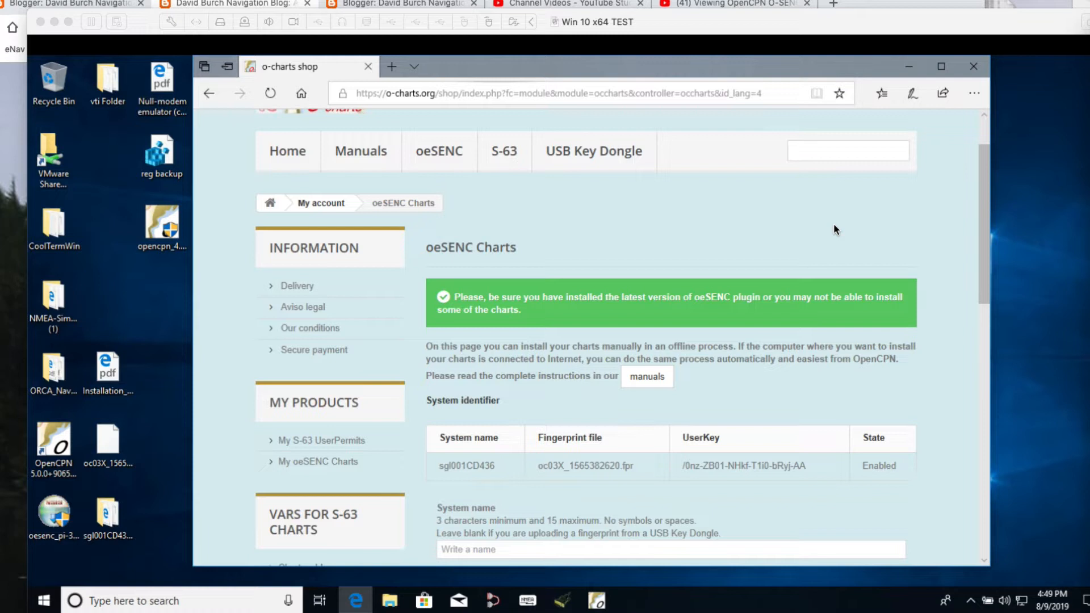
mouse_move(706, 211)
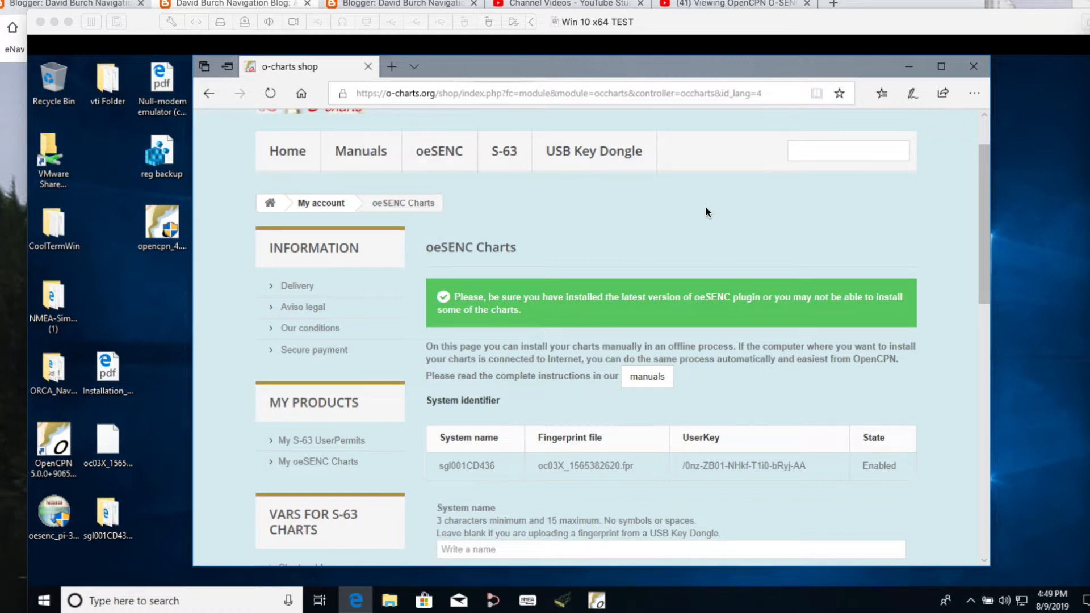
mouse_move(618, 278)
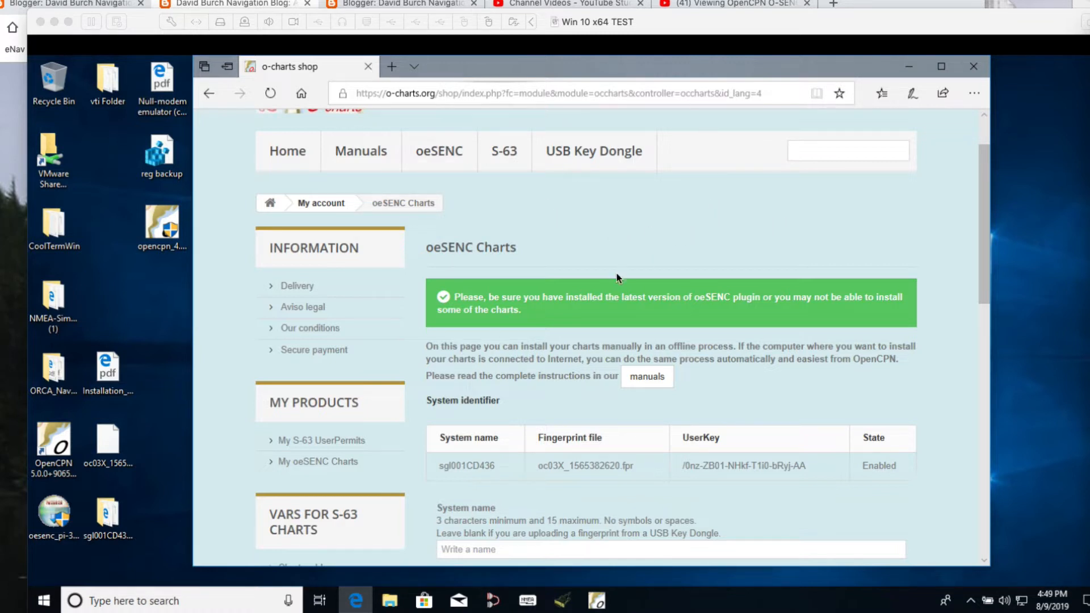
mouse_move(653, 271)
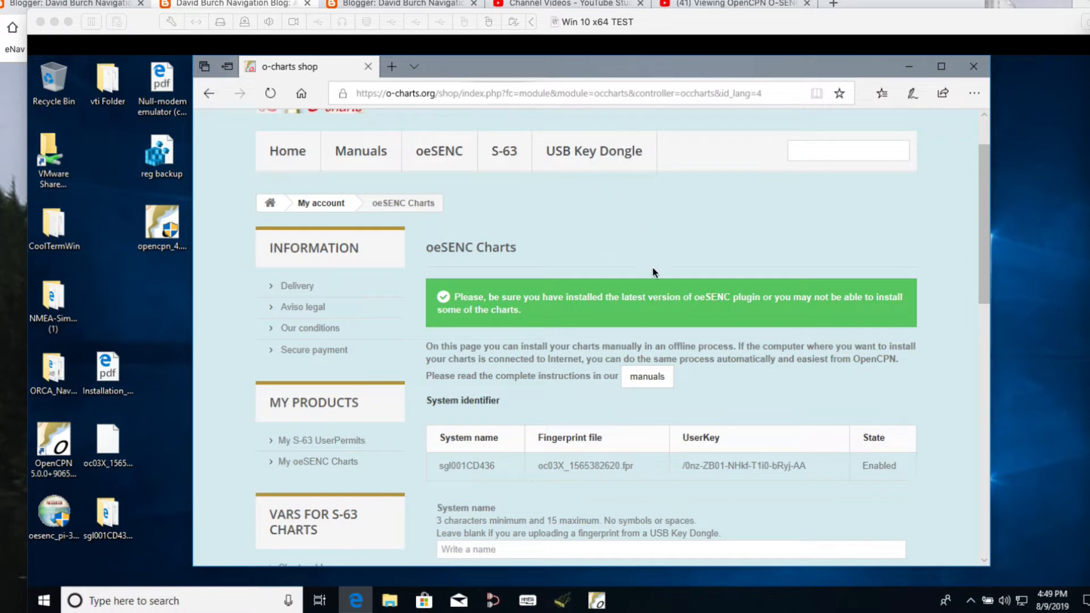
mouse_move(643, 262)
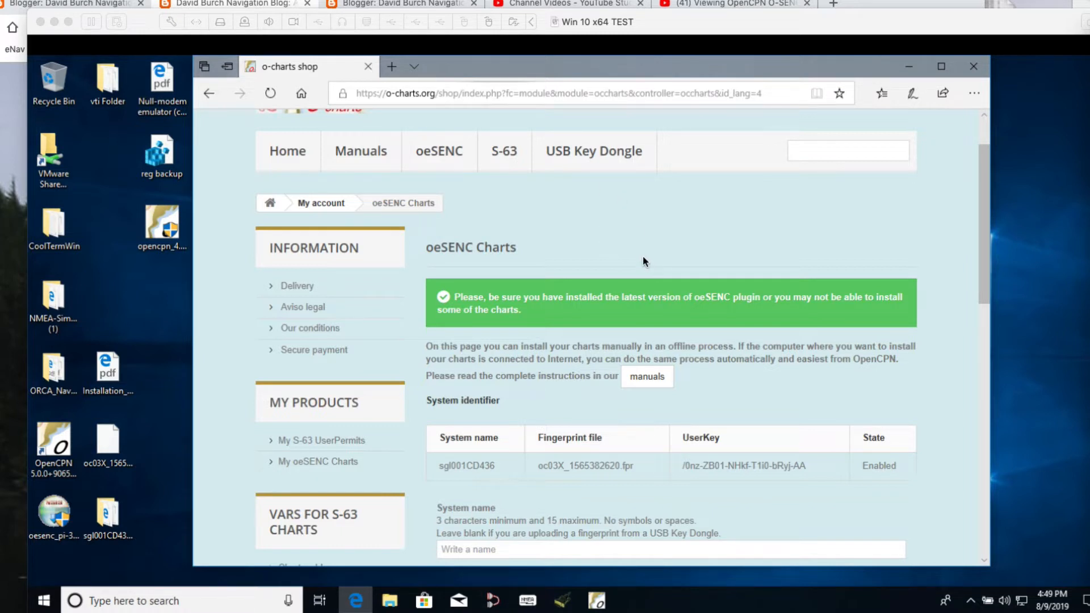
mouse_move(484, 94)
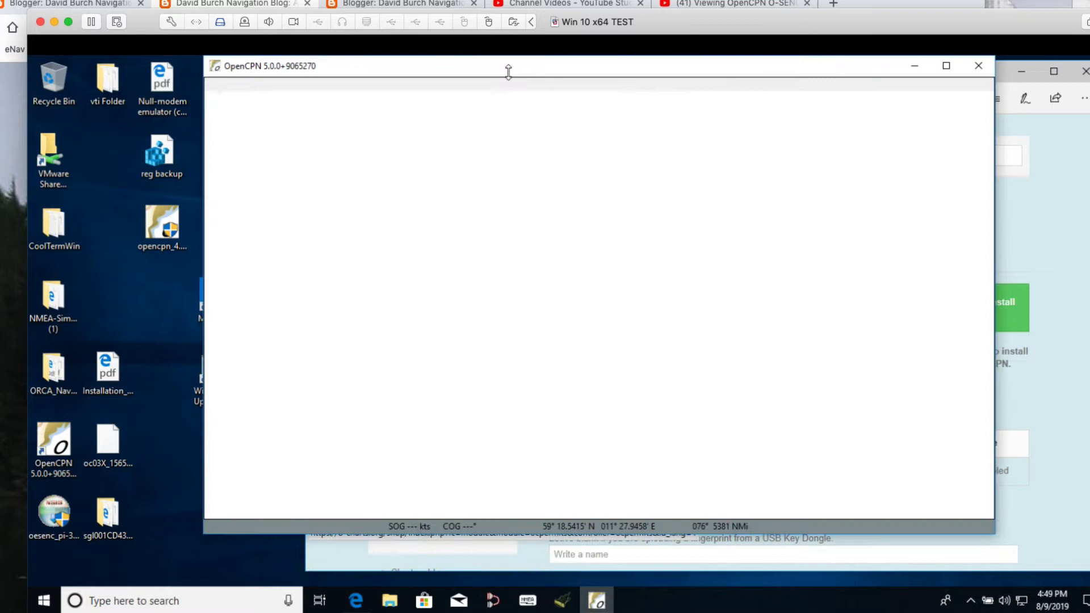
mouse_move(514, 72)
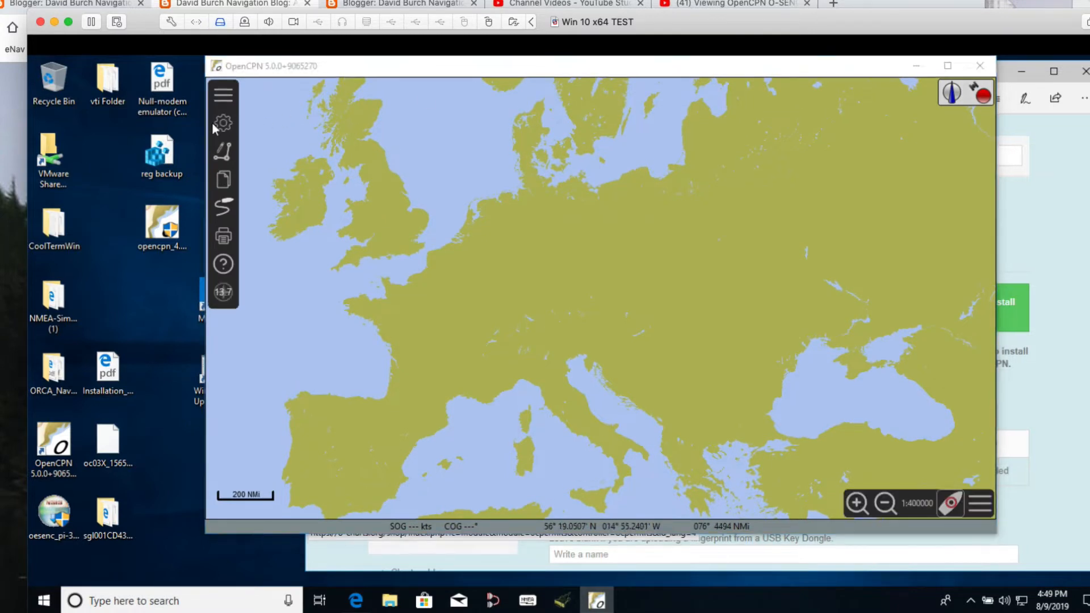
Check the installed plugins (GRIB, Dashboard, WMM, ChartDownloader; no oeSENC), then close Options
left_click(224, 123)
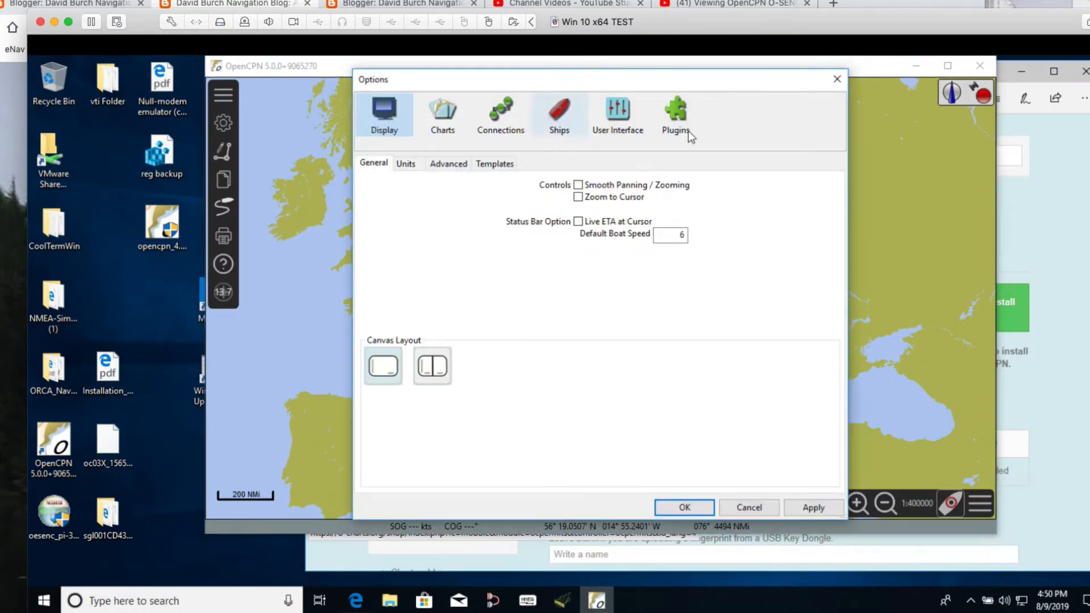
left_click(675, 115)
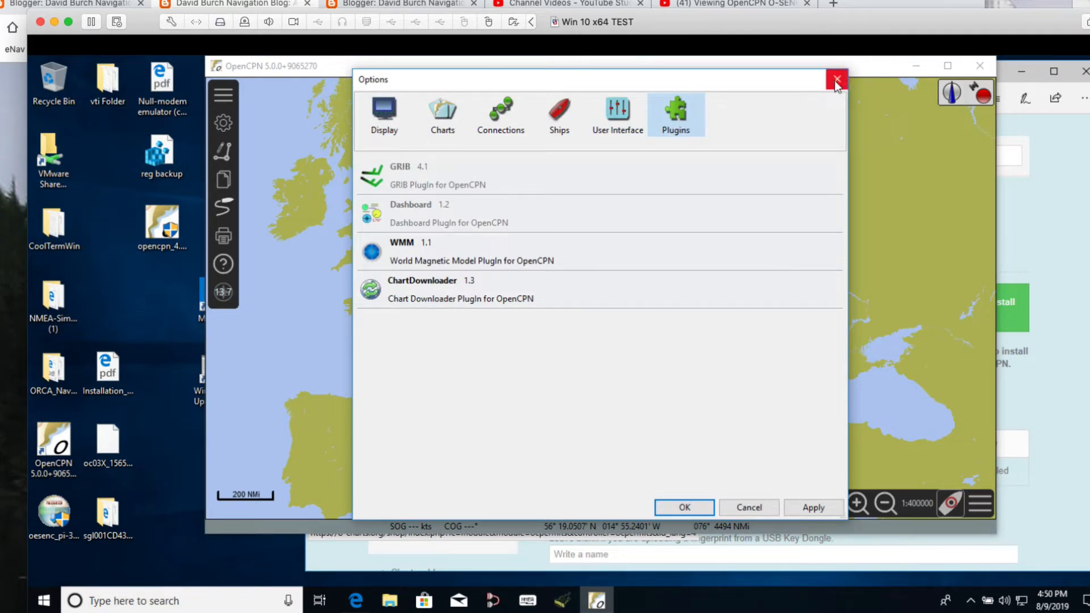
left_click(837, 79)
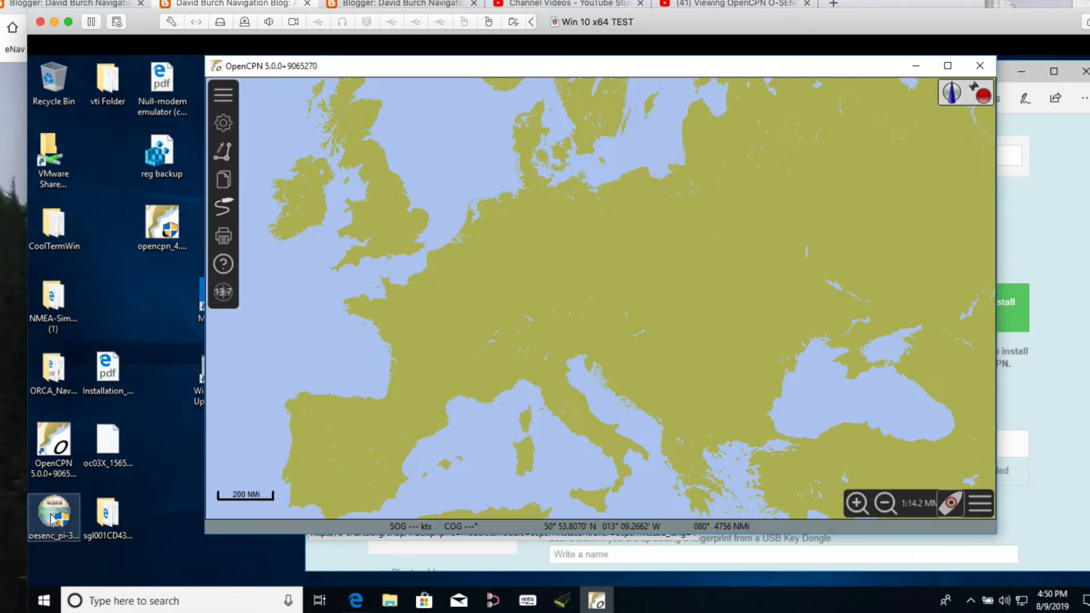
Run the oesenc_pi installer into the default OpenCPN folder and finish setup
double_click(53, 510)
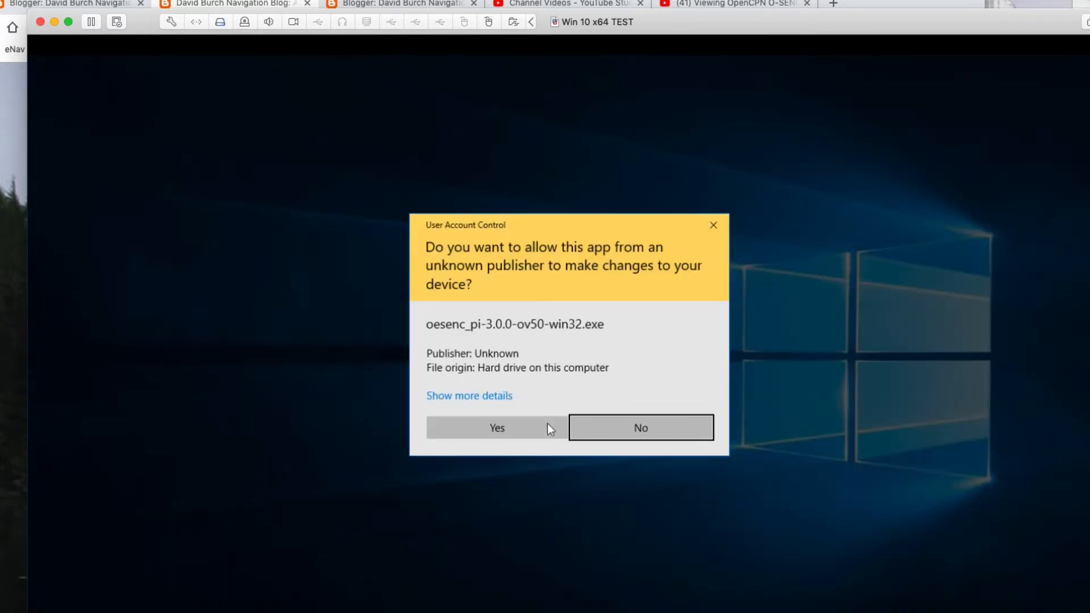
left_click(496, 428)
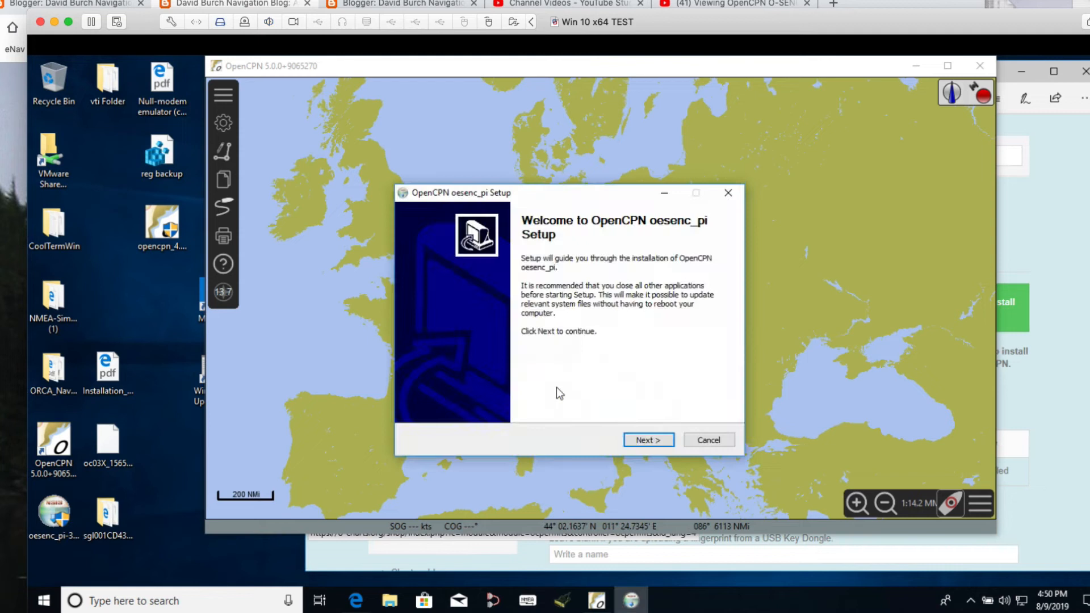
left_click(647, 439)
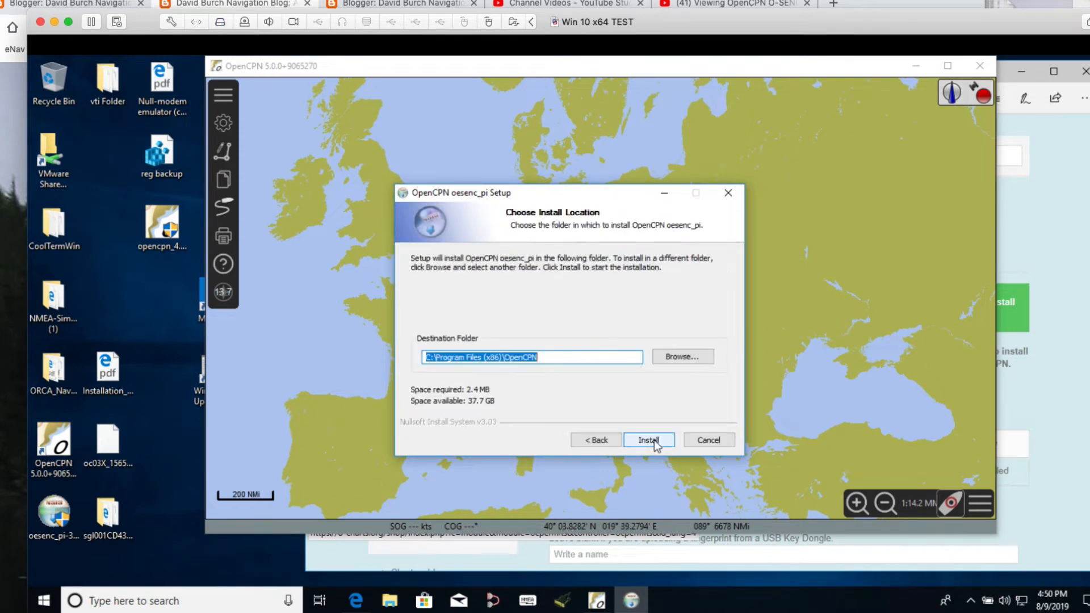
left_click(647, 439)
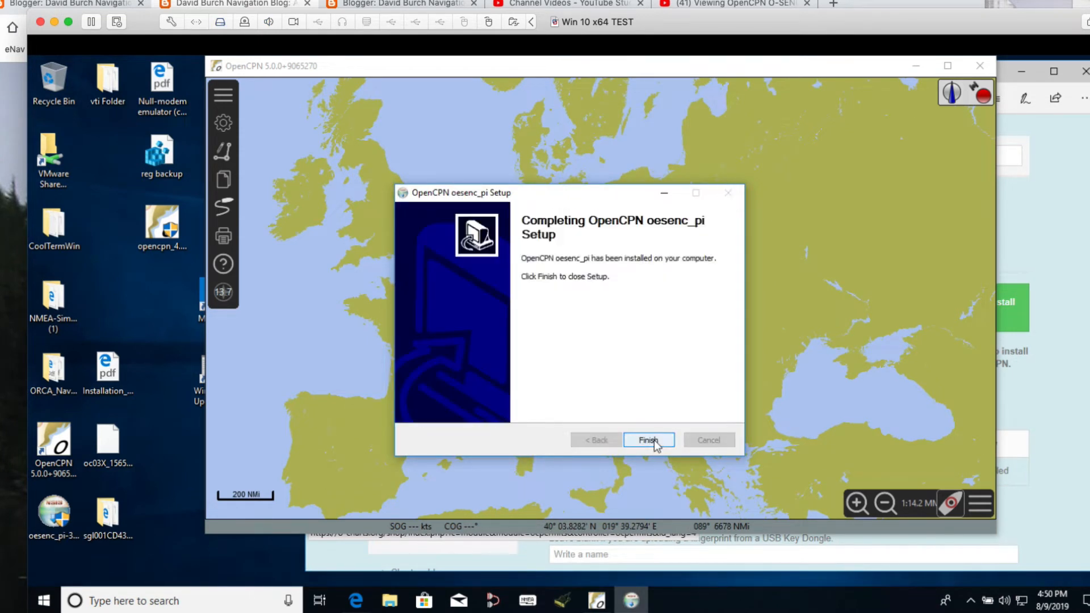
left_click(647, 440)
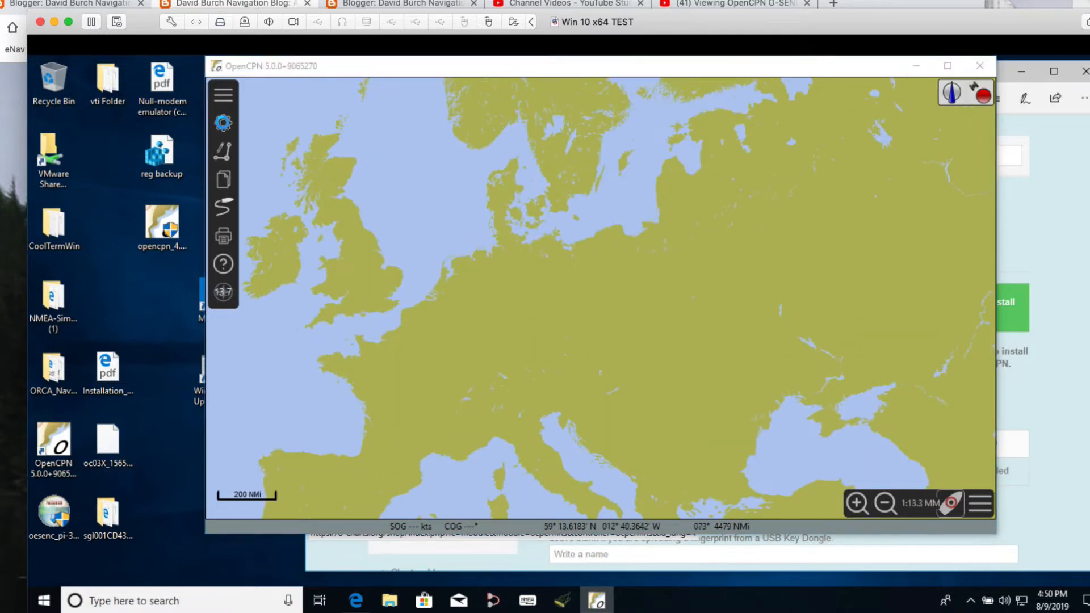
Disable and re-enable the oeSENC 3.0 plugin, then bring up its oeSENC_PI Preferences
left_click(222, 123)
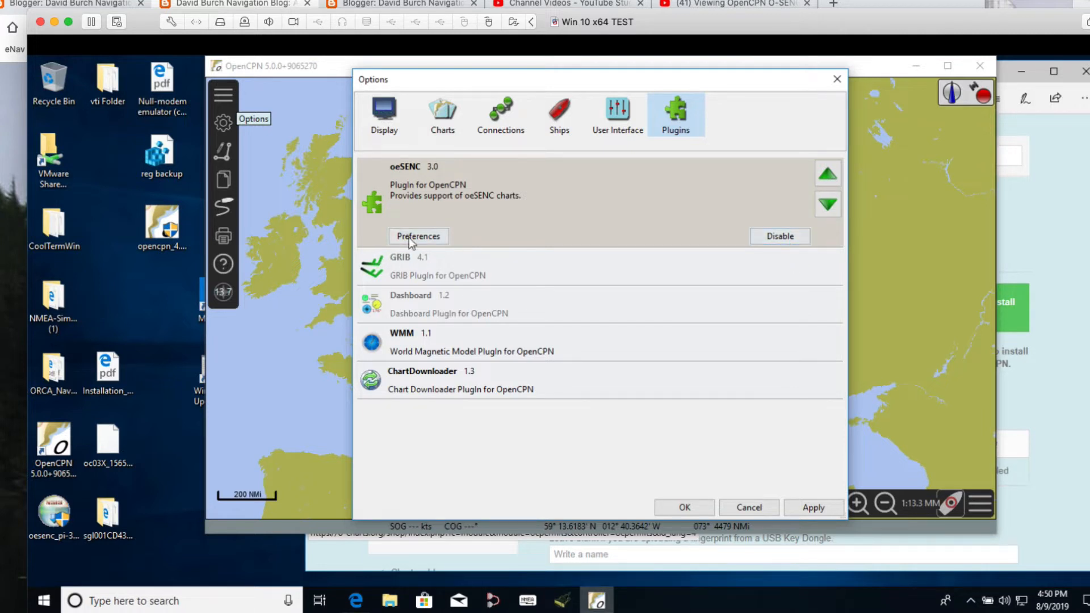
left_click(780, 236)
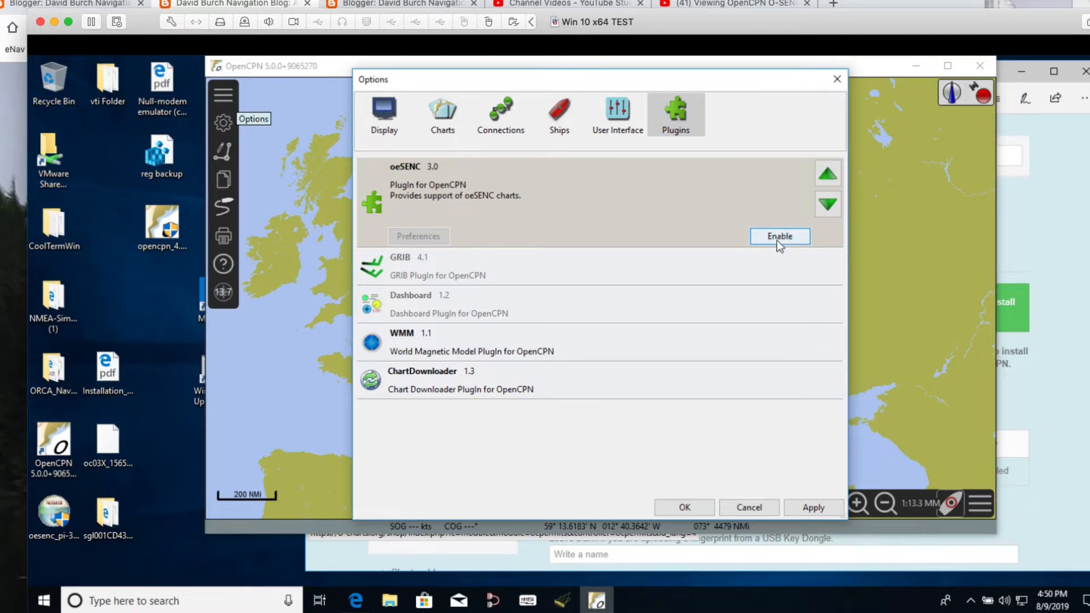
left_click(778, 236)
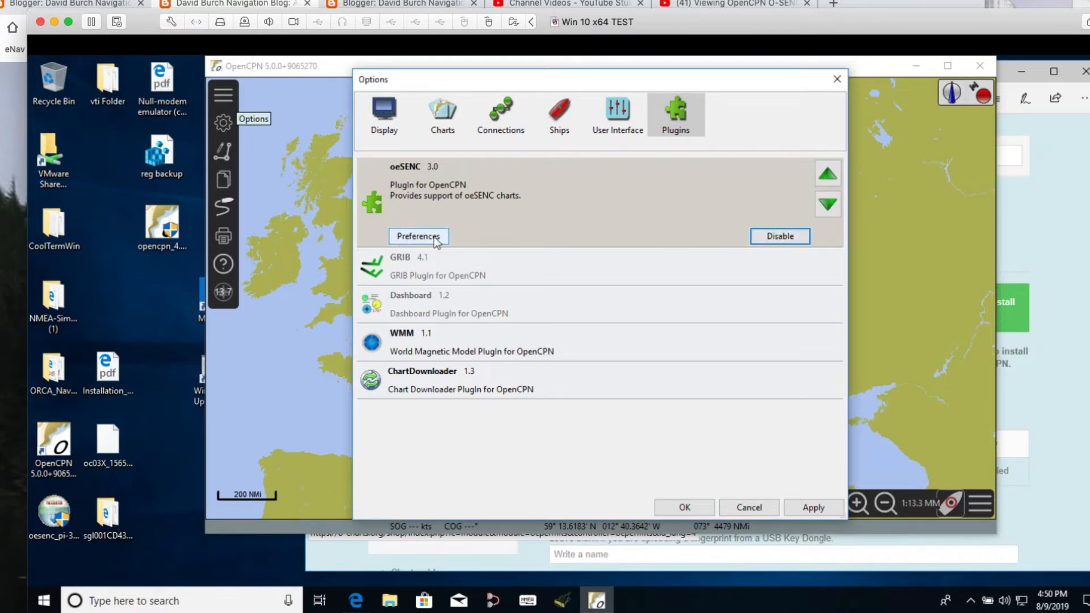
left_click(418, 236)
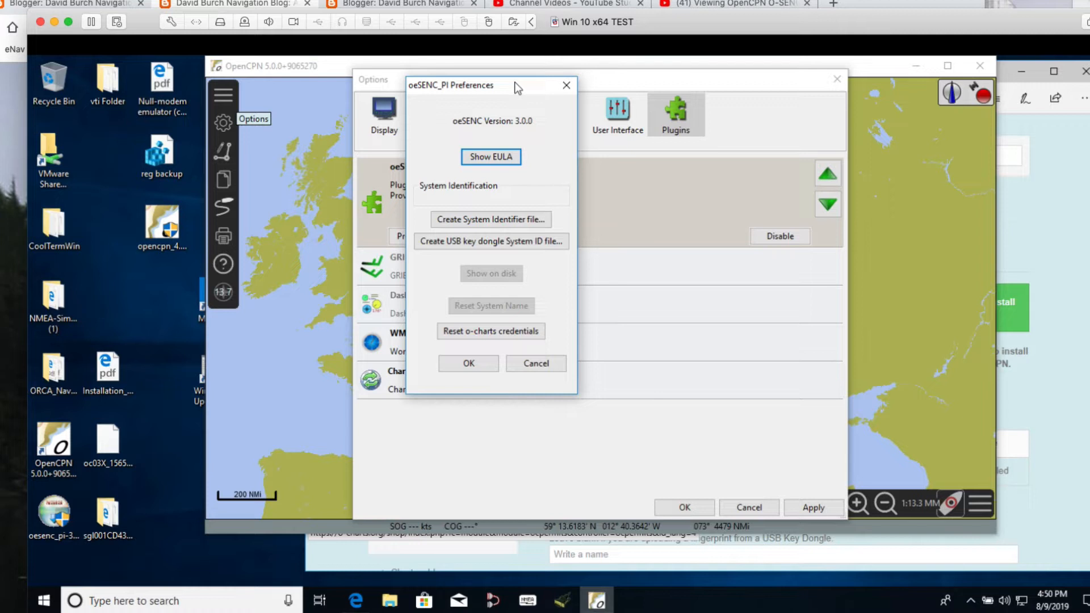
mouse_move(461, 211)
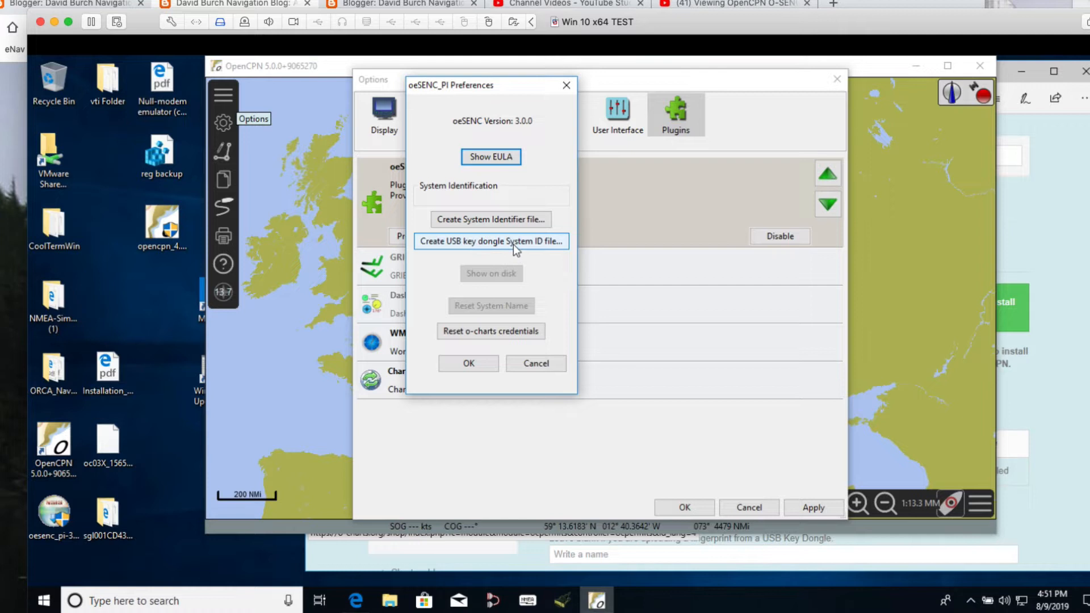
left_click(490, 240)
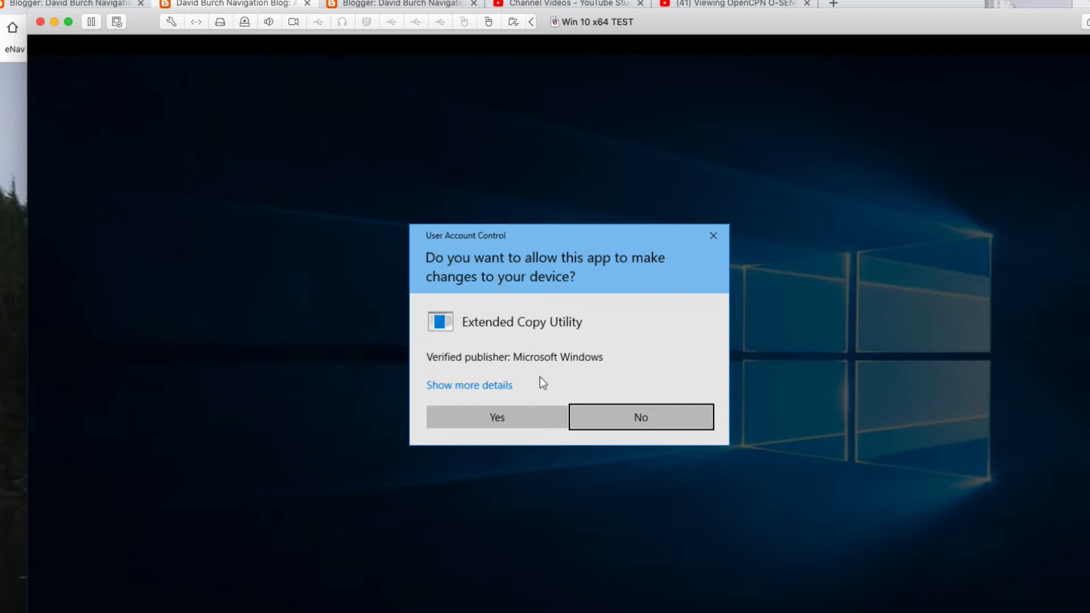
left_click(640, 417)
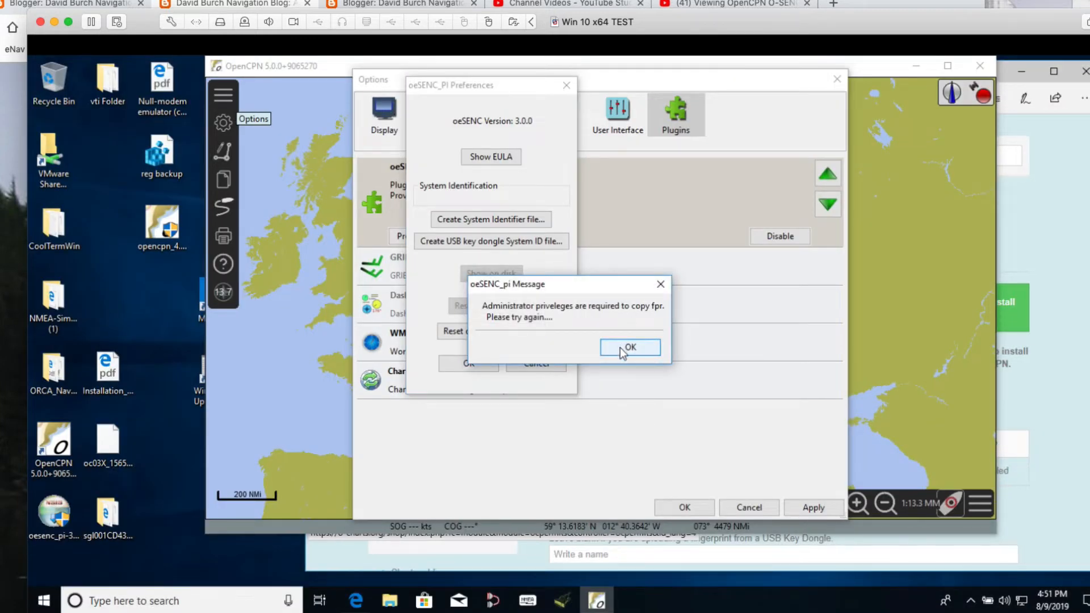
left_click(629, 347)
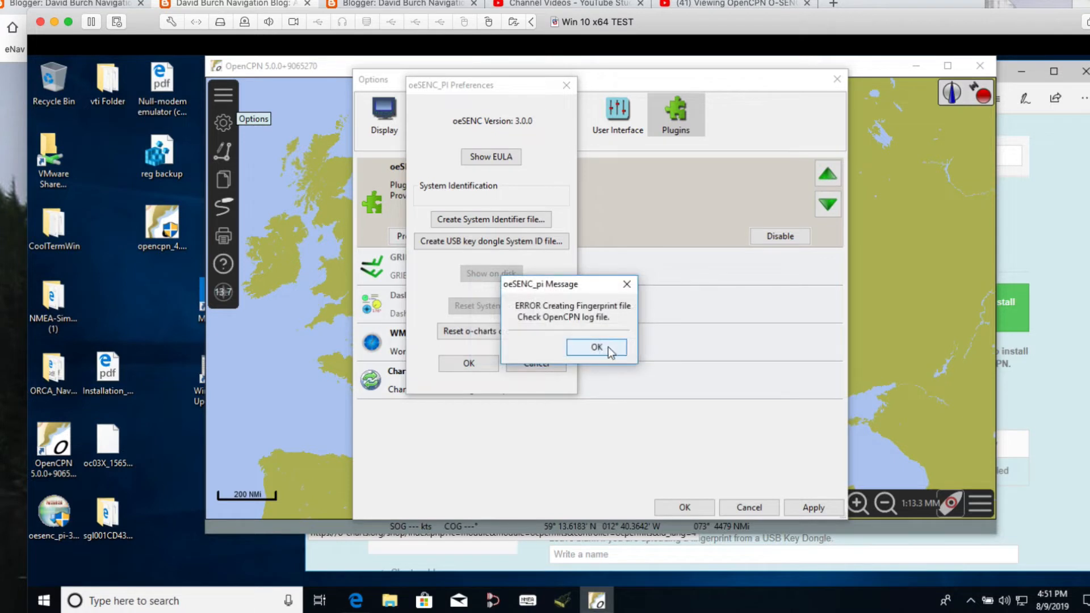
left_click(595, 347)
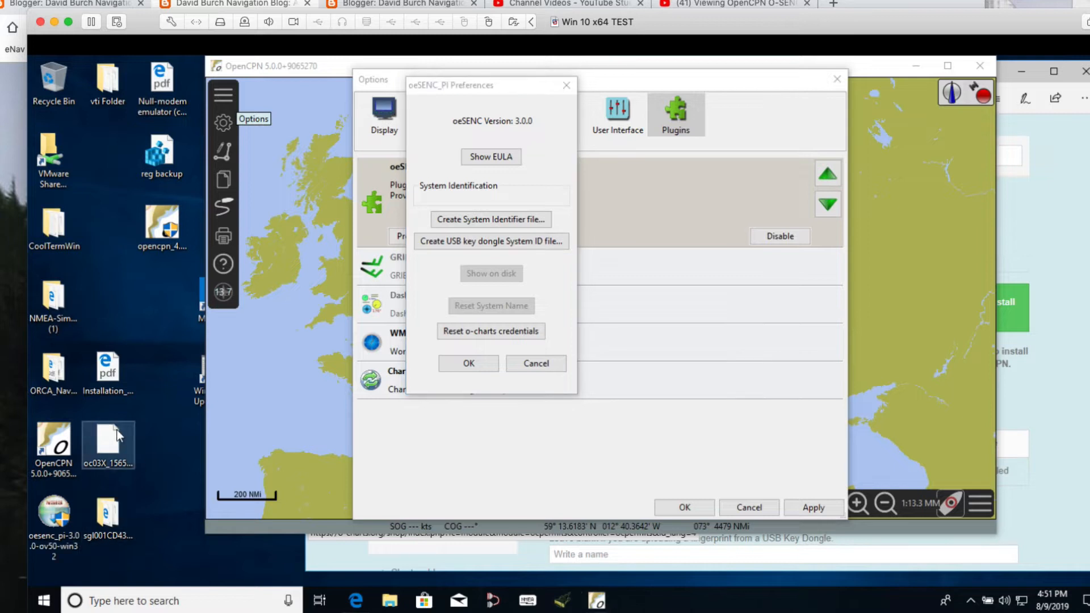
mouse_move(108, 442)
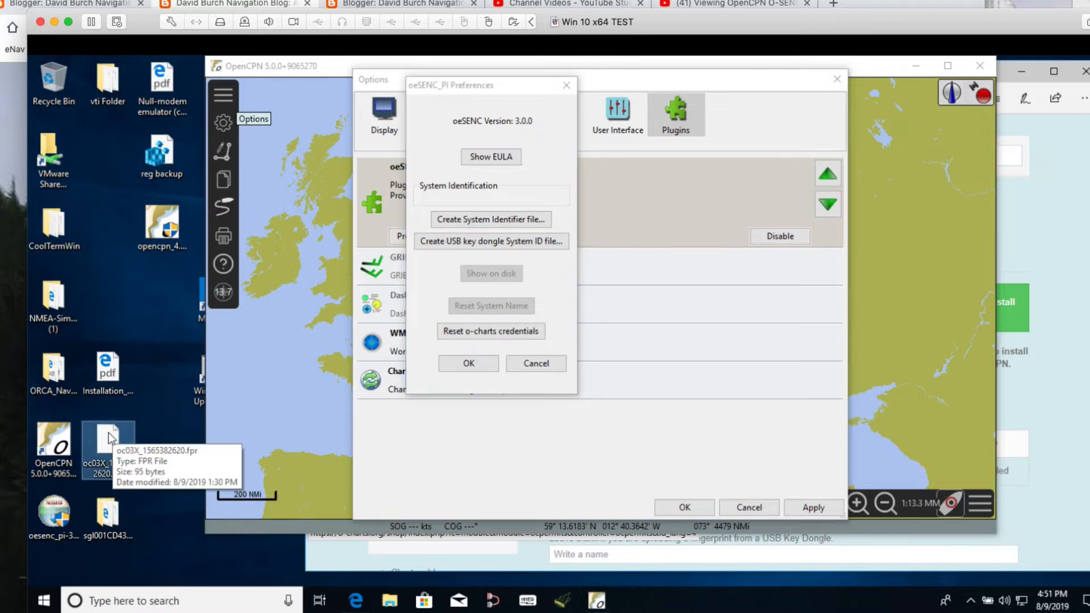
mouse_move(134, 463)
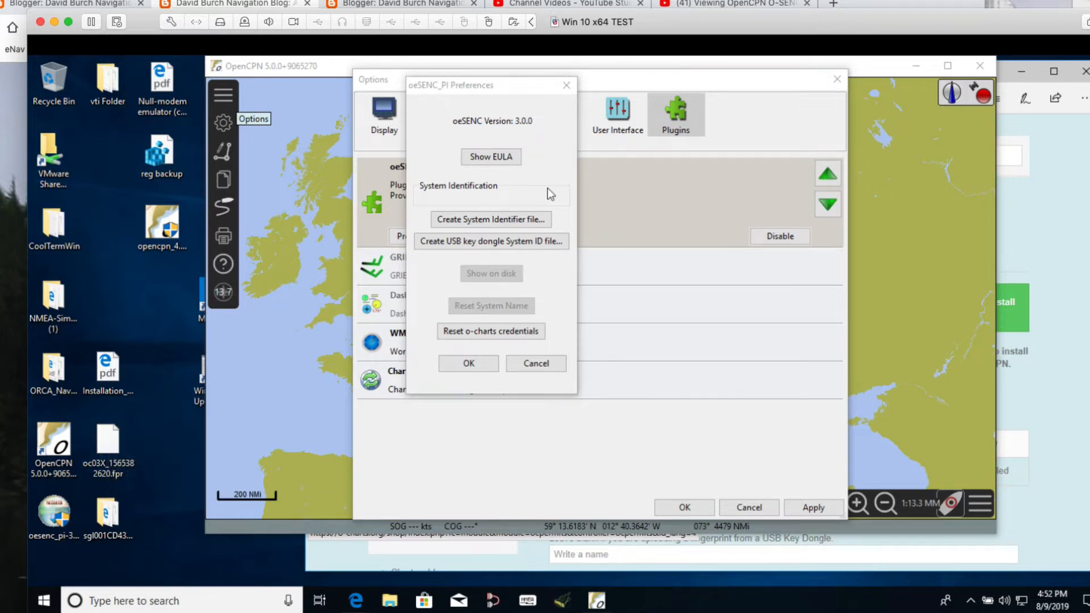
mouse_move(428, 387)
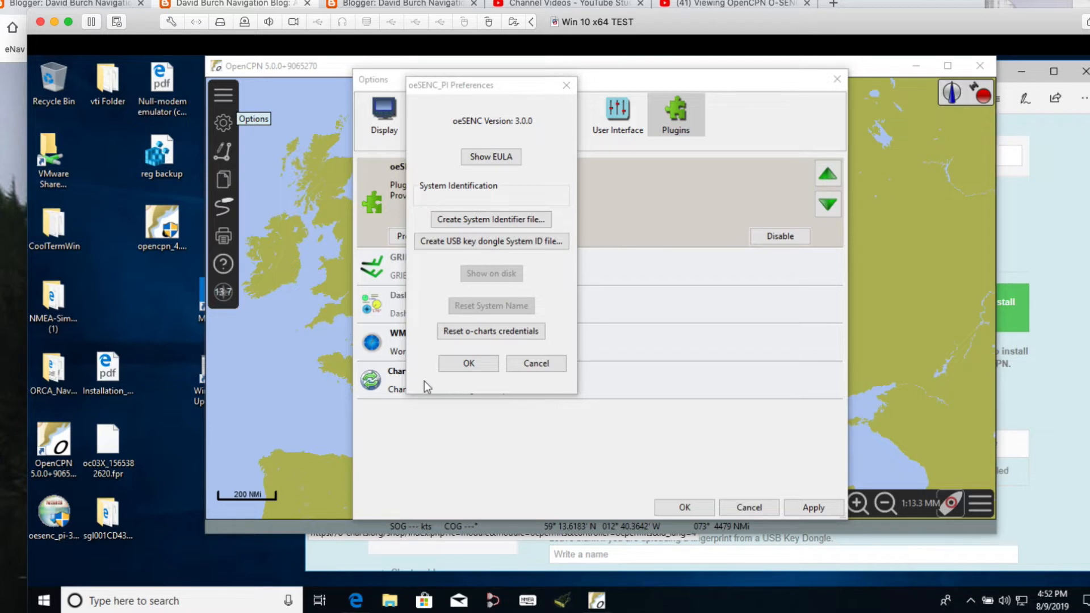
mouse_move(446, 290)
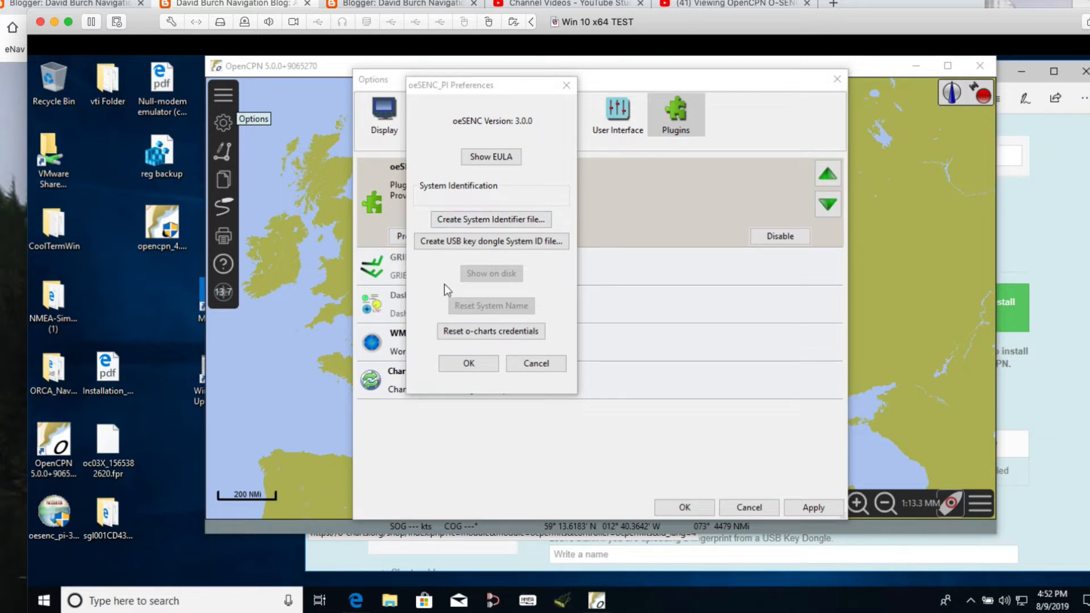
mouse_move(535, 363)
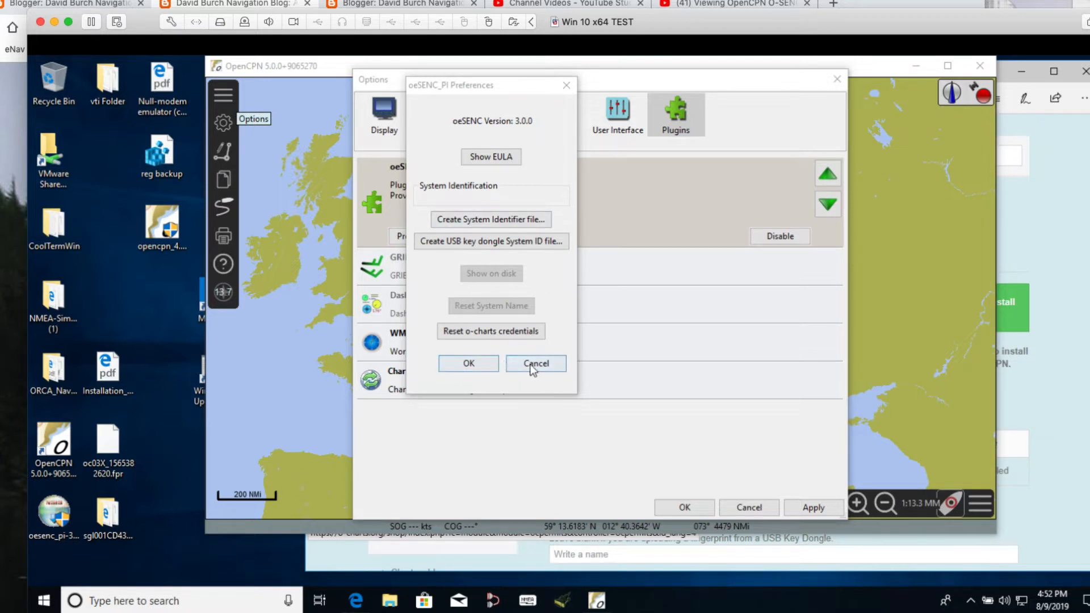
Cancel the oeSENC_PI Preferences and close the OpenCPN Options window
left_click(536, 363)
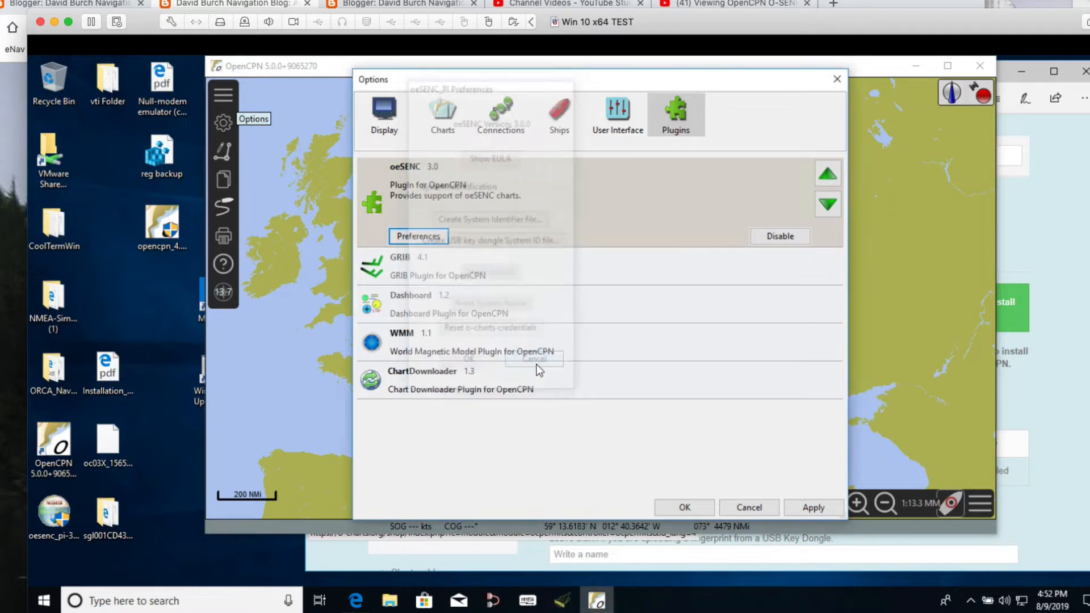
left_click(532, 360)
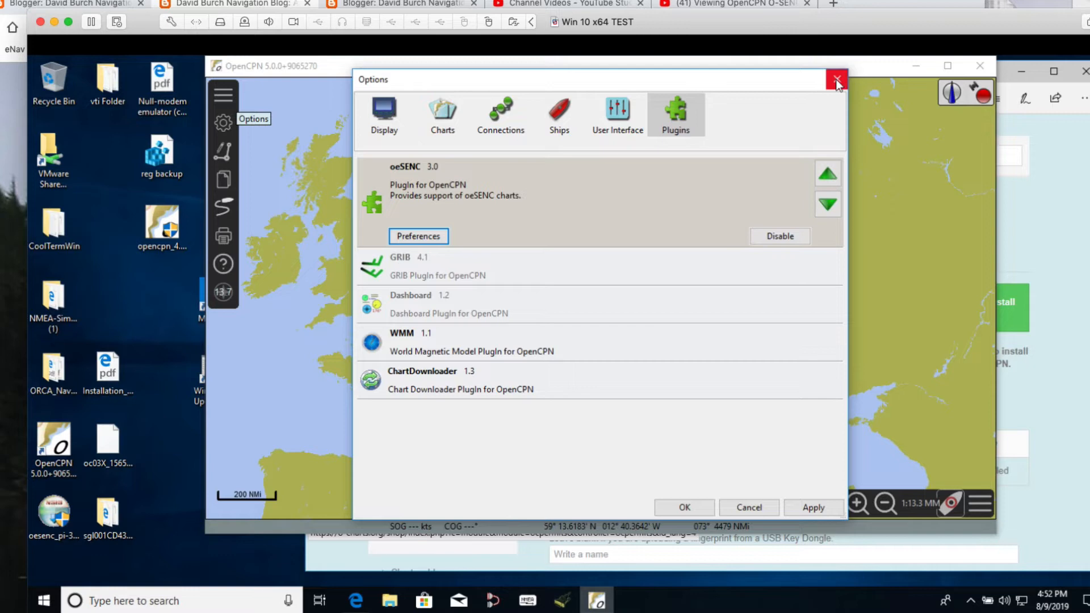
left_click(837, 79)
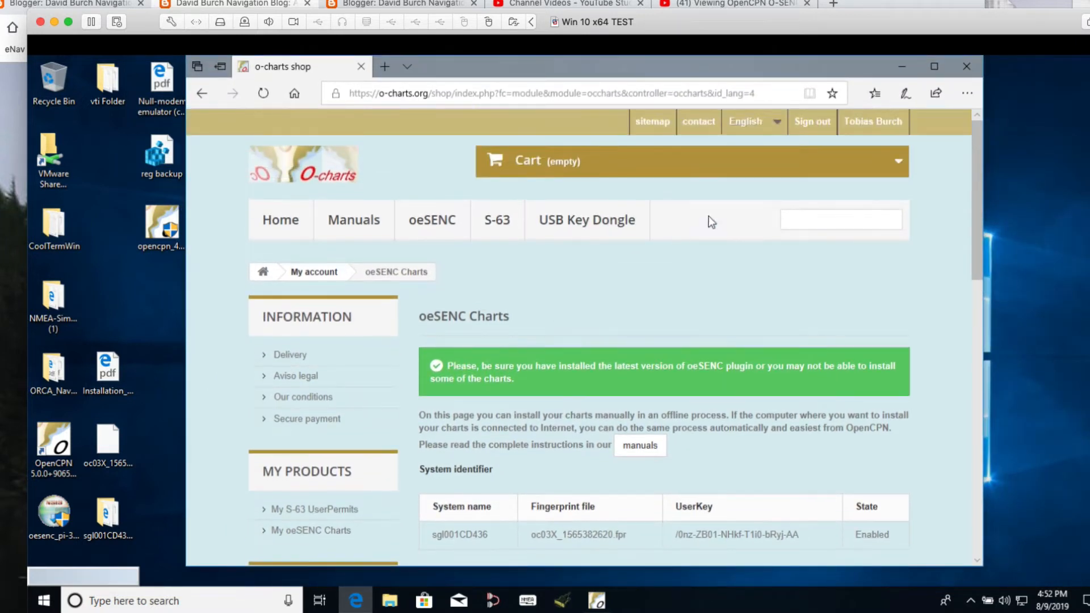
mouse_move(873, 121)
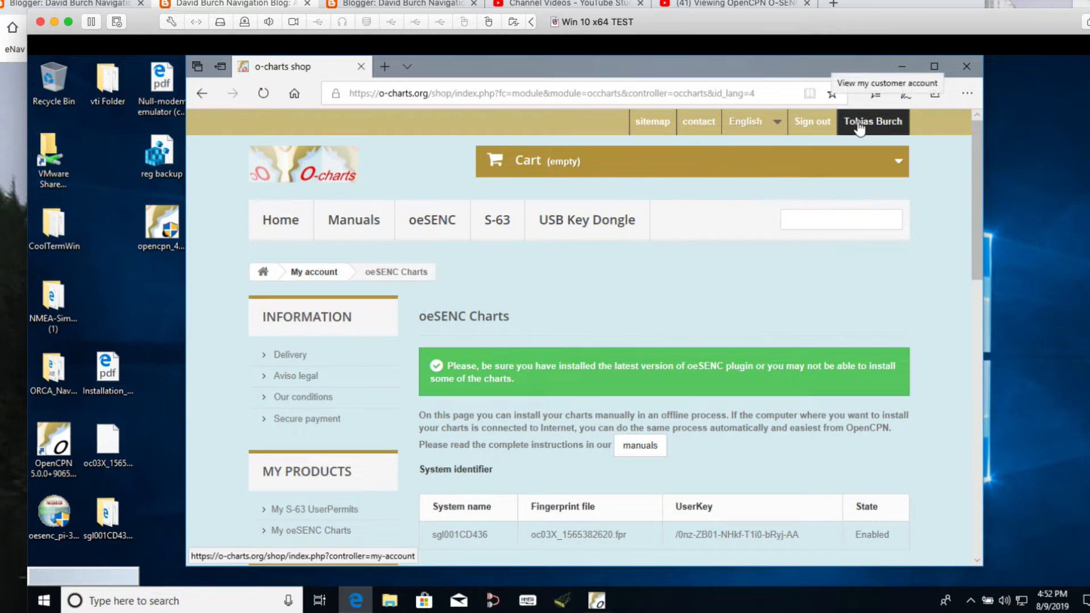
mouse_move(591, 315)
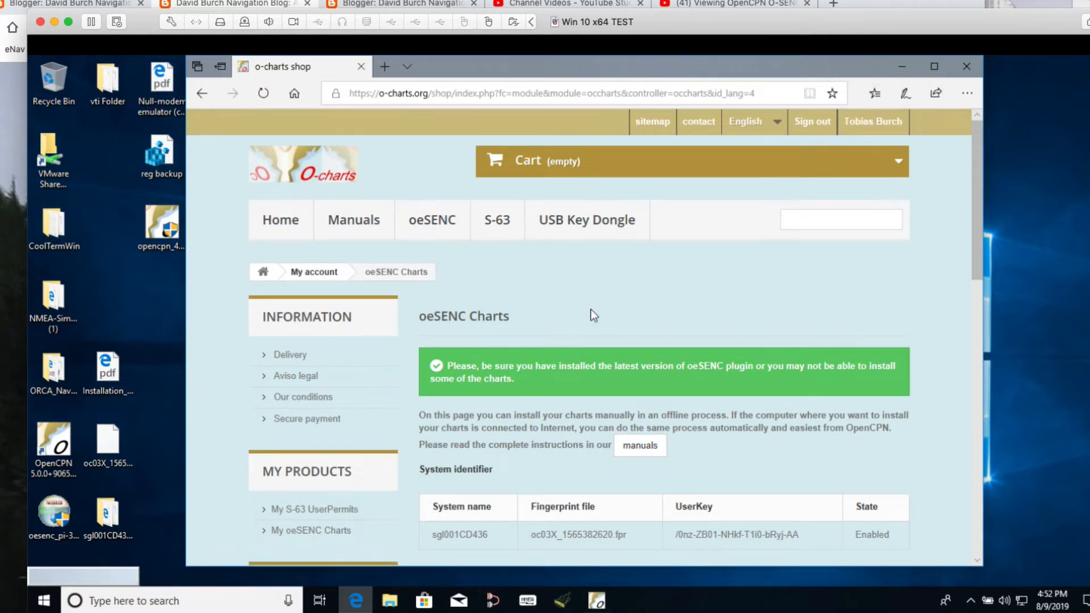
Scroll through the System identifier and Charts tables showing the Poland 2019 order
scroll("down", 3)
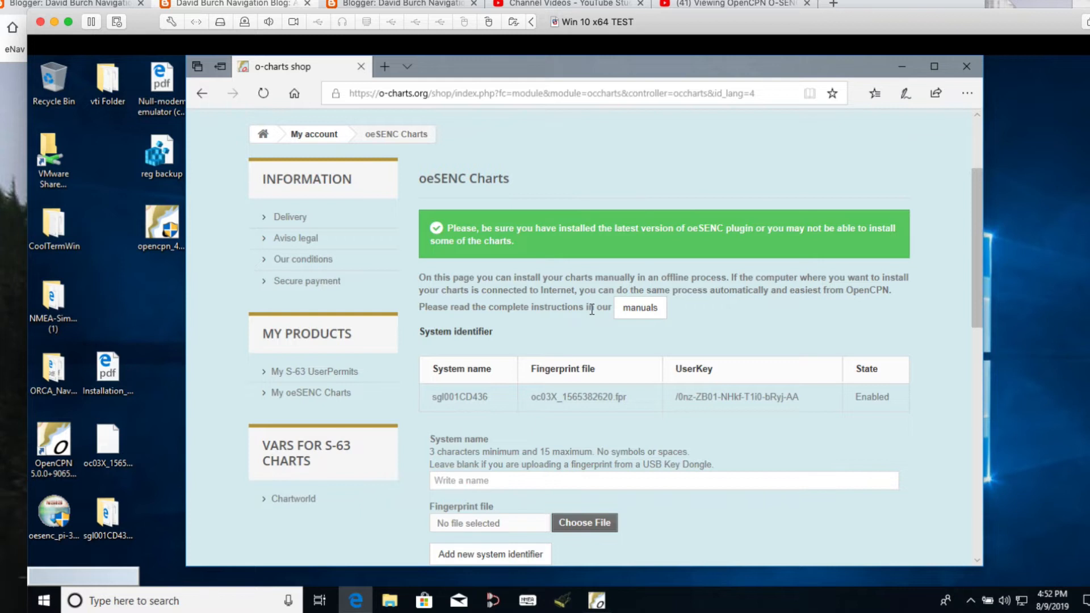
mouse_move(731, 450)
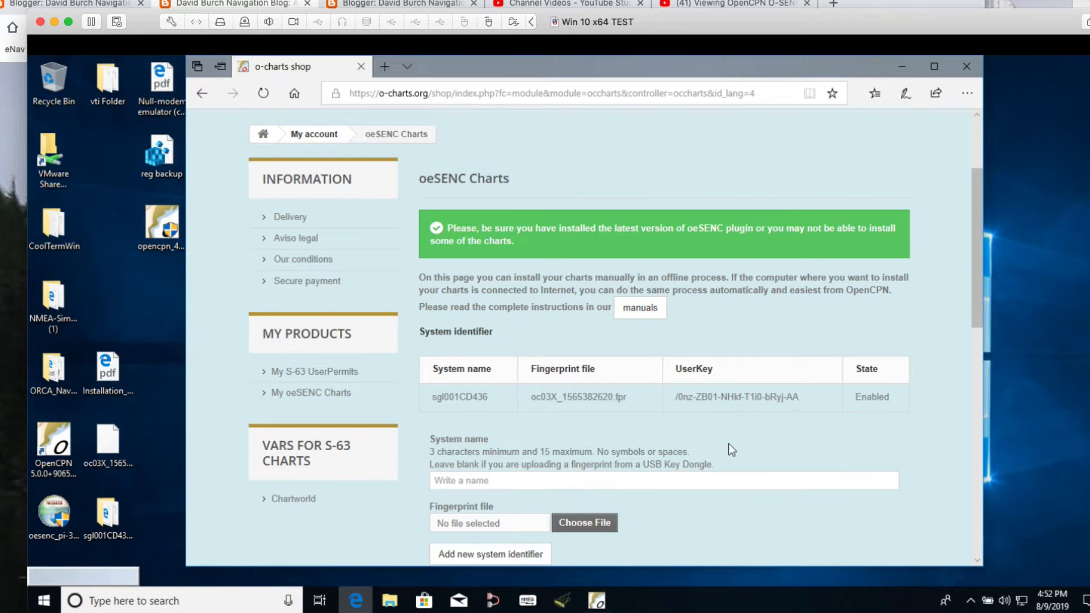
scroll("down", 3)
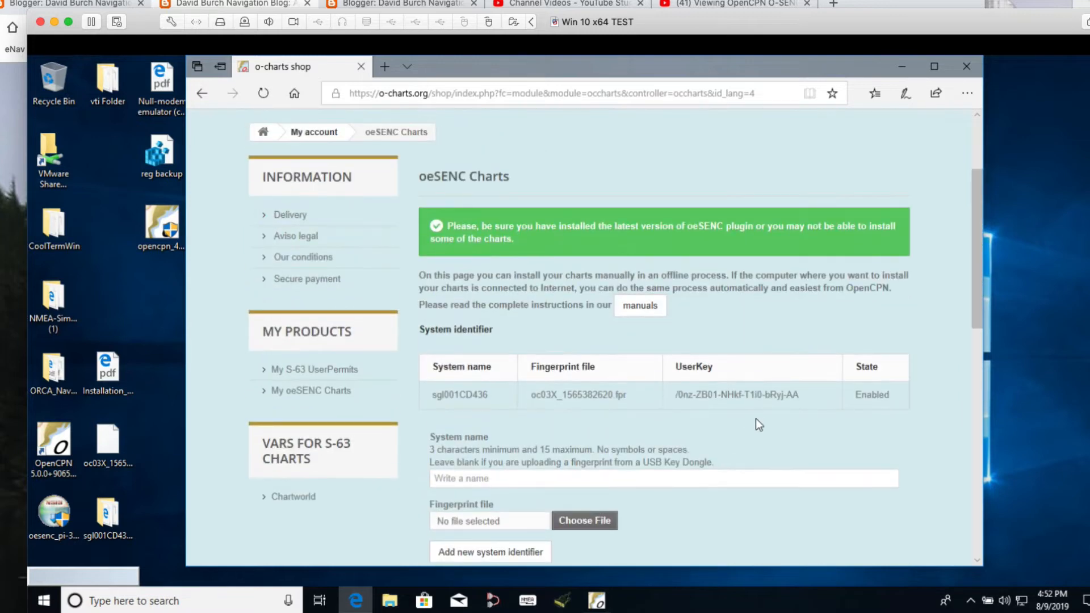
scroll("down", 3)
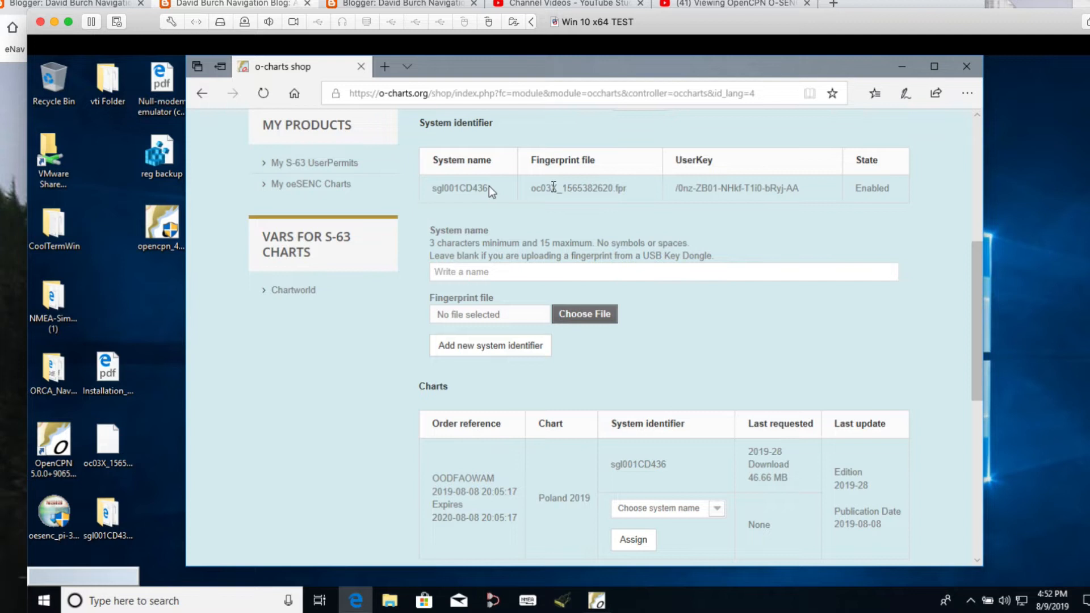
scroll("down", 3)
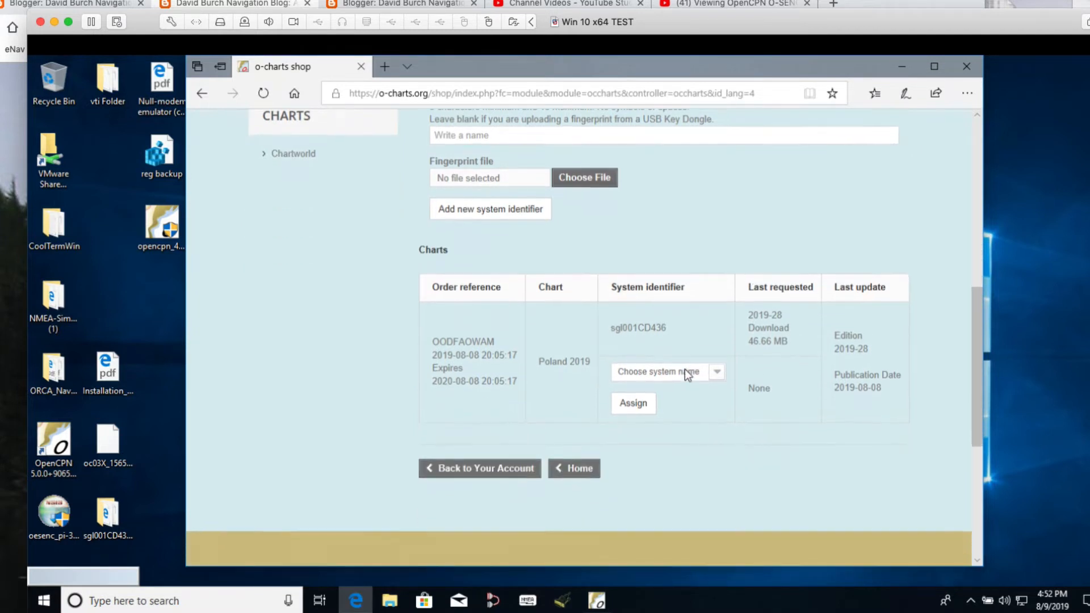
scroll("down", 3)
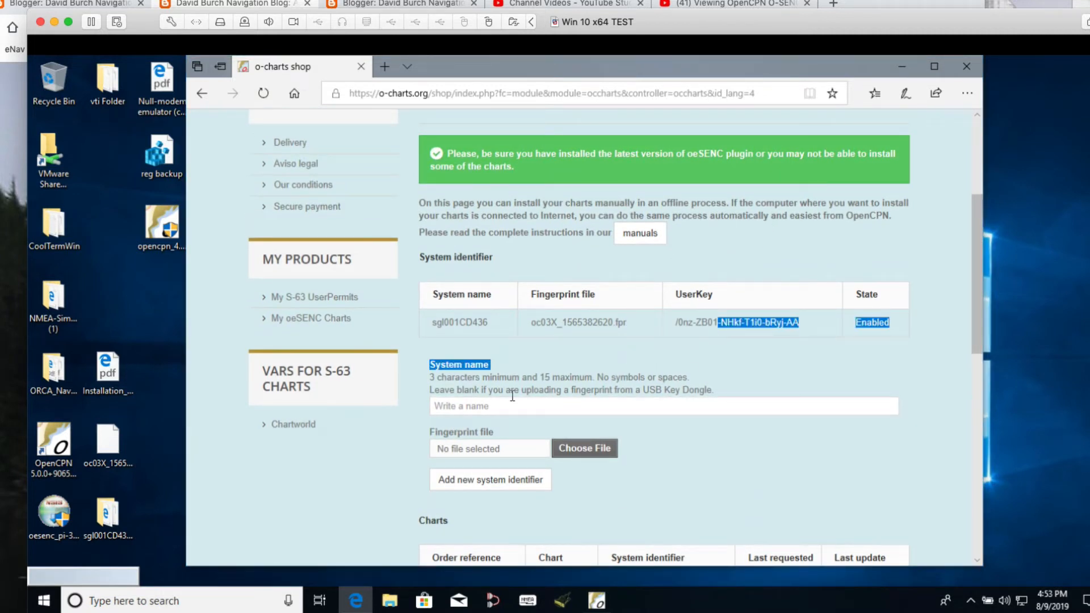
mouse_move(400, 467)
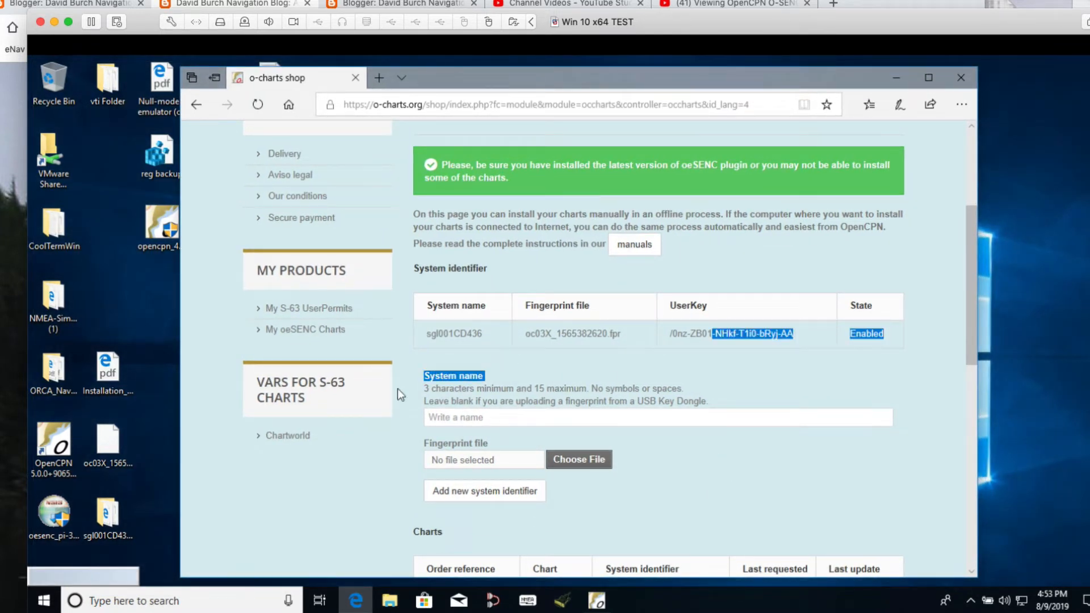
Leave the new System name blank and bring up the fingerprint file picker
left_click(657, 416)
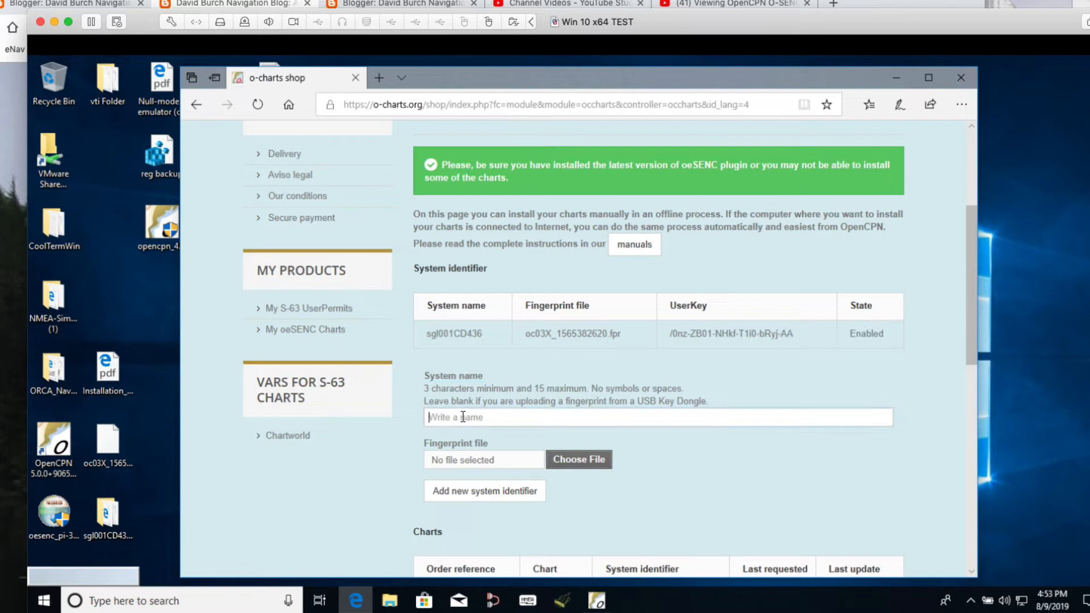
left_click(657, 416)
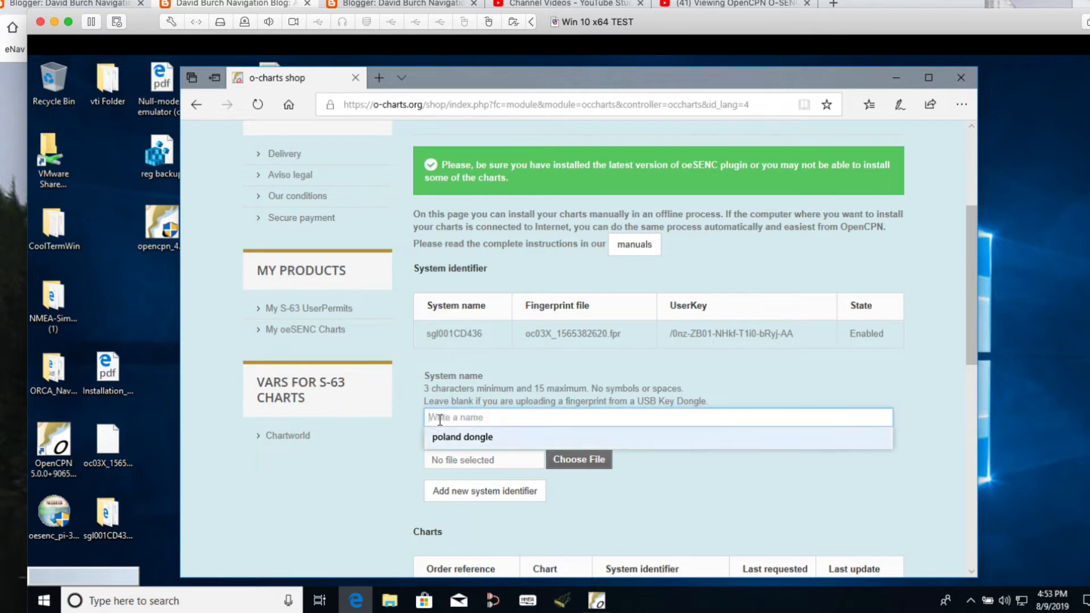
left_click(461, 437)
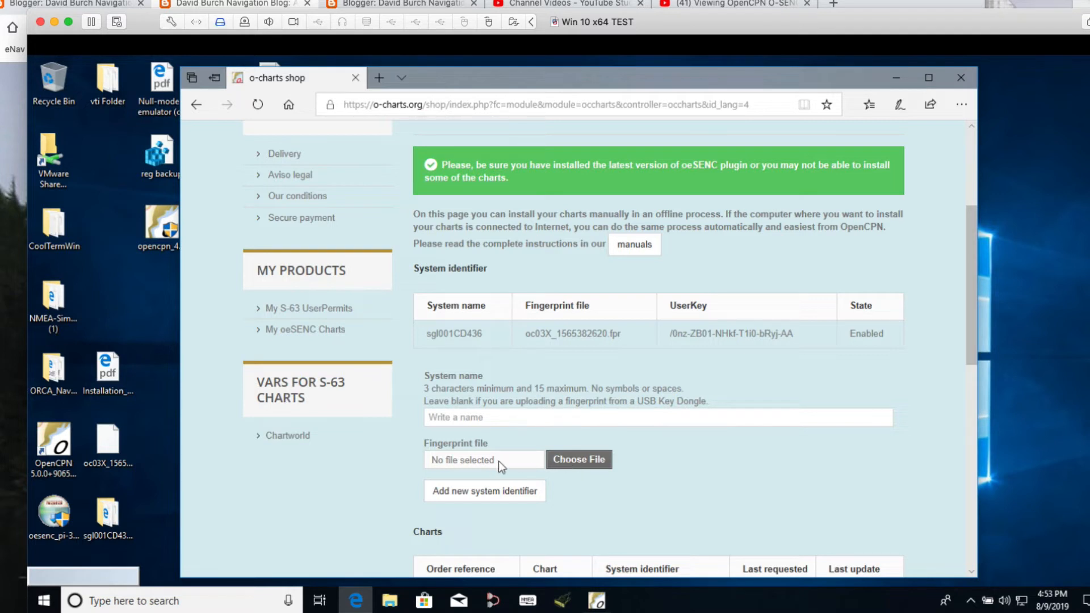
left_click(578, 459)
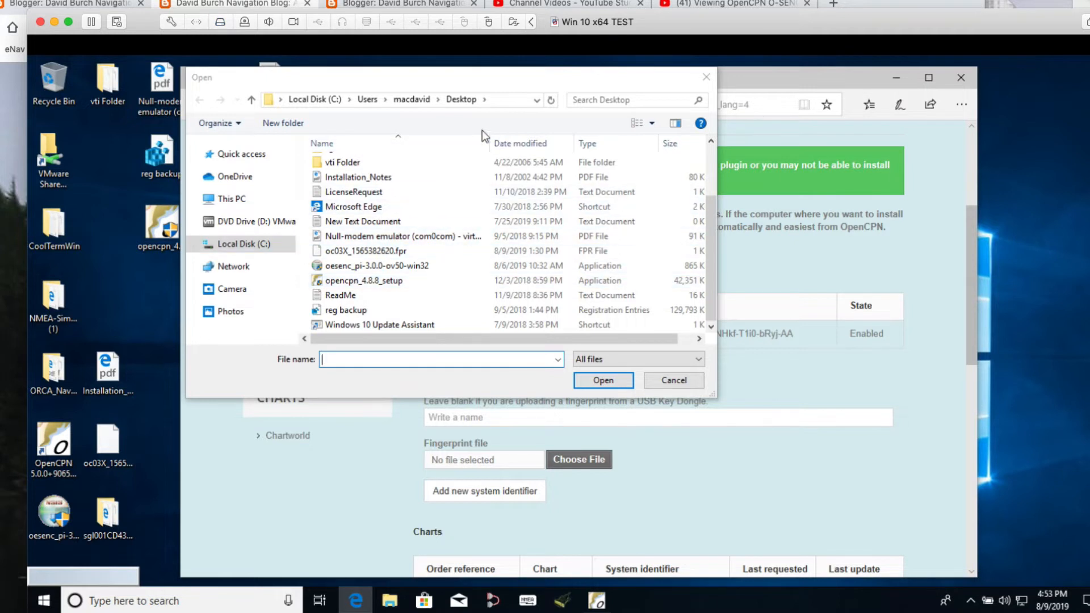
Attach oc03X_1565382620.fpr from the Desktop as the fingerprint file
left_click(366, 251)
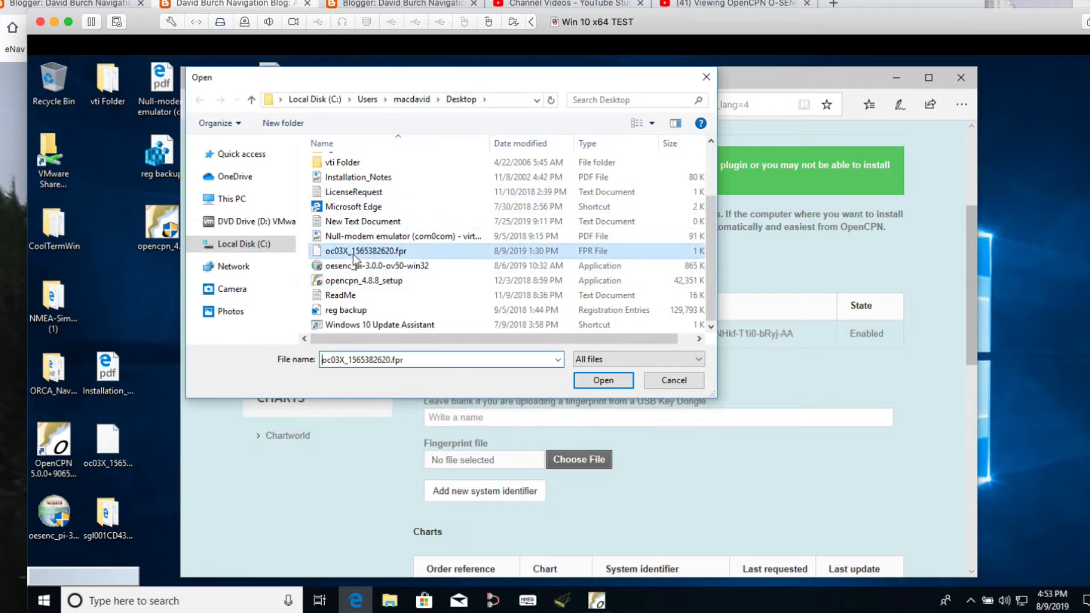
mouse_move(394, 263)
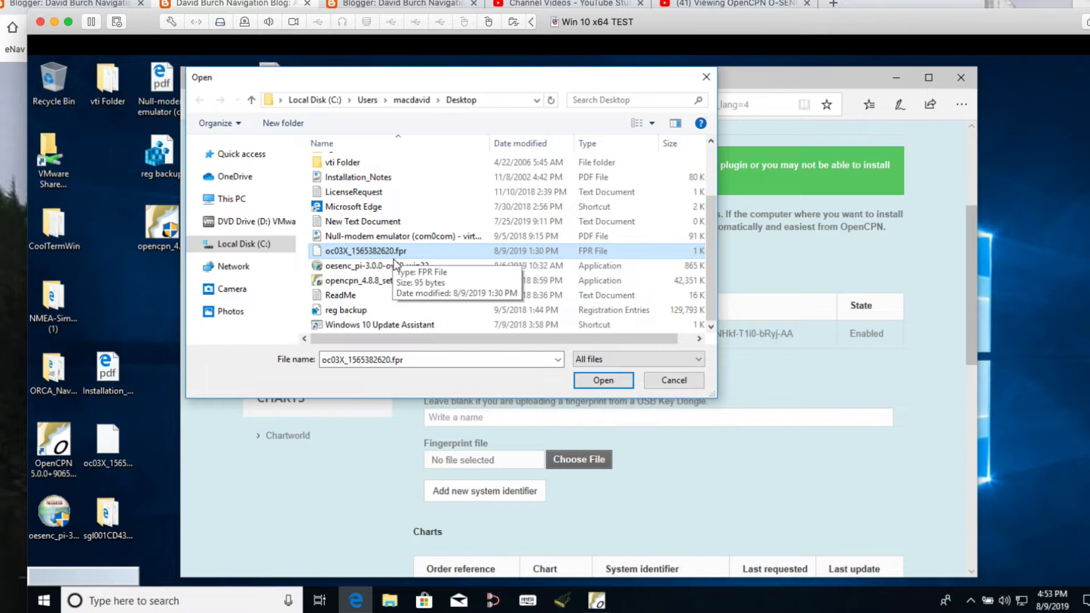
left_click(672, 380)
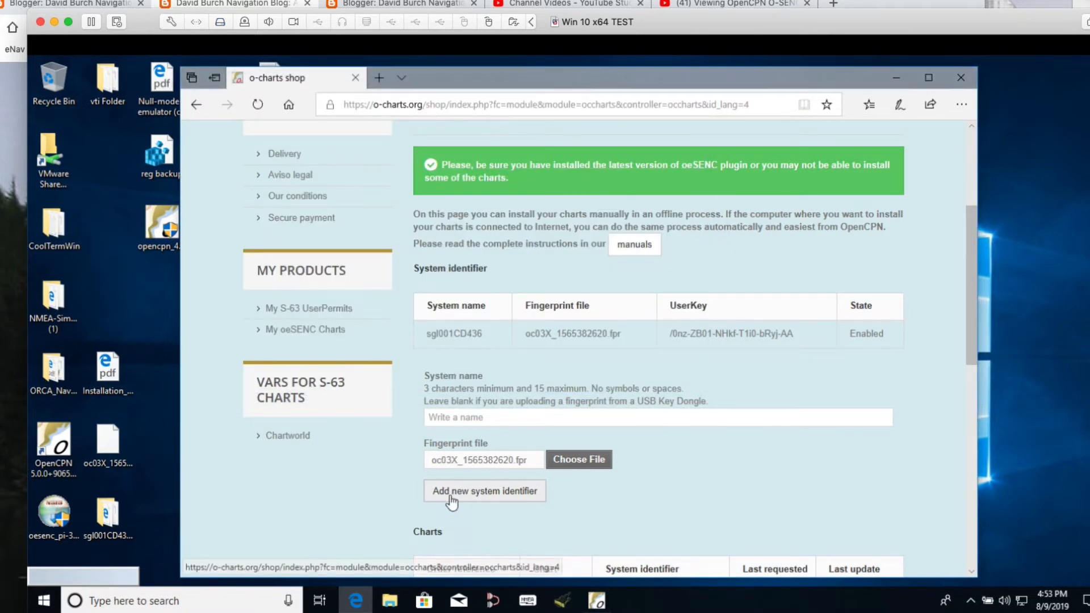
scroll("down", 3)
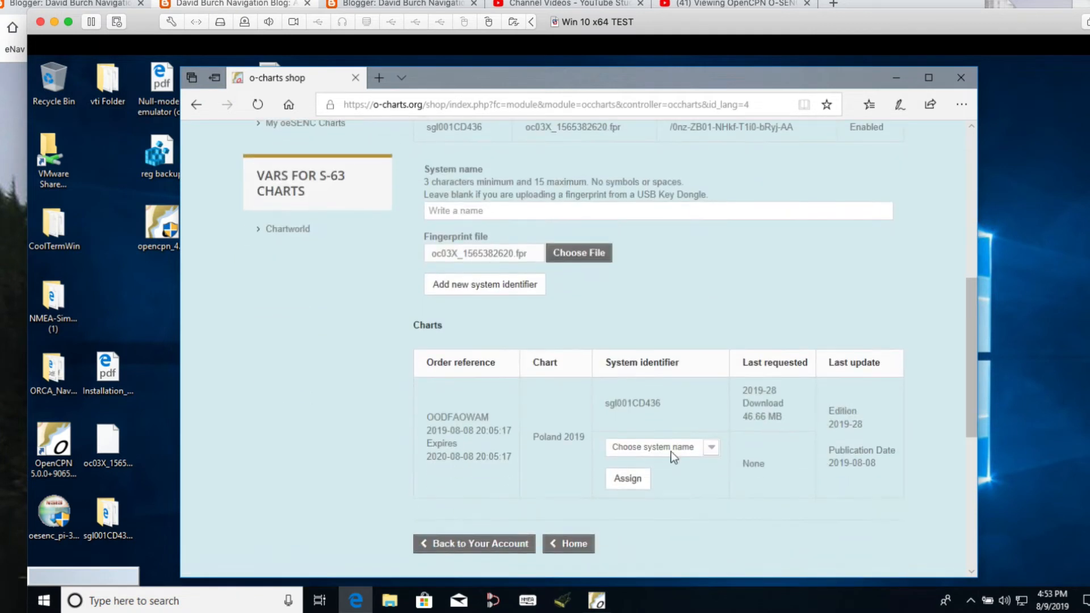
mouse_move(610, 314)
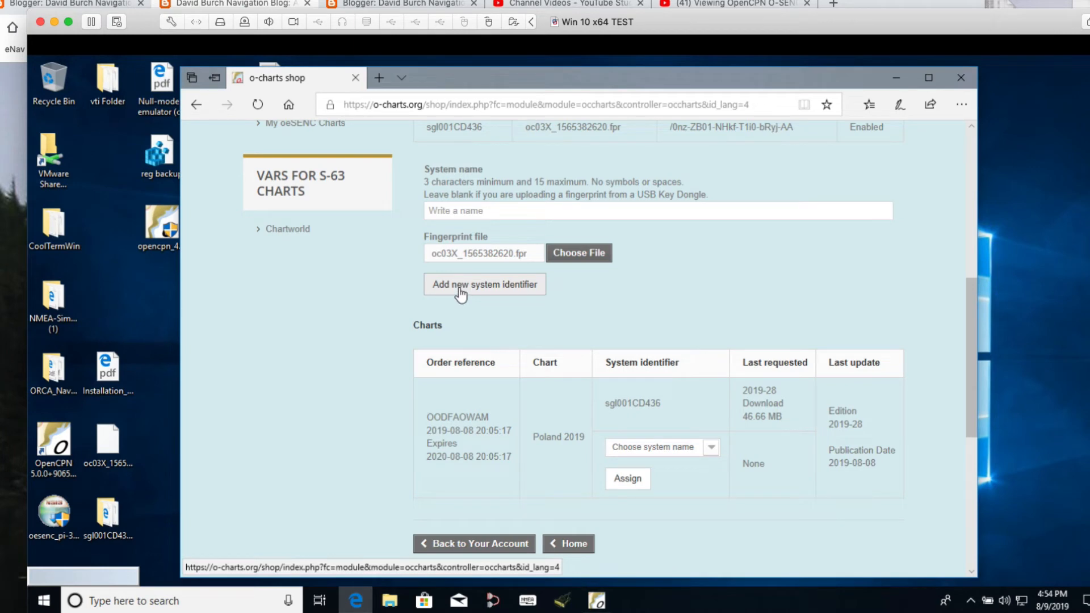
mouse_move(661, 289)
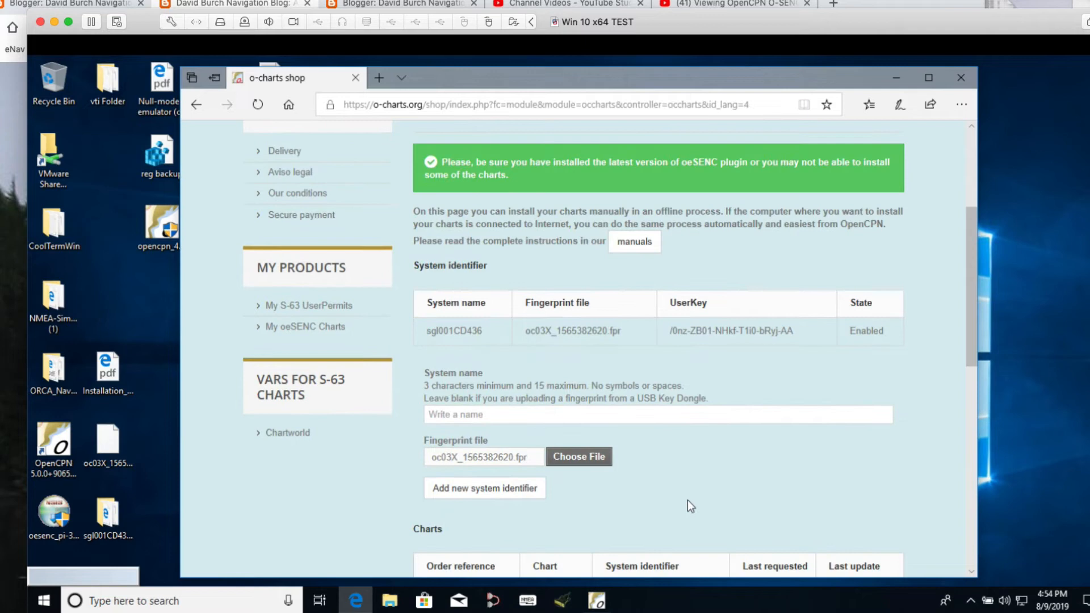
scroll("down", 3)
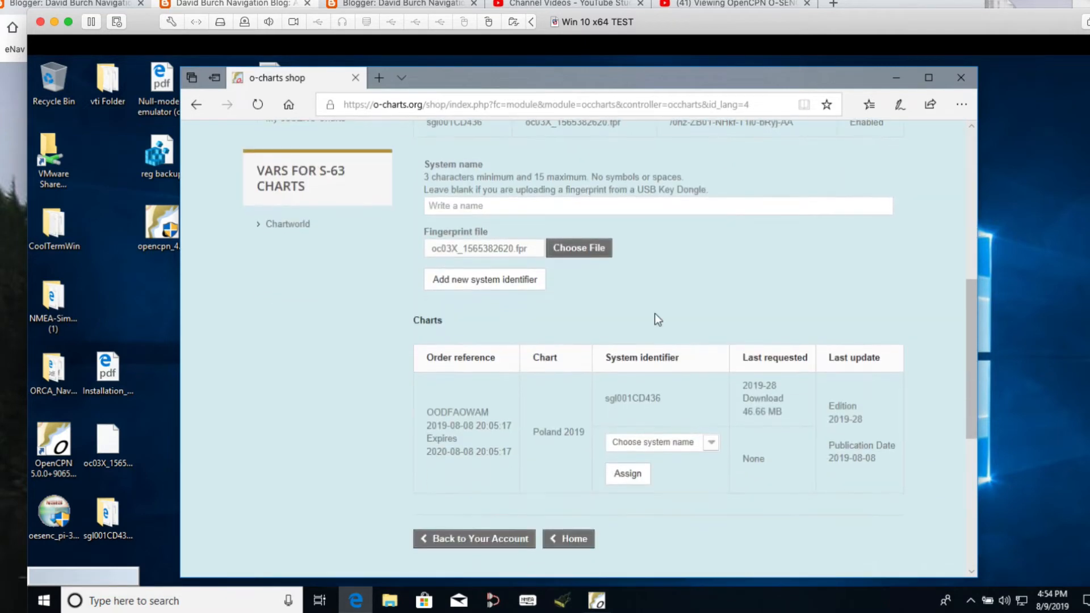
mouse_move(585, 415)
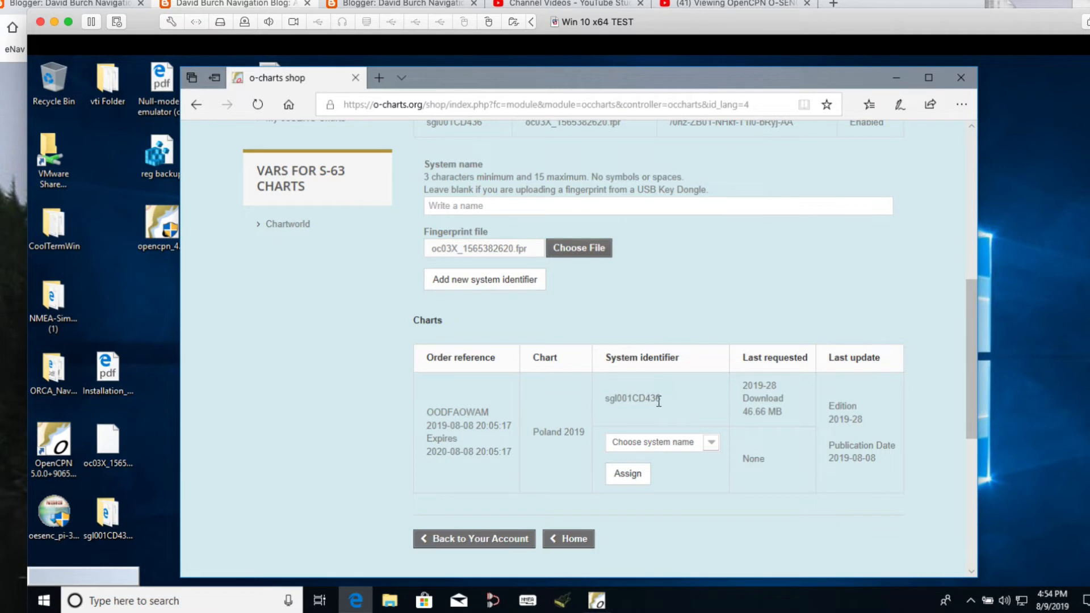
mouse_move(659, 416)
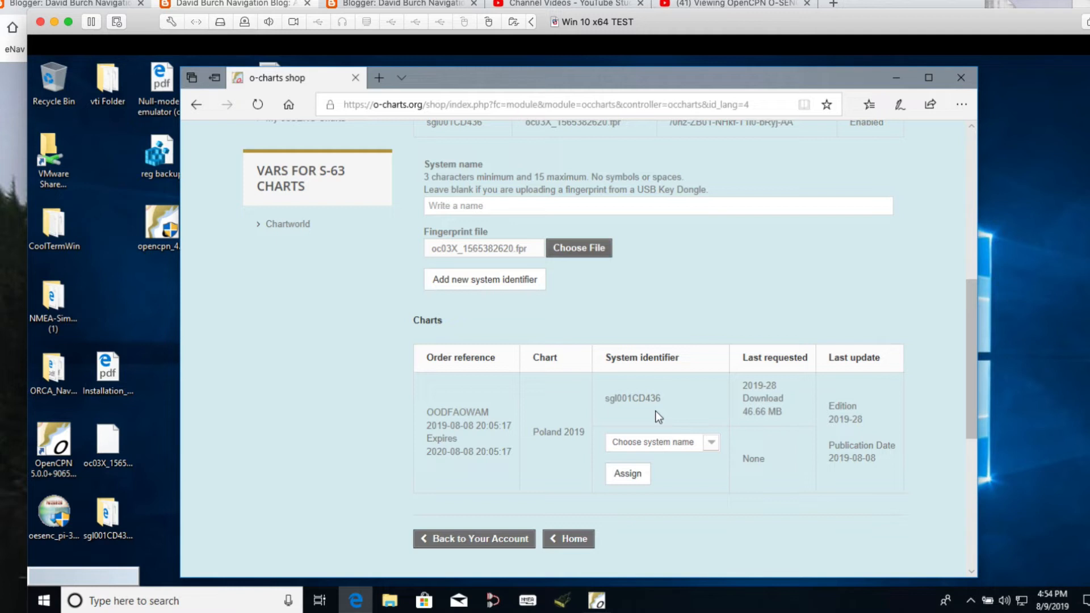
mouse_move(610, 458)
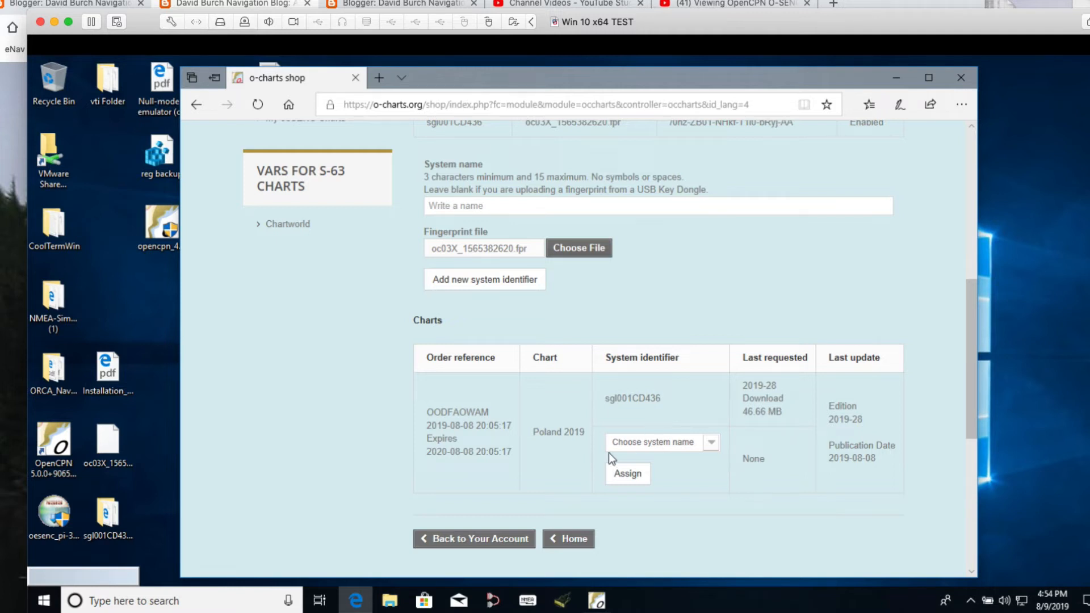
mouse_move(691, 455)
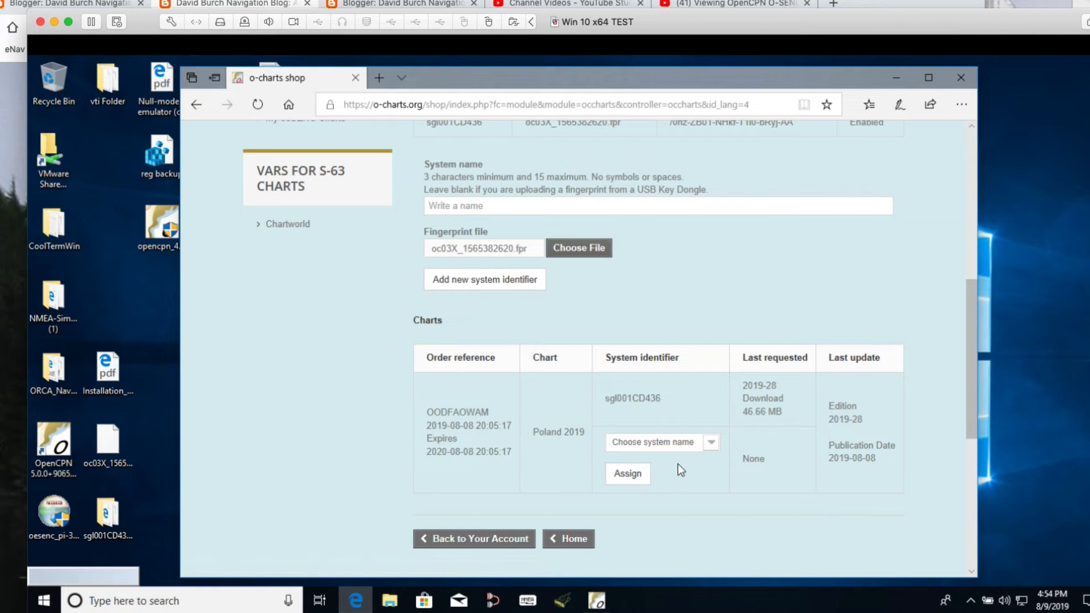
mouse_move(672, 410)
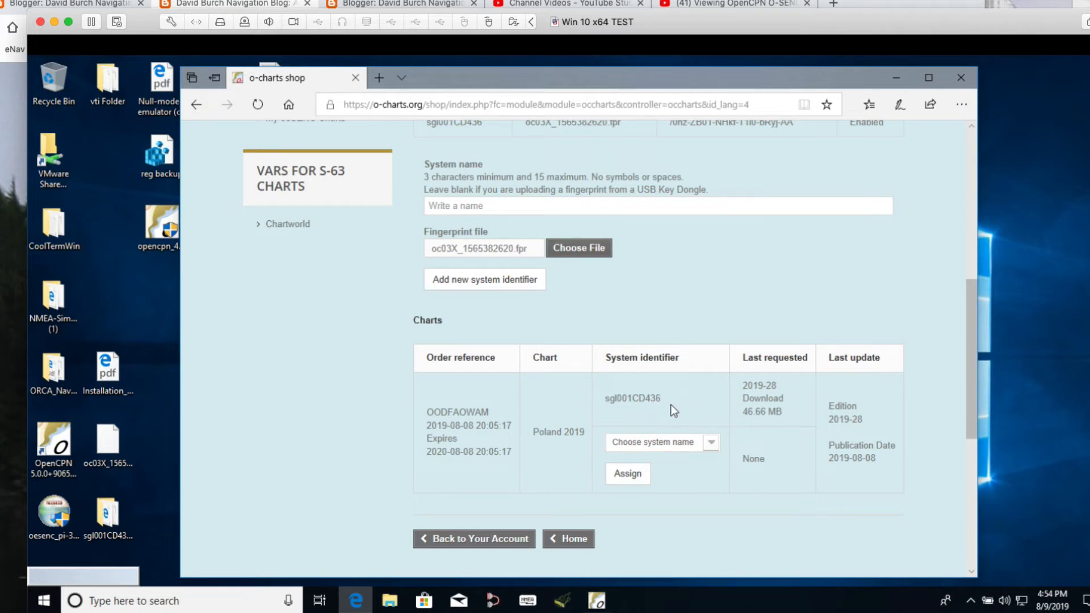
mouse_move(549, 435)
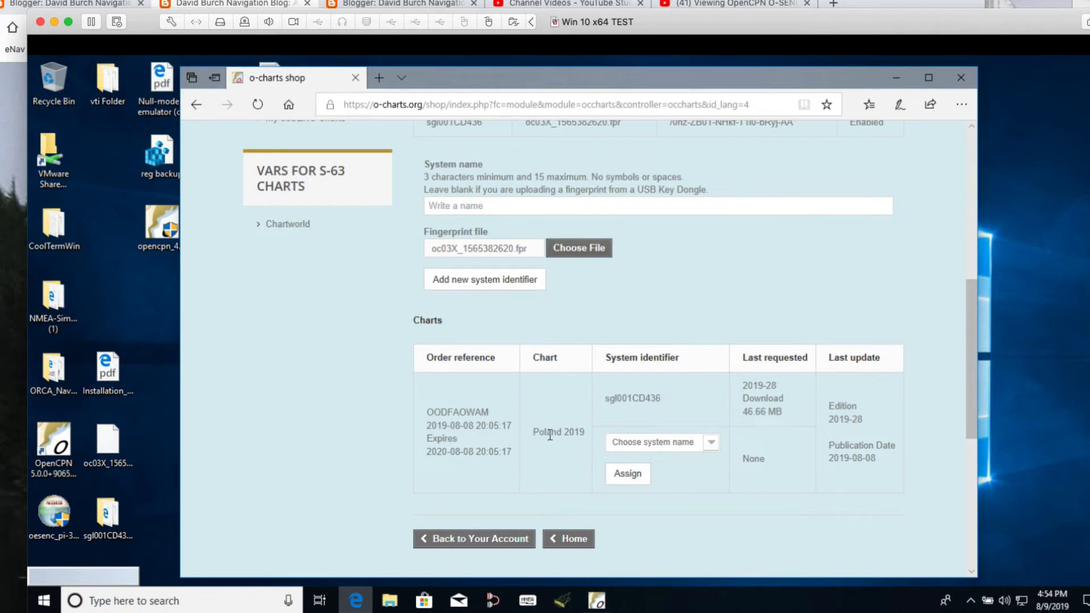
mouse_move(636, 413)
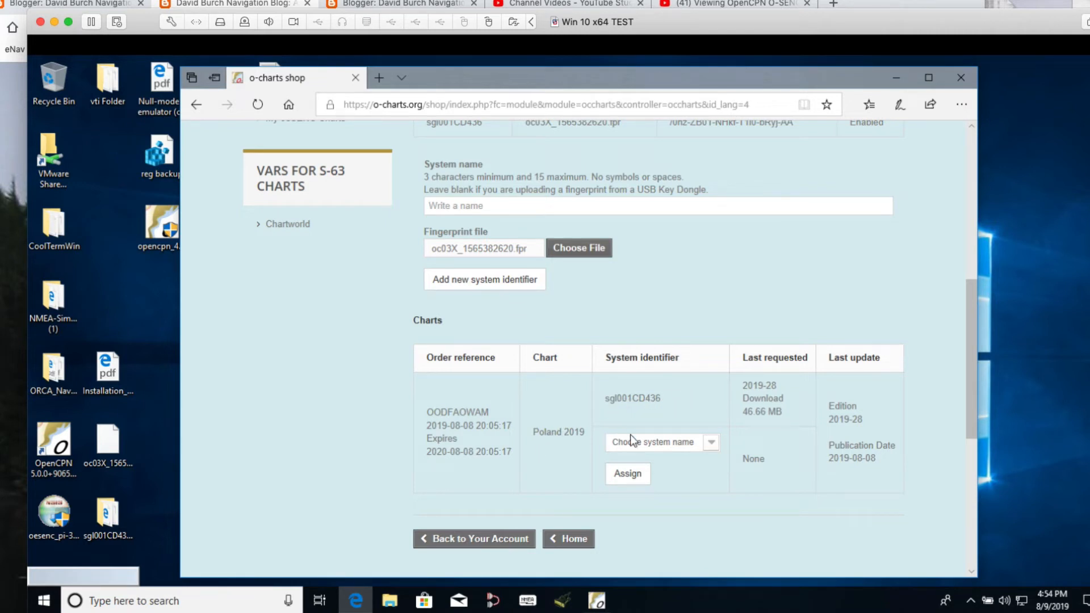
mouse_move(708, 300)
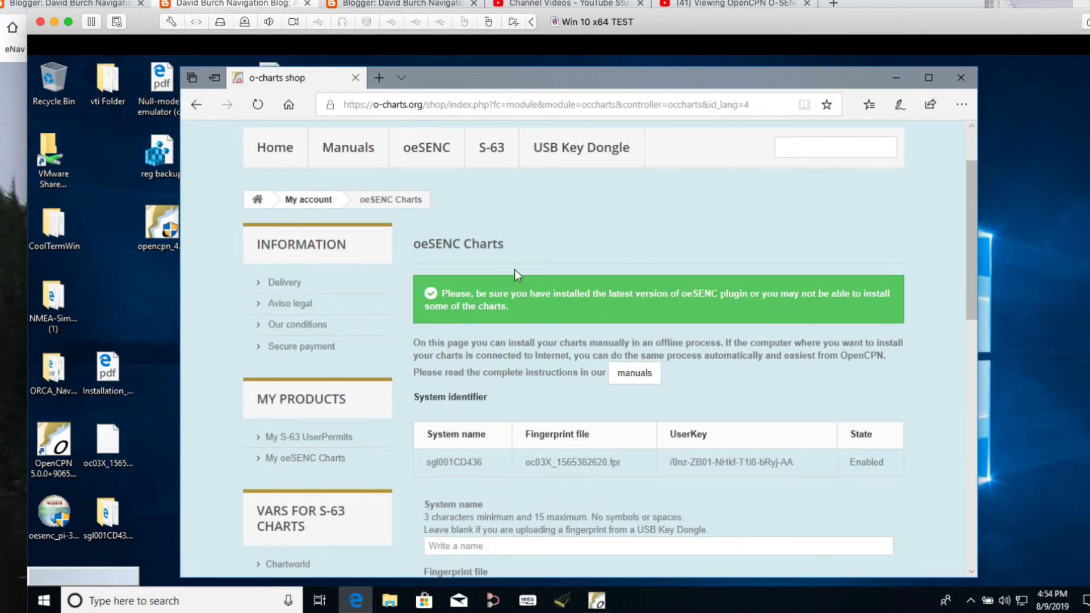
mouse_move(872, 253)
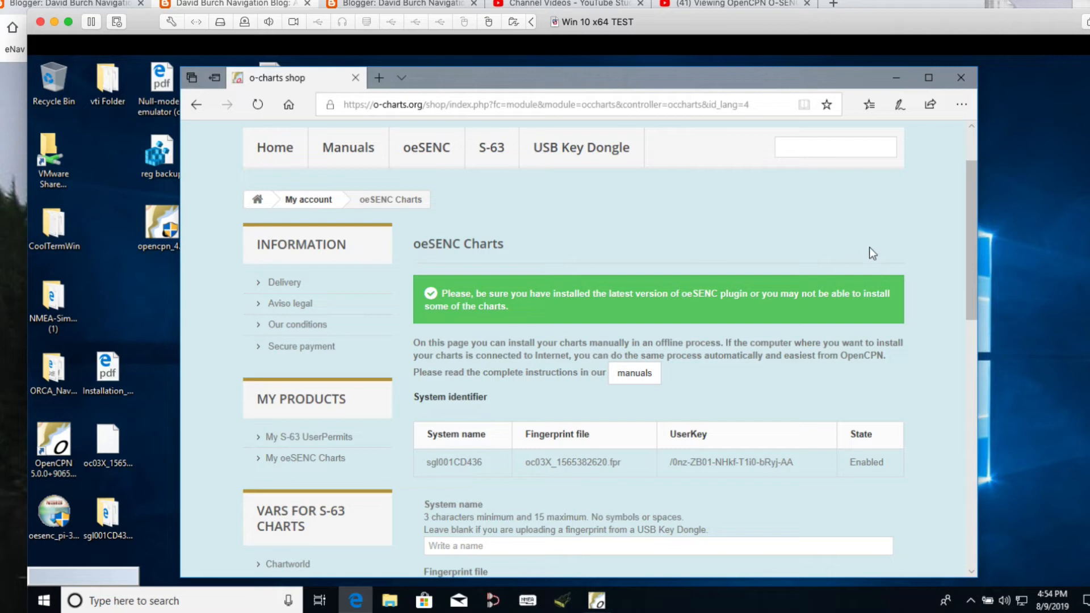
mouse_move(582, 272)
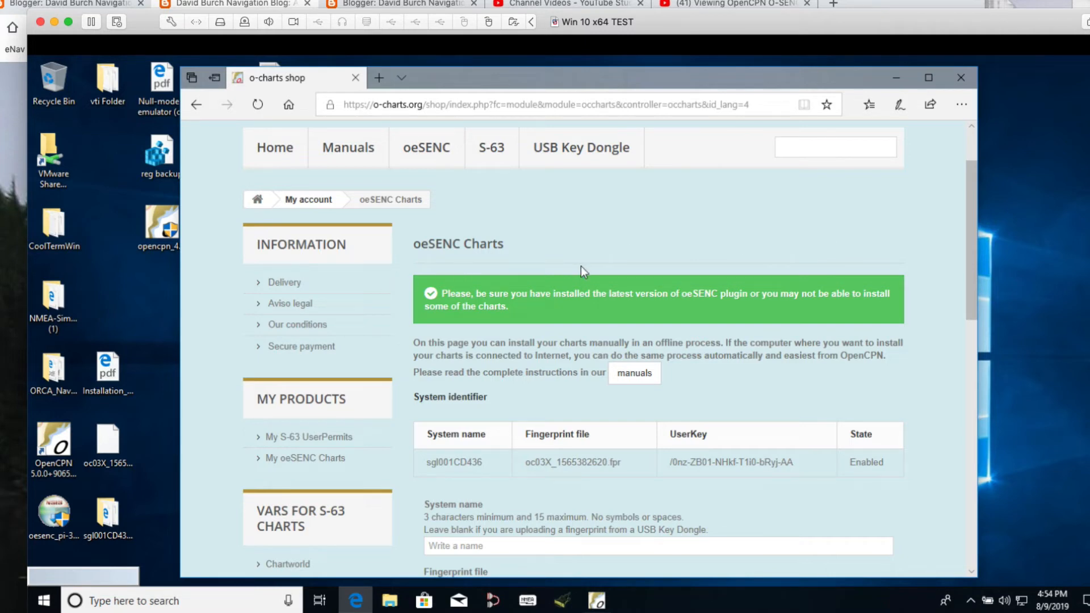
scroll("down", 3)
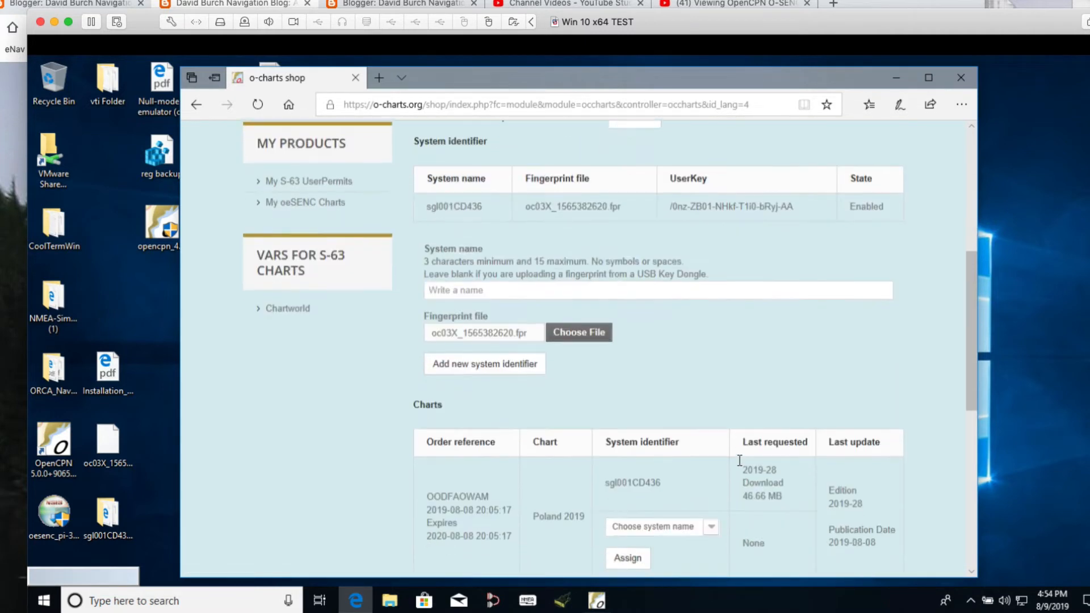
scroll("down", 3)
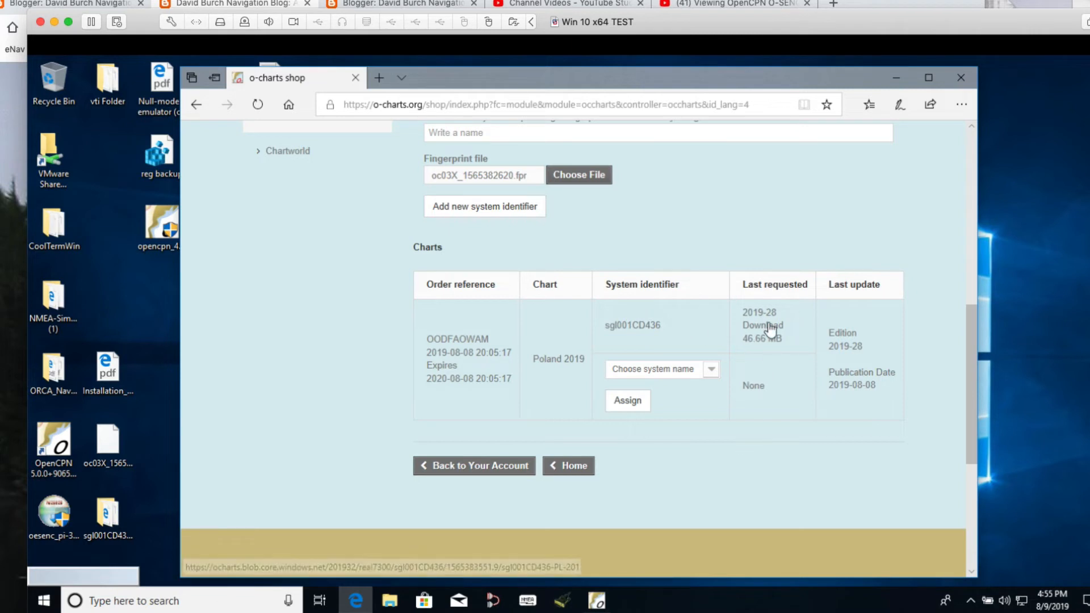
mouse_move(725, 458)
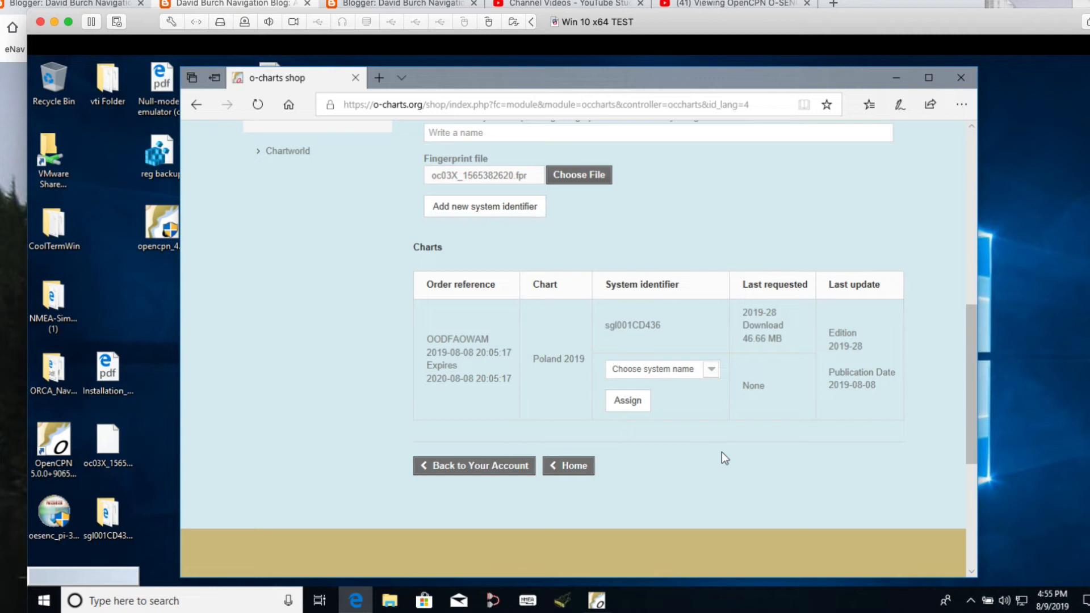
mouse_move(762, 325)
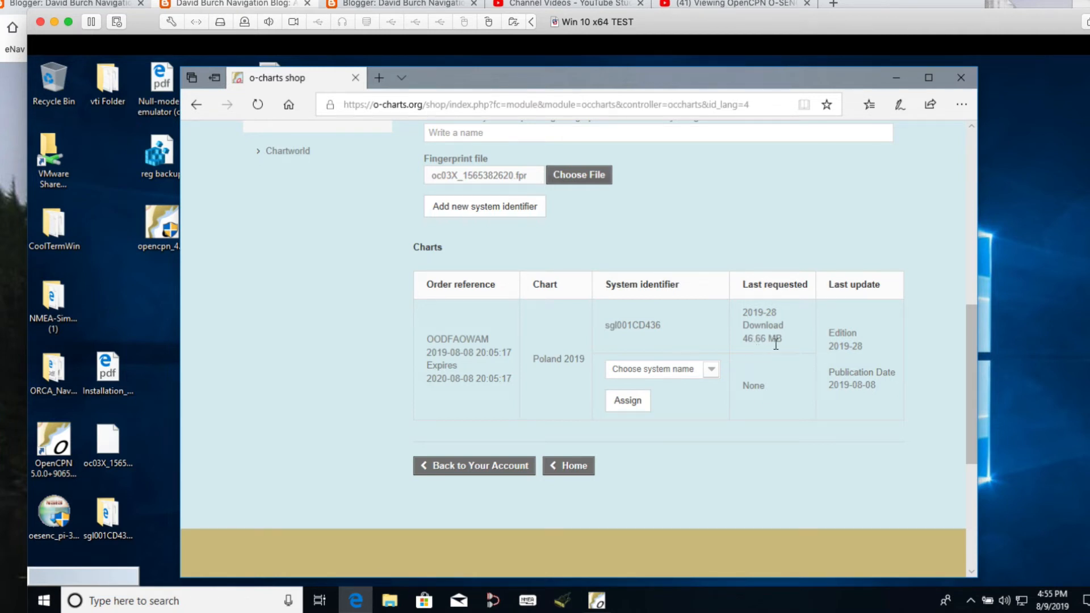
left_click(107, 514)
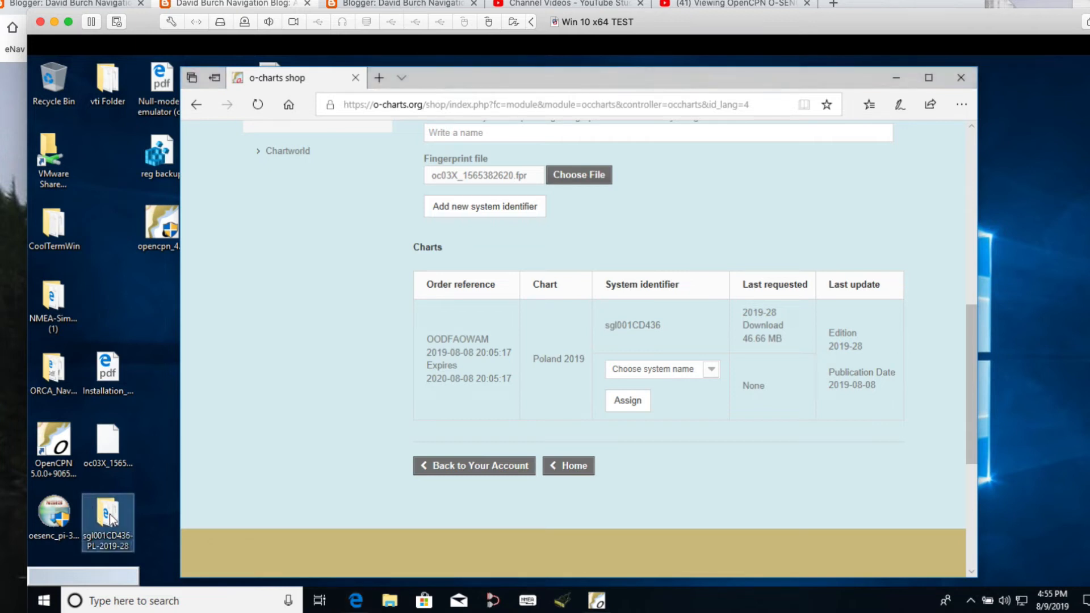
mouse_move(108, 518)
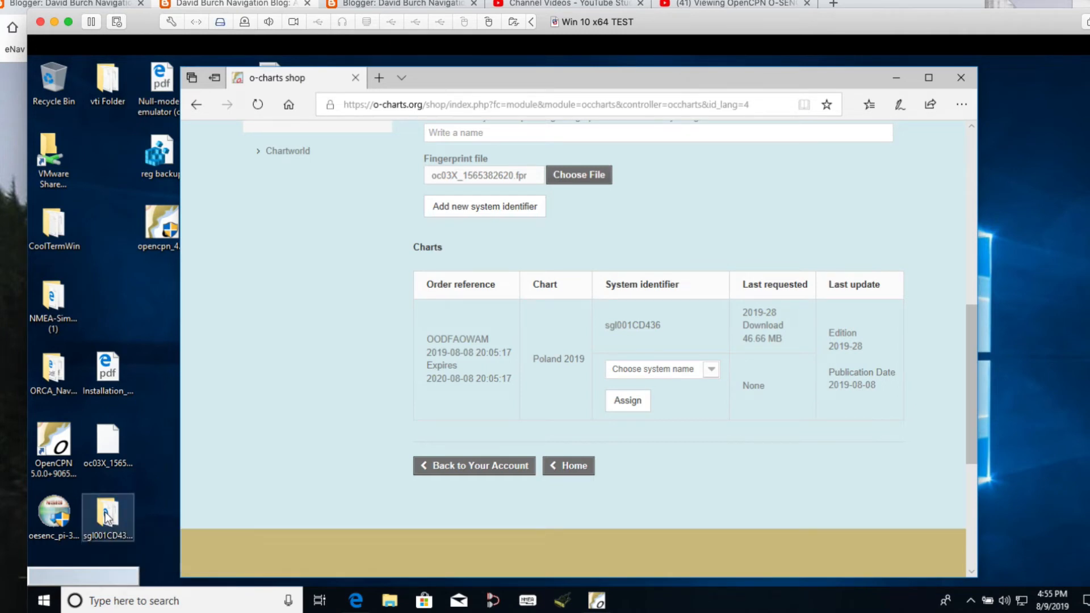
double_click(108, 516)
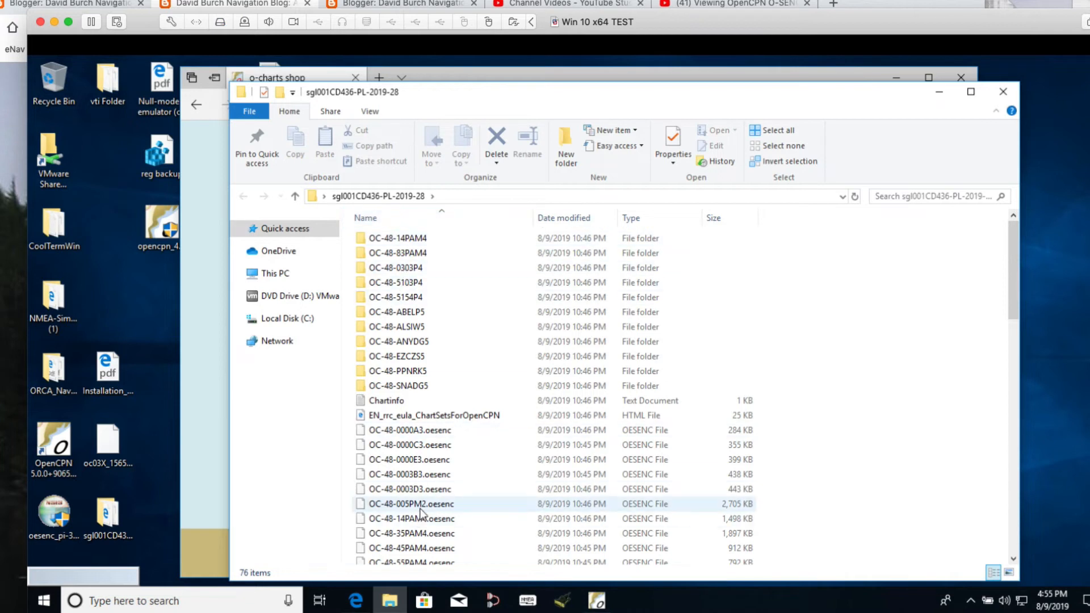
scroll("down", 3)
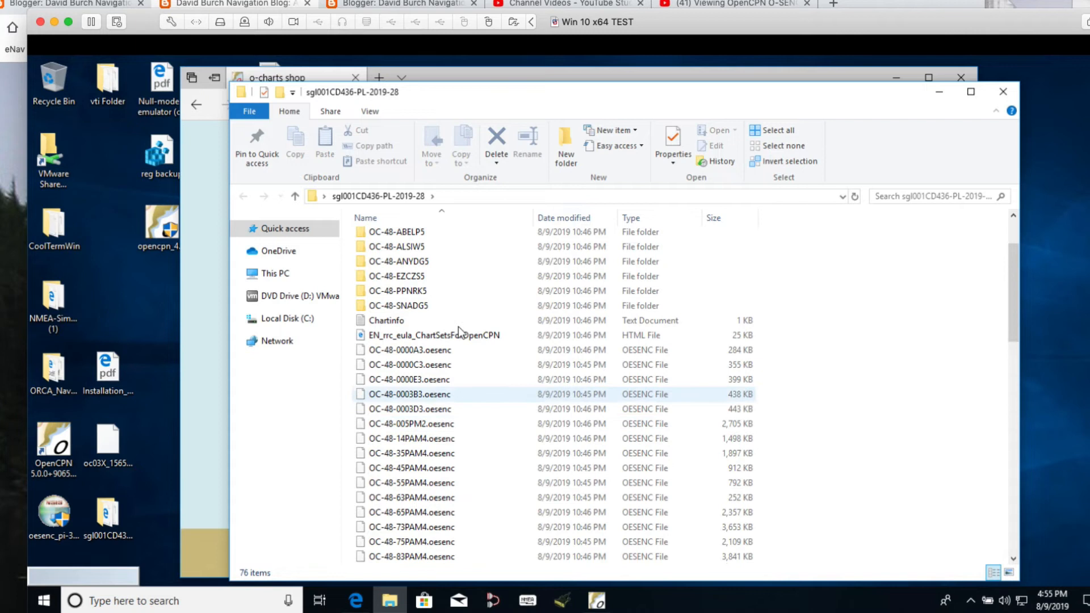
double_click(400, 260)
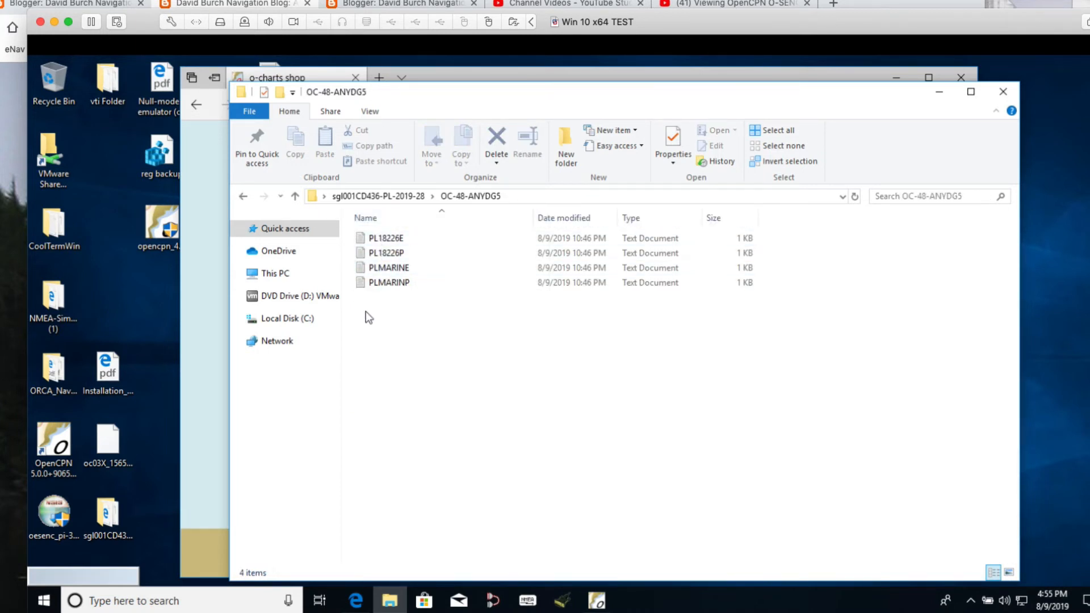
left_click(384, 238)
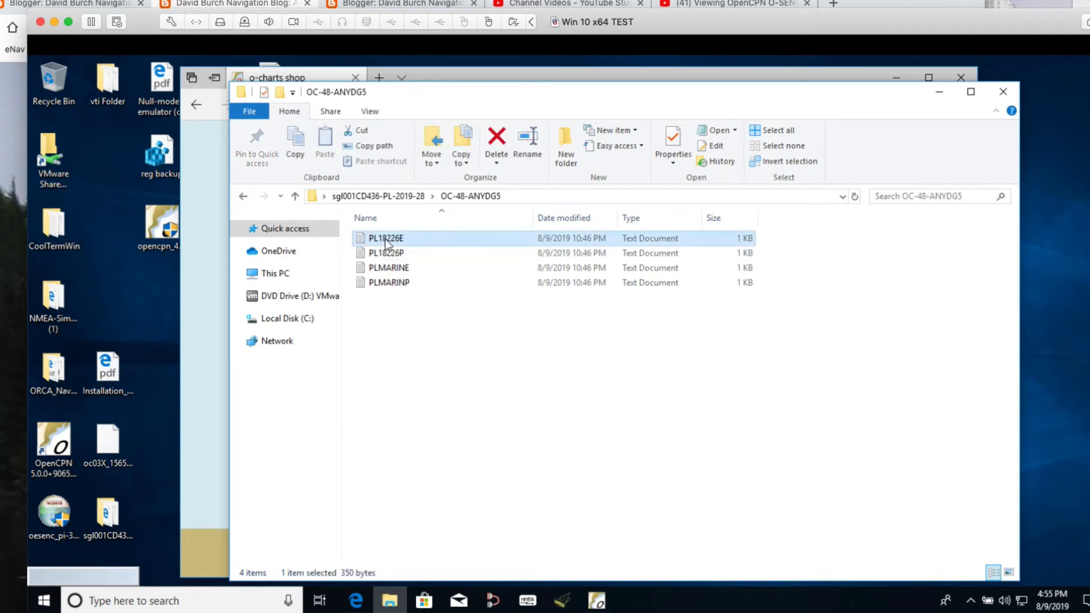
double_click(385, 238)
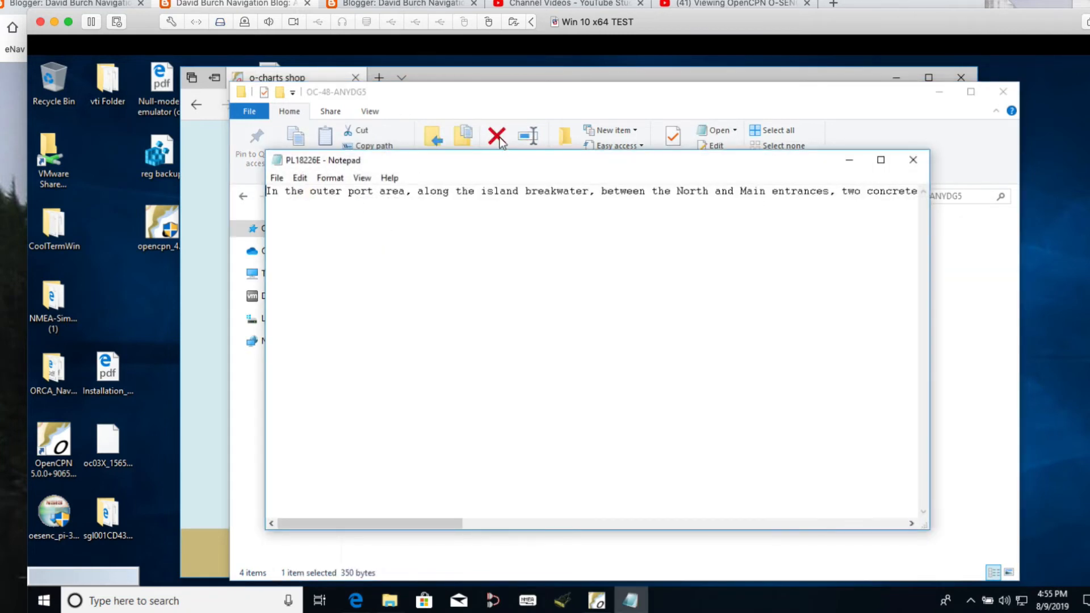
left_click(913, 160)
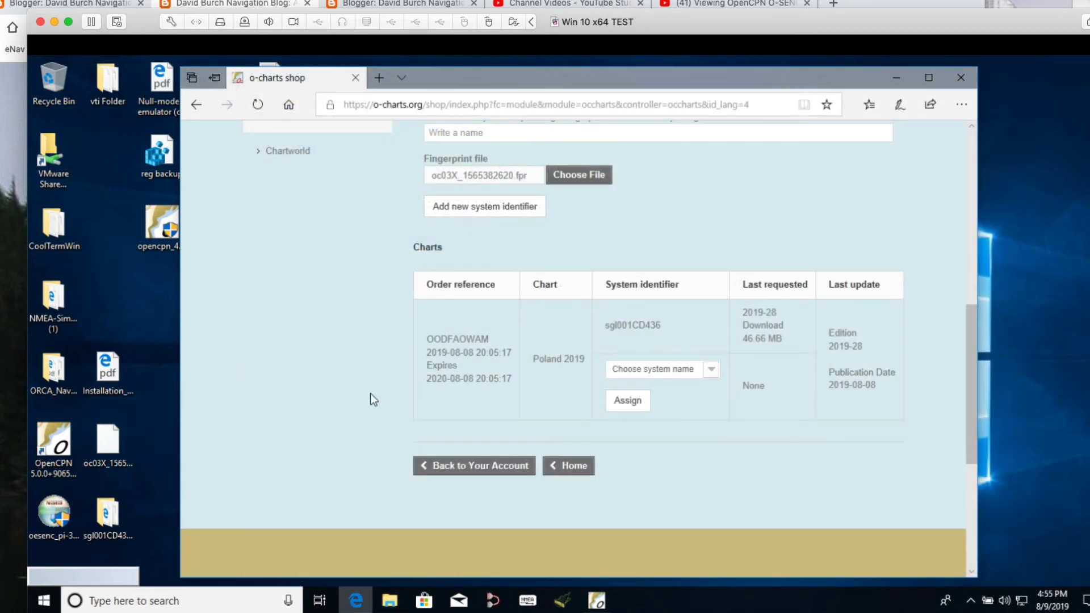
mouse_move(806, 372)
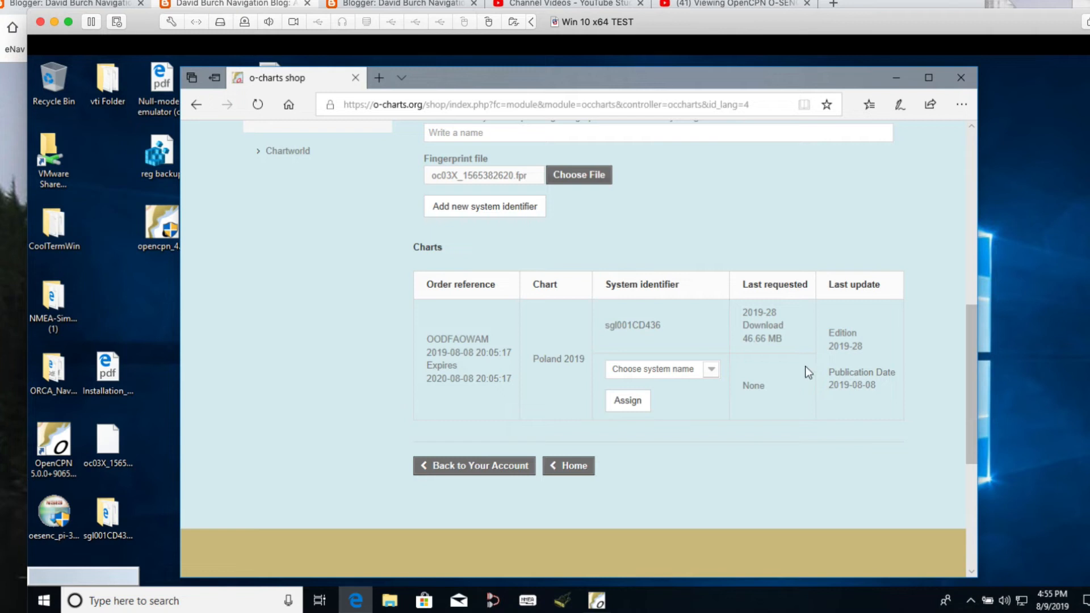
left_click(107, 508)
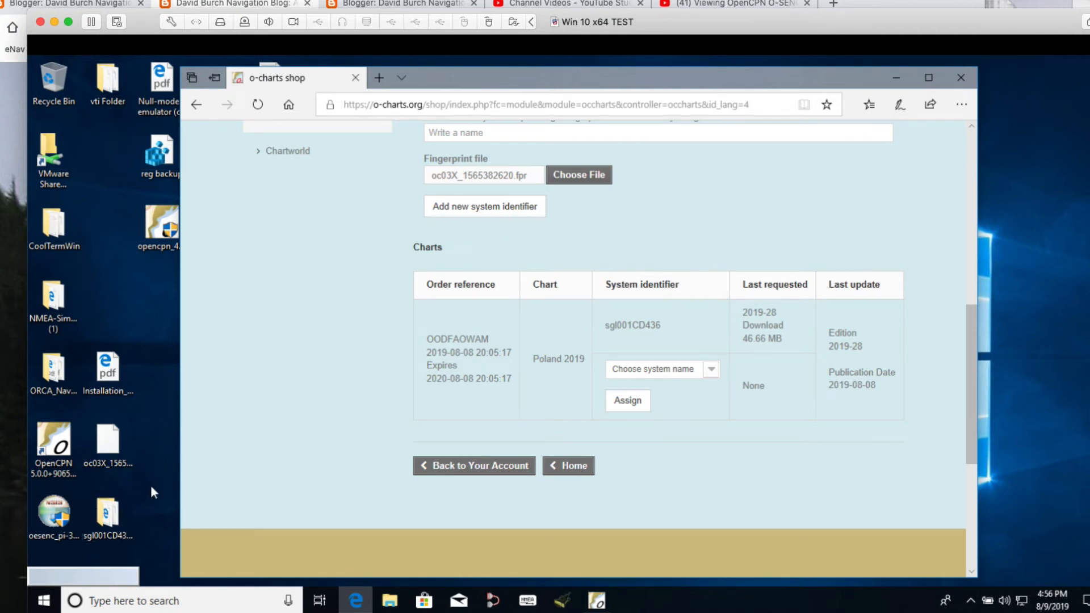
mouse_move(147, 482)
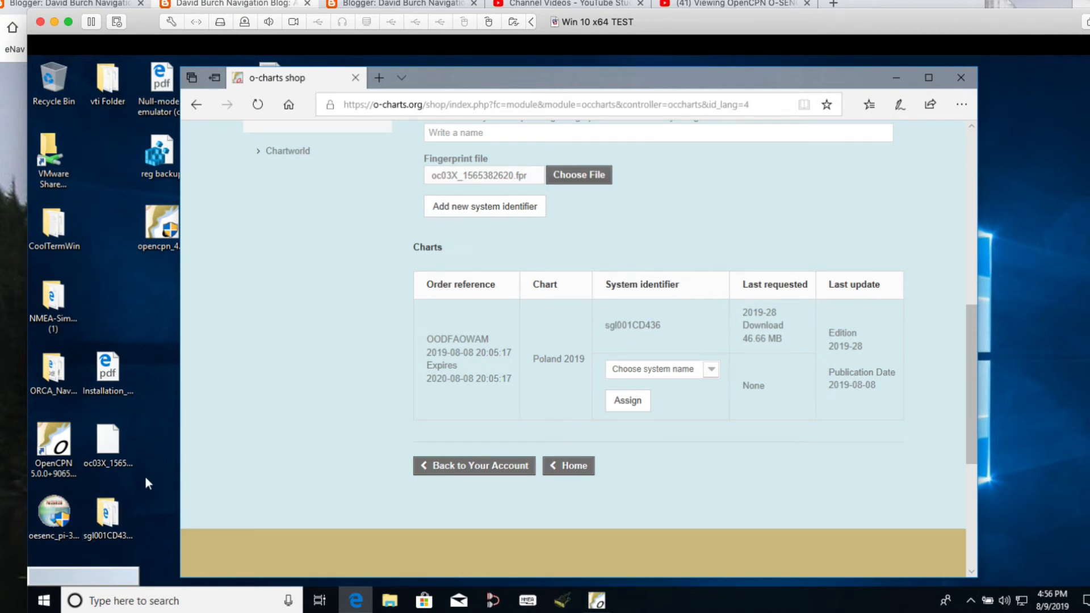
left_click(54, 445)
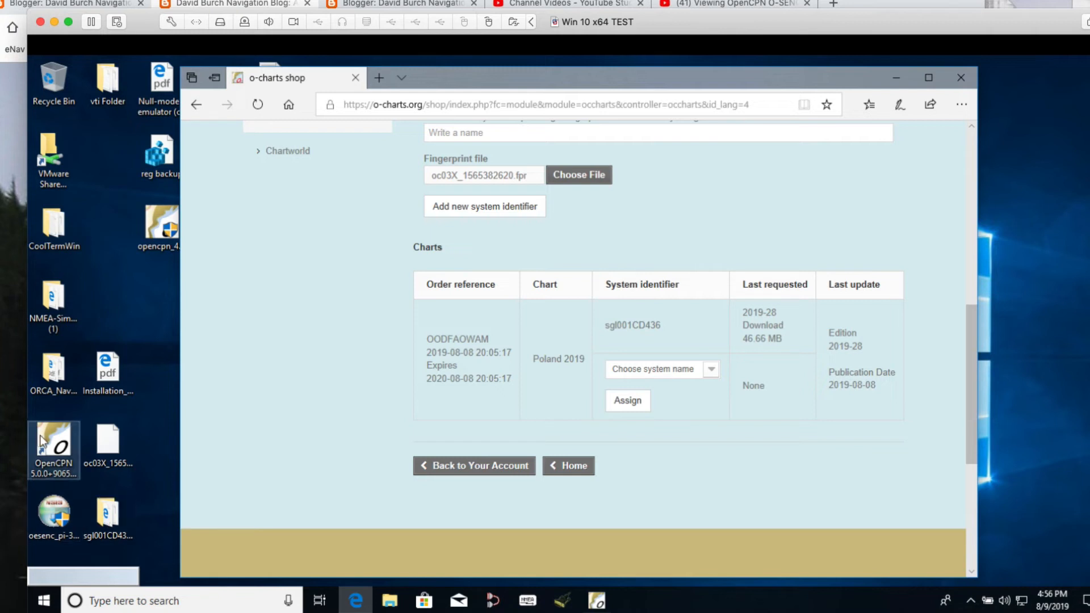
mouse_move(55, 437)
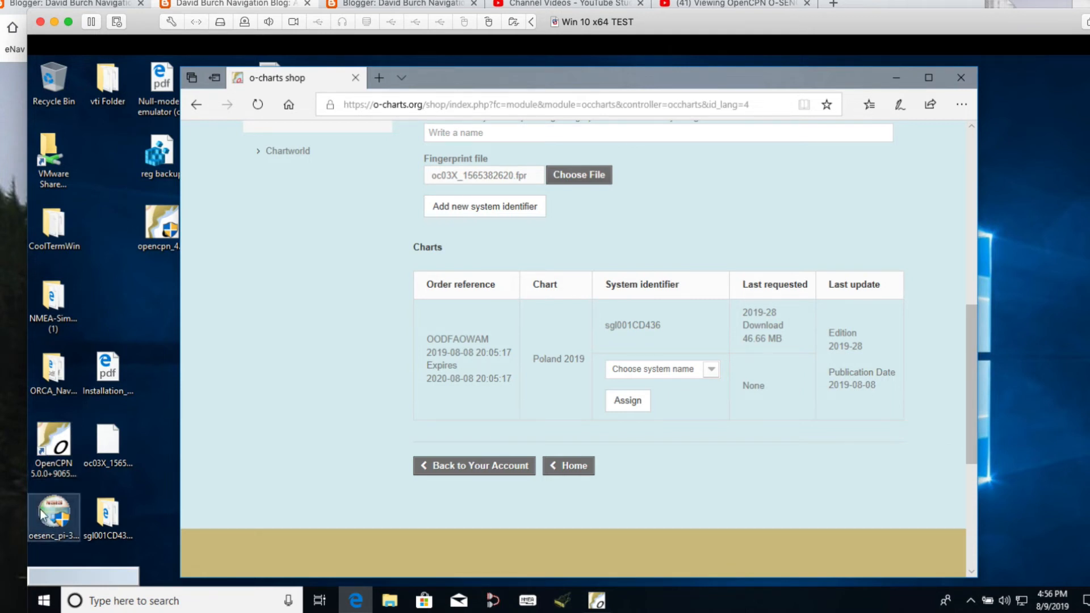
left_click(107, 514)
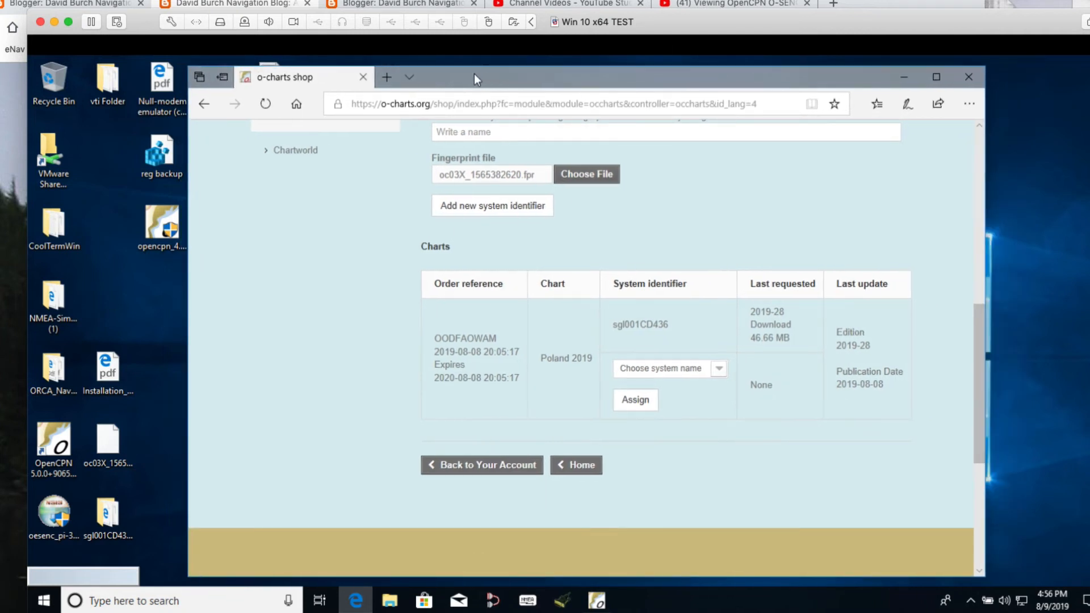
mouse_move(903, 76)
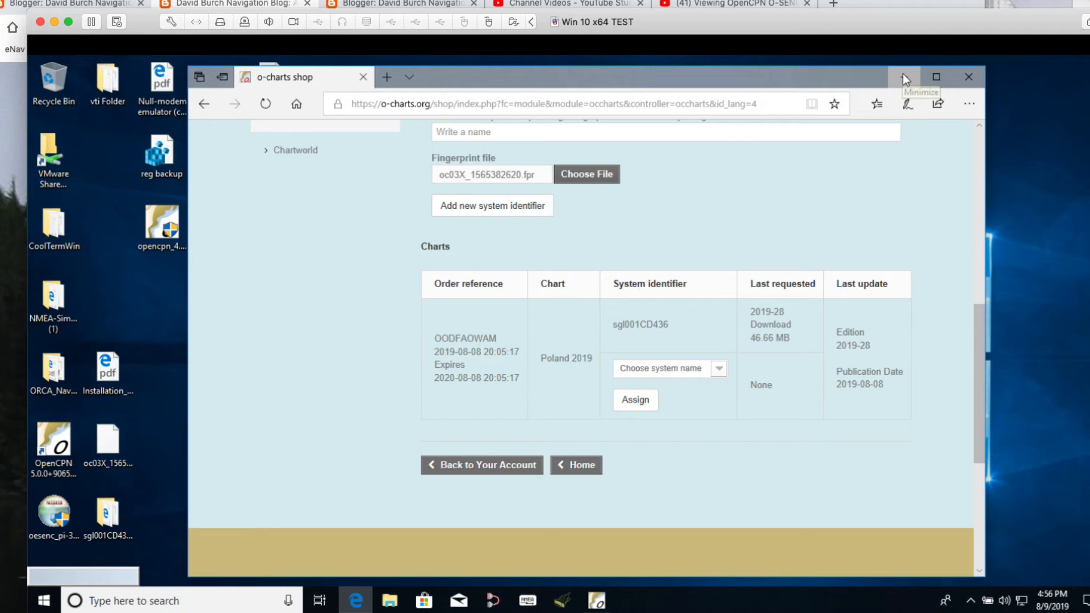
mouse_move(904, 83)
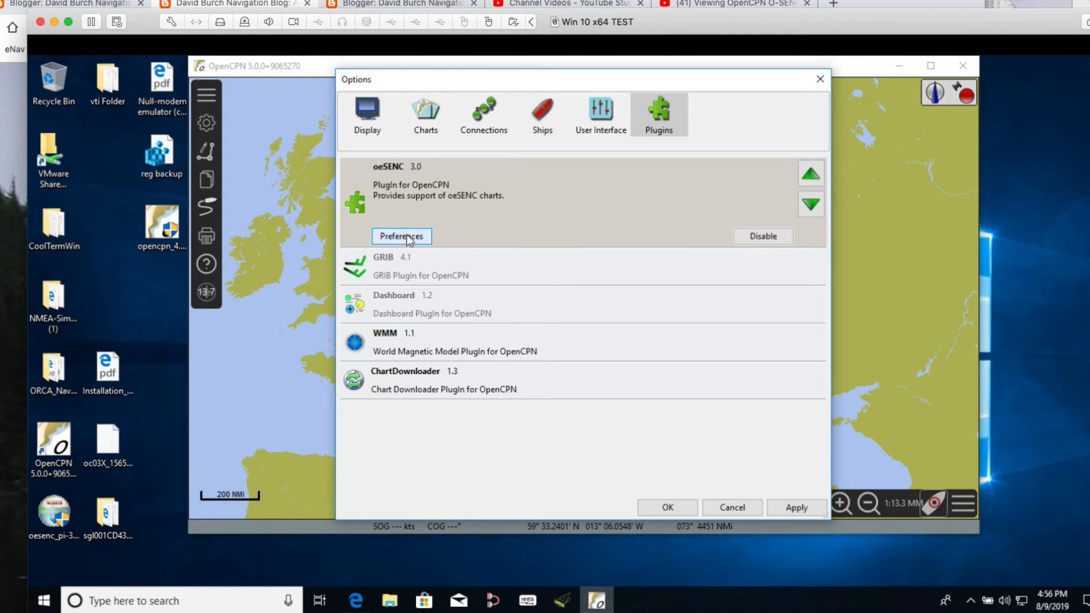
Reopen the oeSENC preferences, confirm them with OK, and close Options
left_click(400, 236)
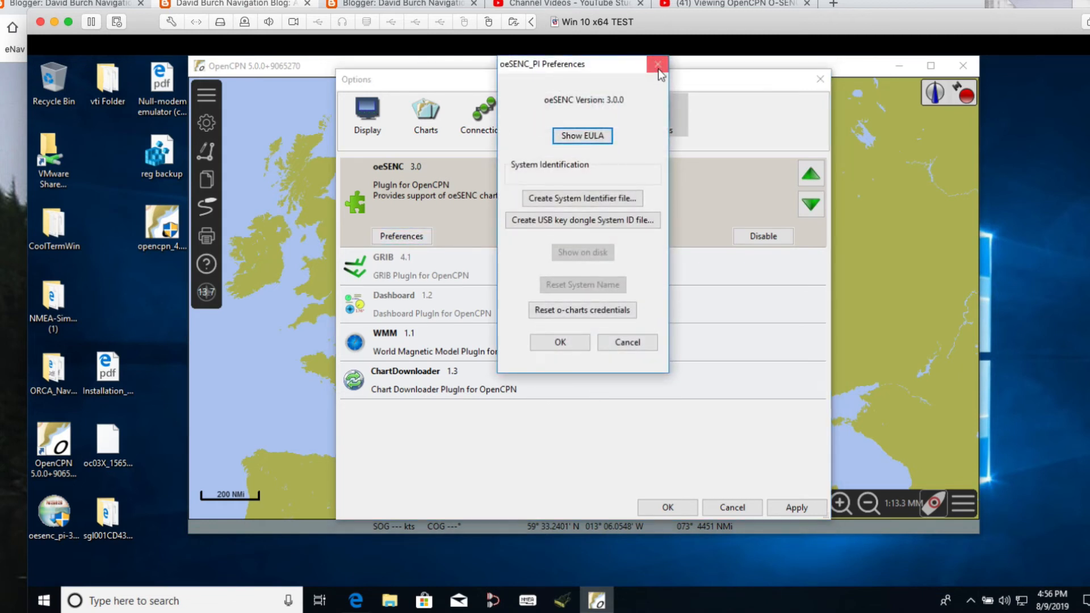
mouse_move(656, 64)
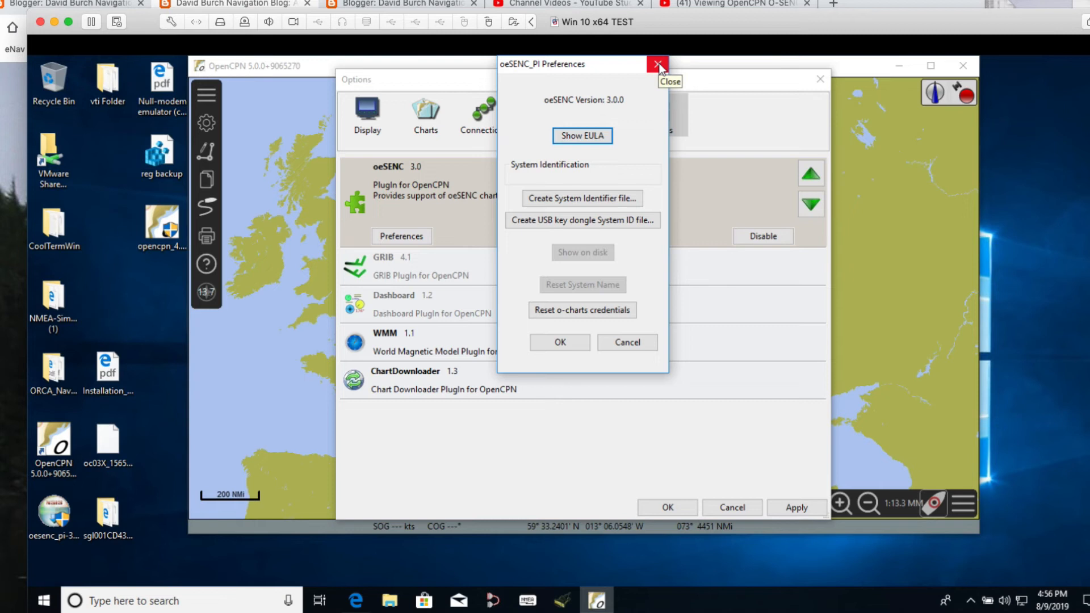
mouse_move(657, 173)
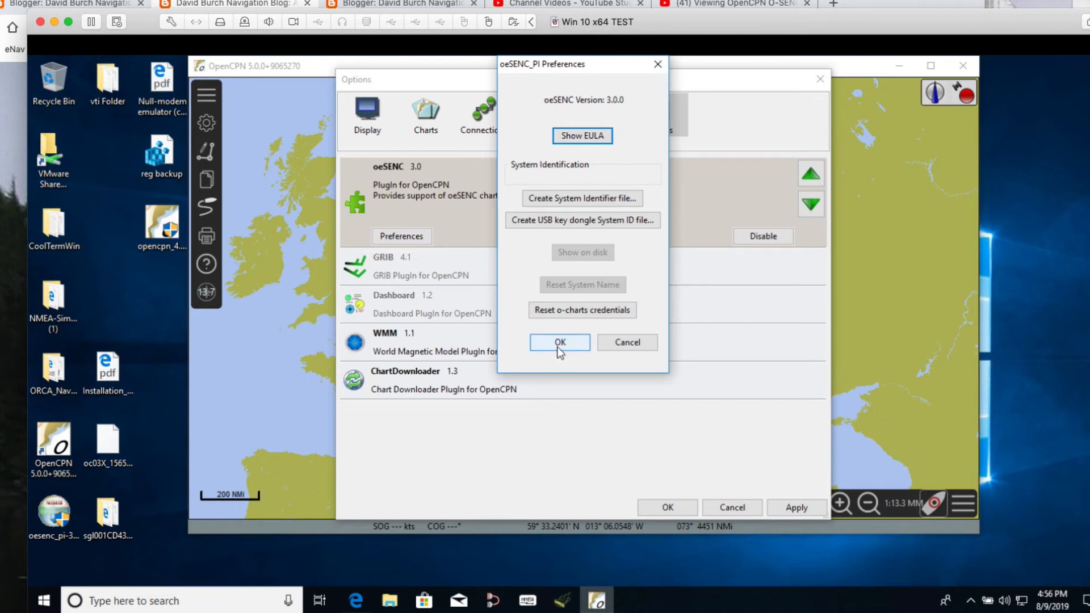
mouse_move(626, 341)
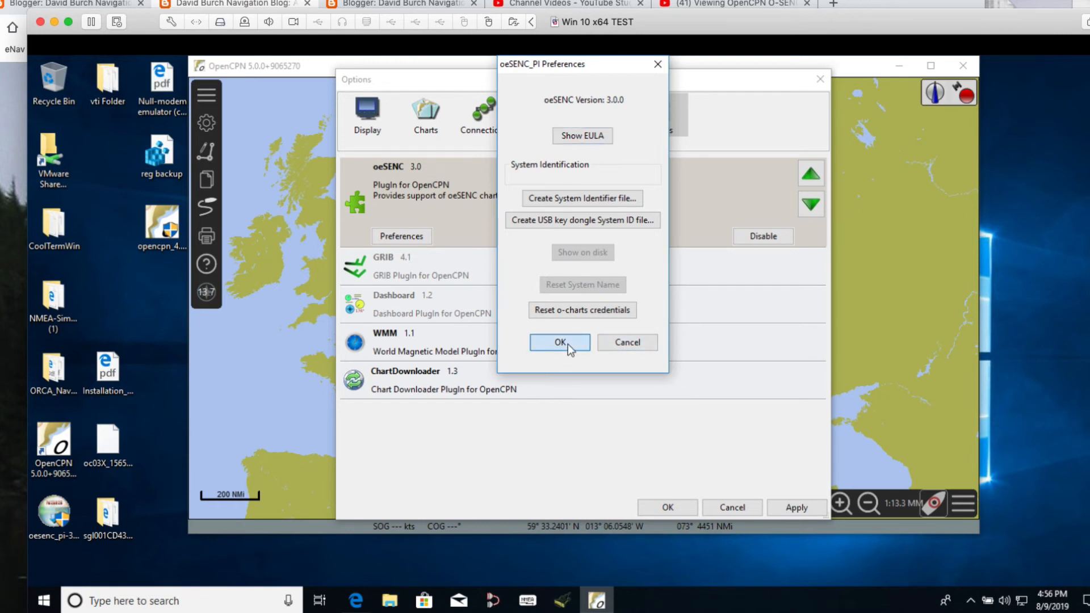
left_click(560, 342)
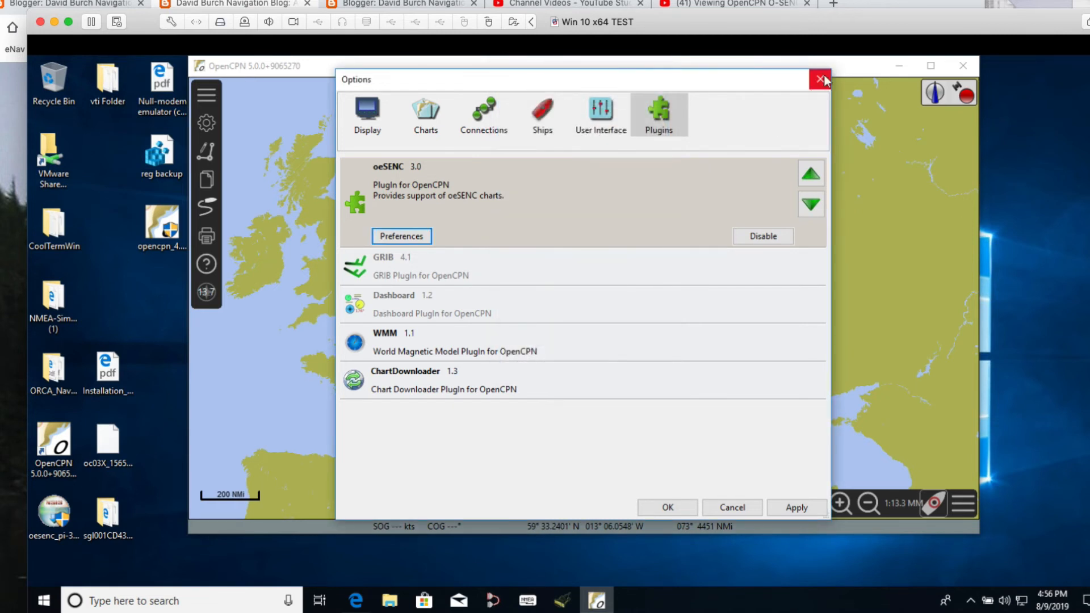
left_click(820, 80)
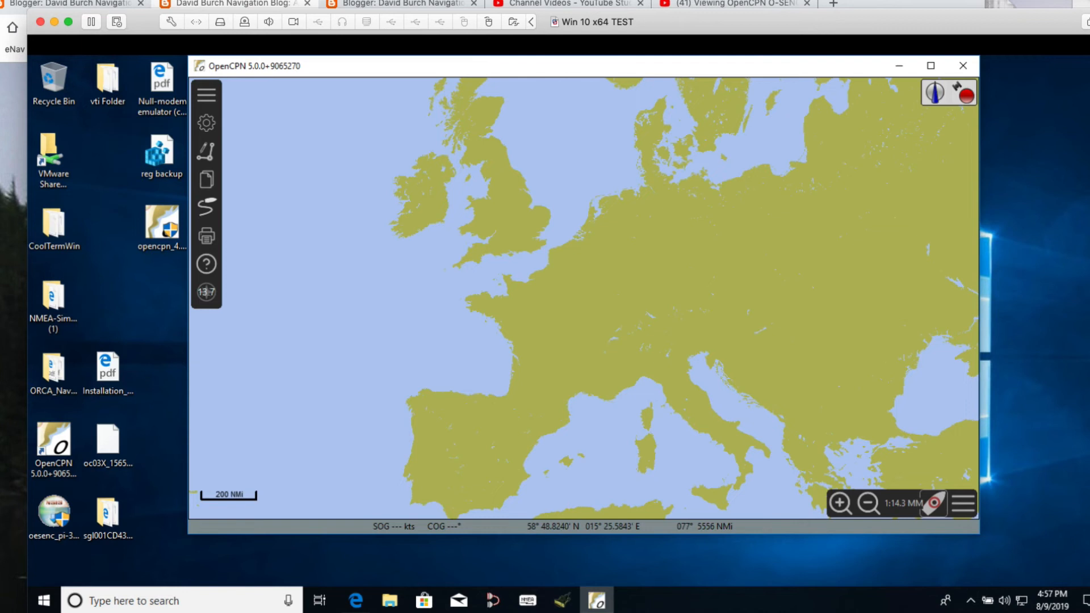
Reopen OpenCPN Options, showing the plugin list with oeSENC 3.0 enabled
left_click(842, 6)
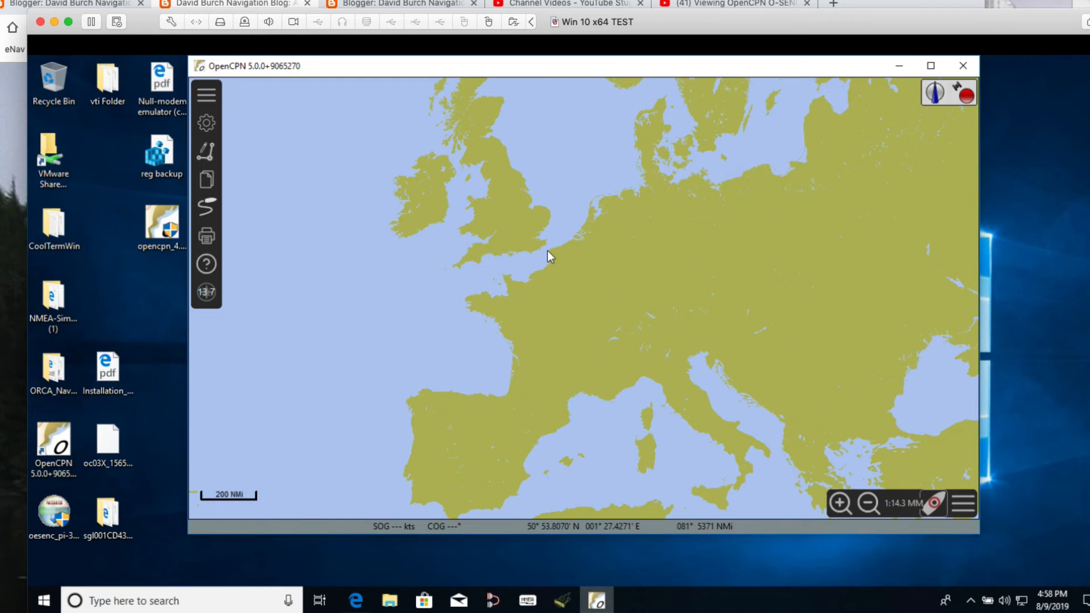
left_click(107, 513)
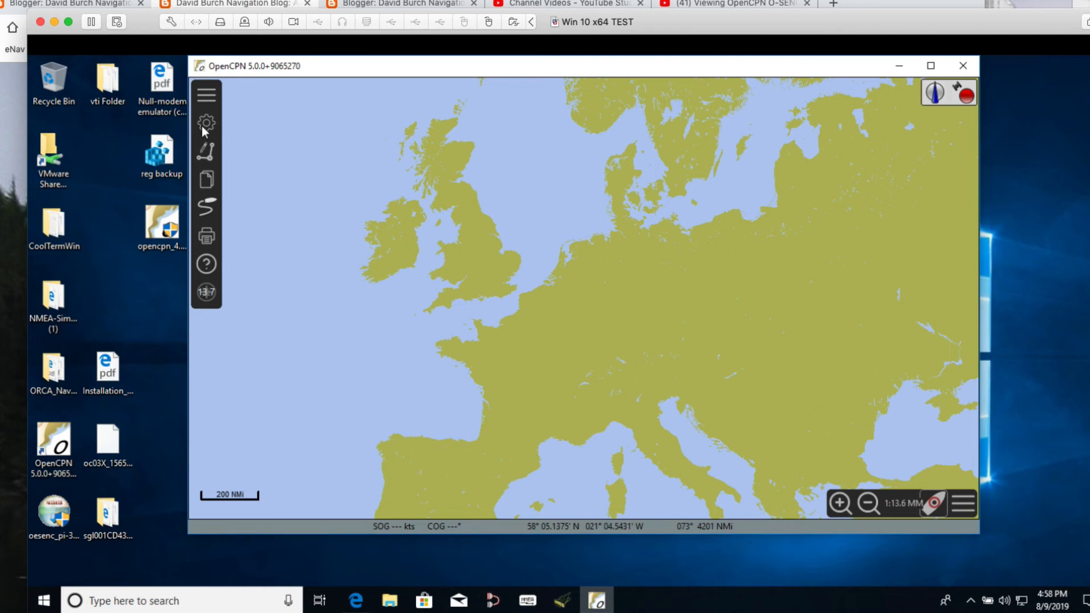
left_click(205, 122)
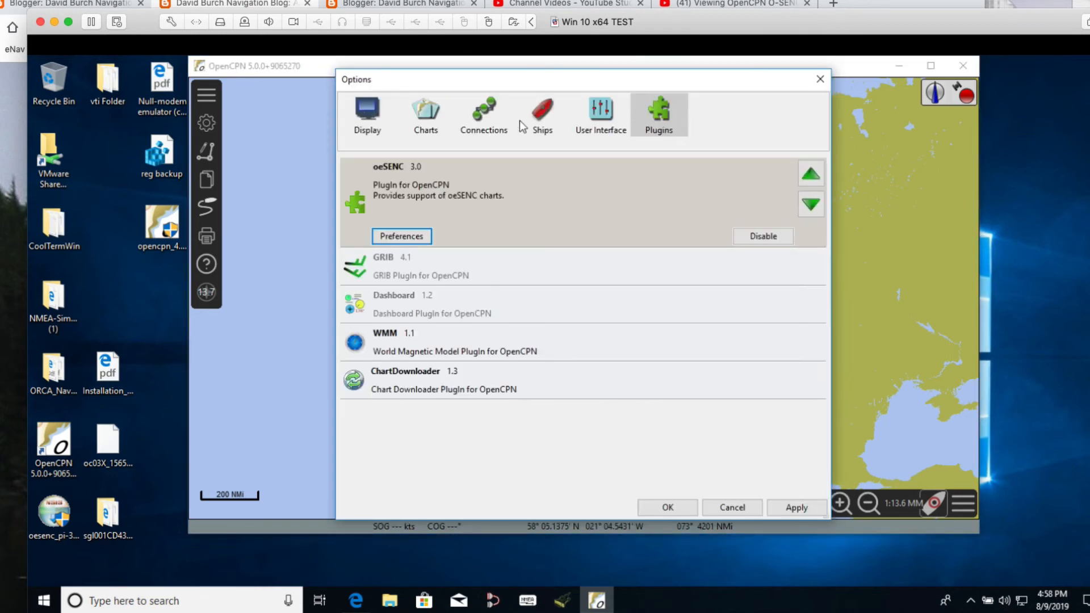
Add C:\Users\macdavid\Desktop\sgl001CD436-PL-2019-28 as a chart directory under Chart Files
left_click(425, 115)
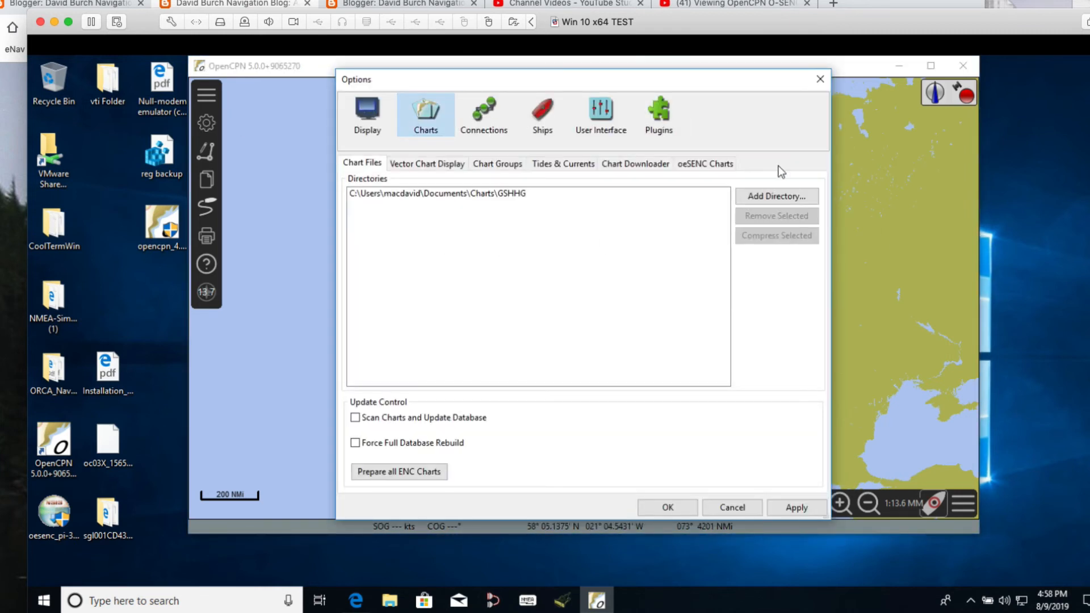
left_click(775, 196)
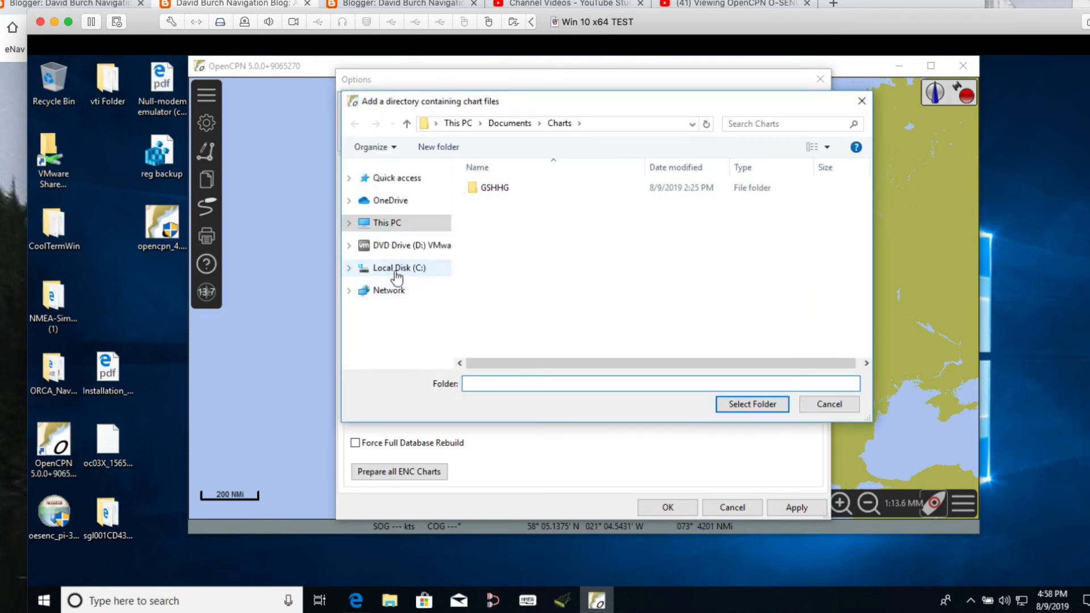
left_click(399, 267)
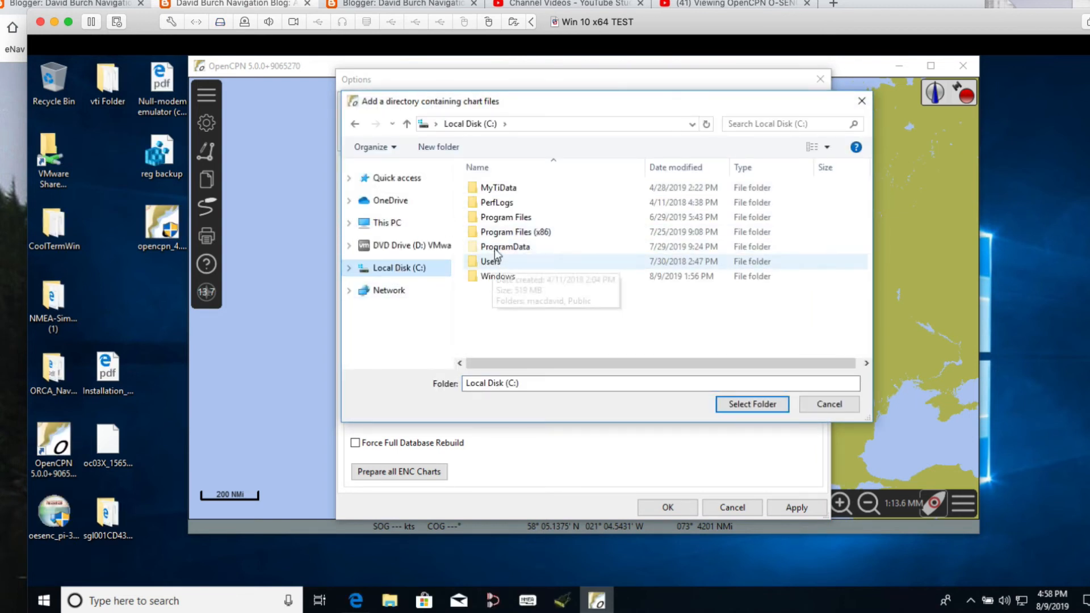
left_click(492, 261)
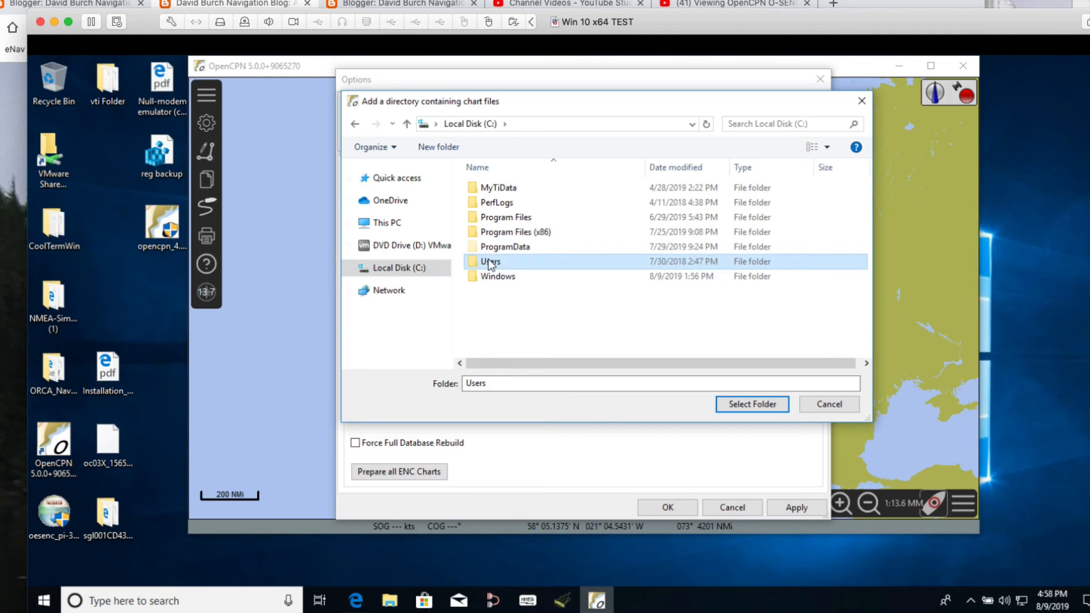
double_click(490, 261)
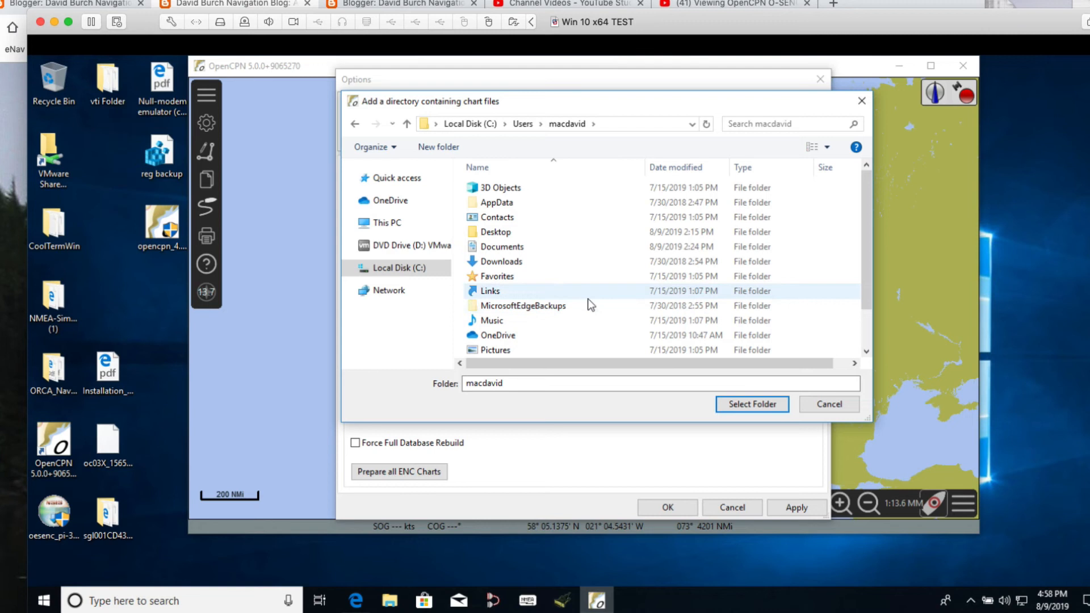
scroll("down", 3)
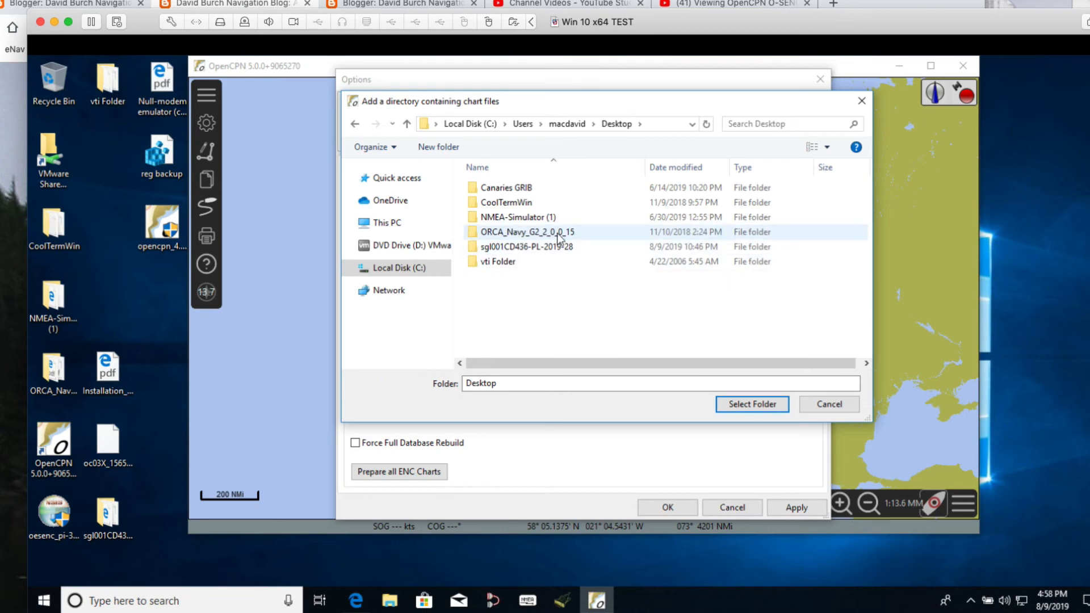
left_click(526, 246)
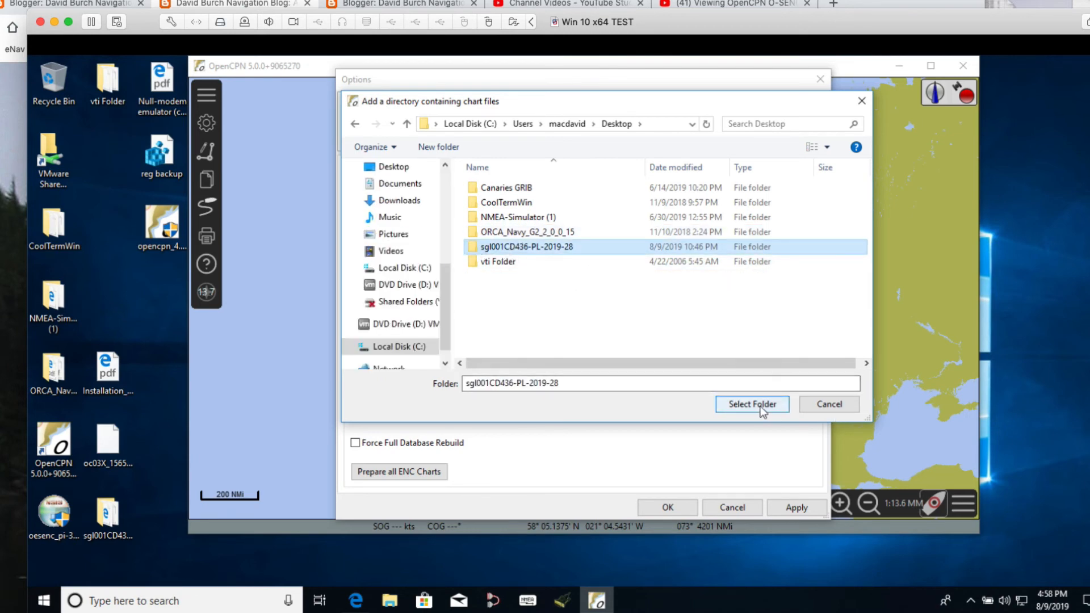
left_click(751, 404)
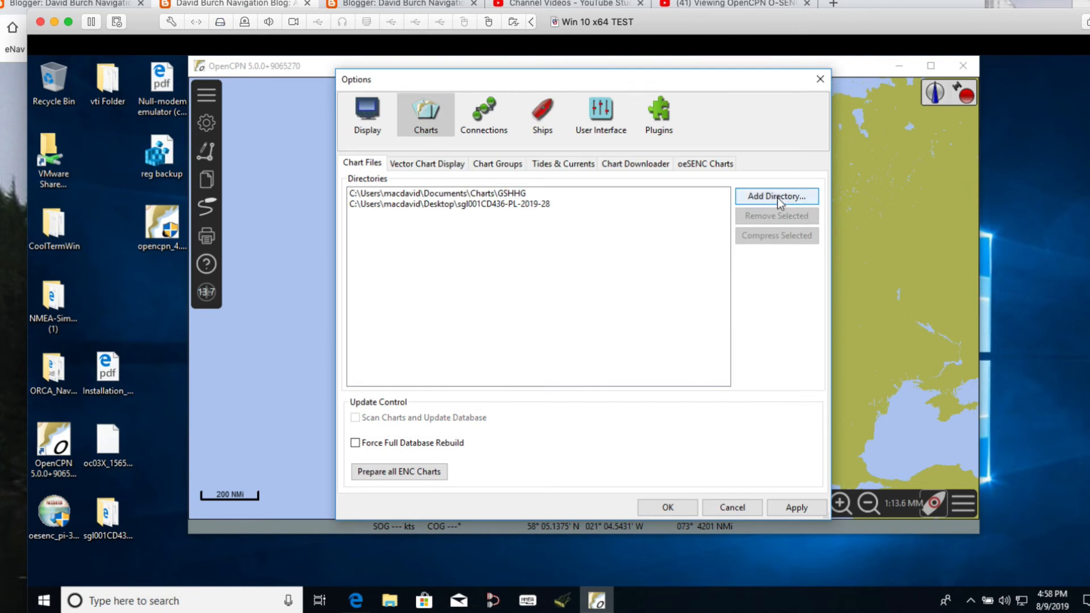
left_click(796, 508)
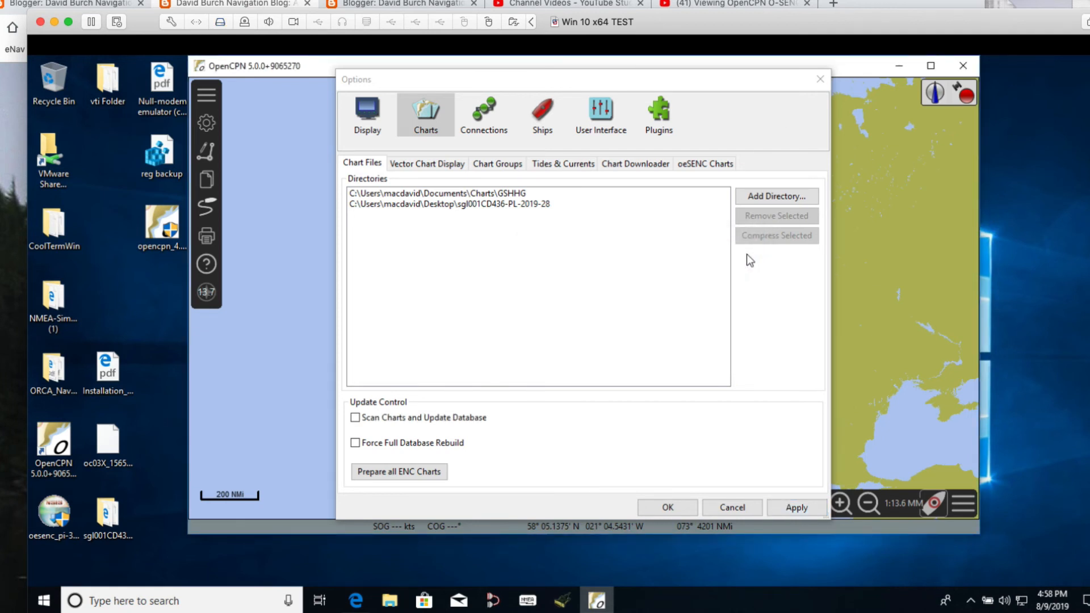
mouse_move(736, 173)
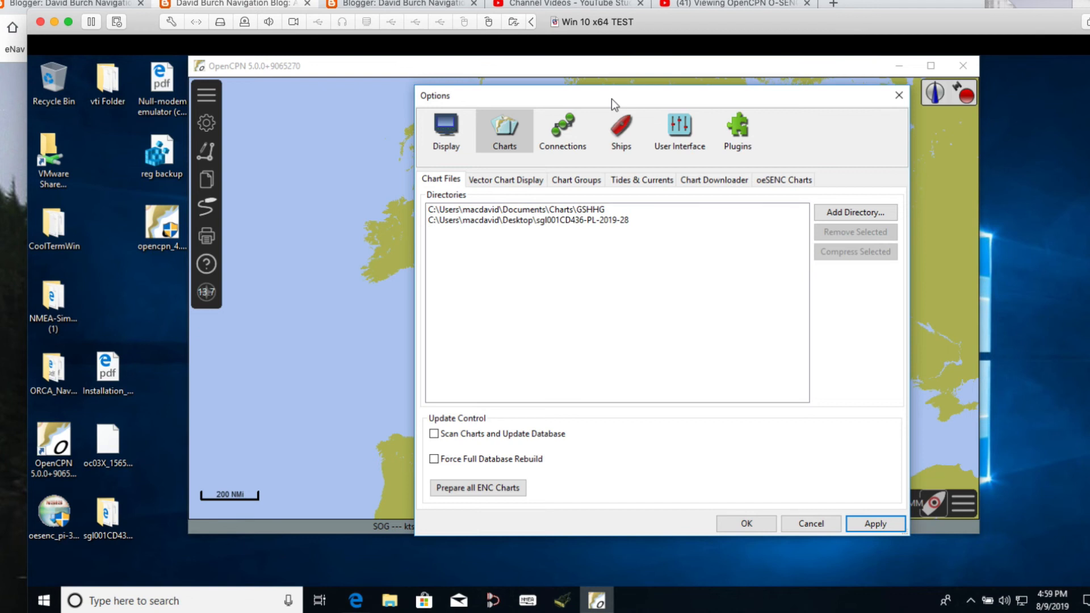
mouse_move(753, 250)
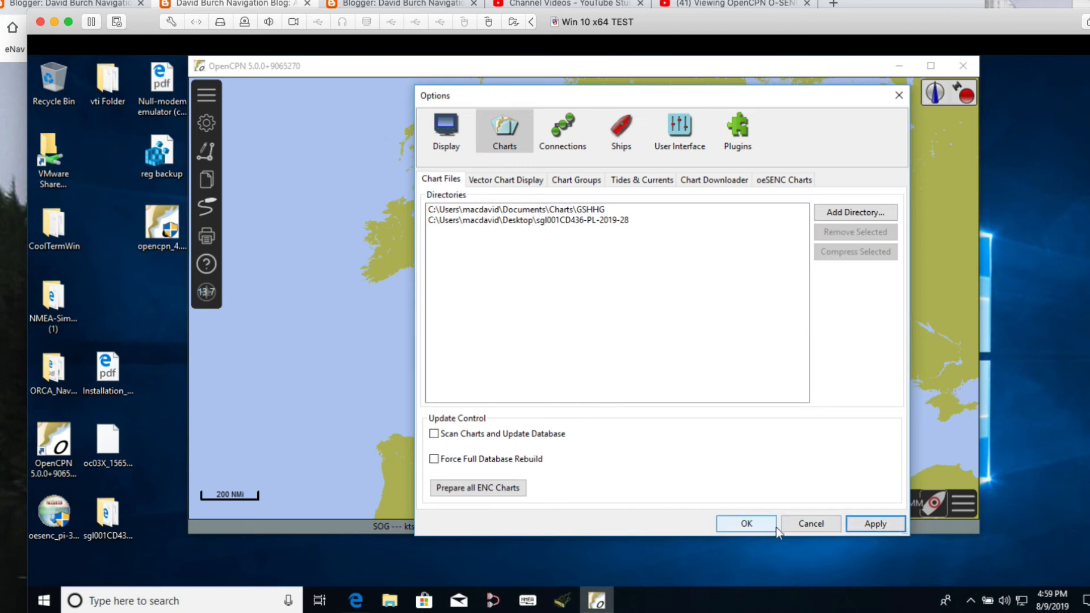
Confirm the Options dialog so the Poland oeSENC chart directory loads
left_click(746, 524)
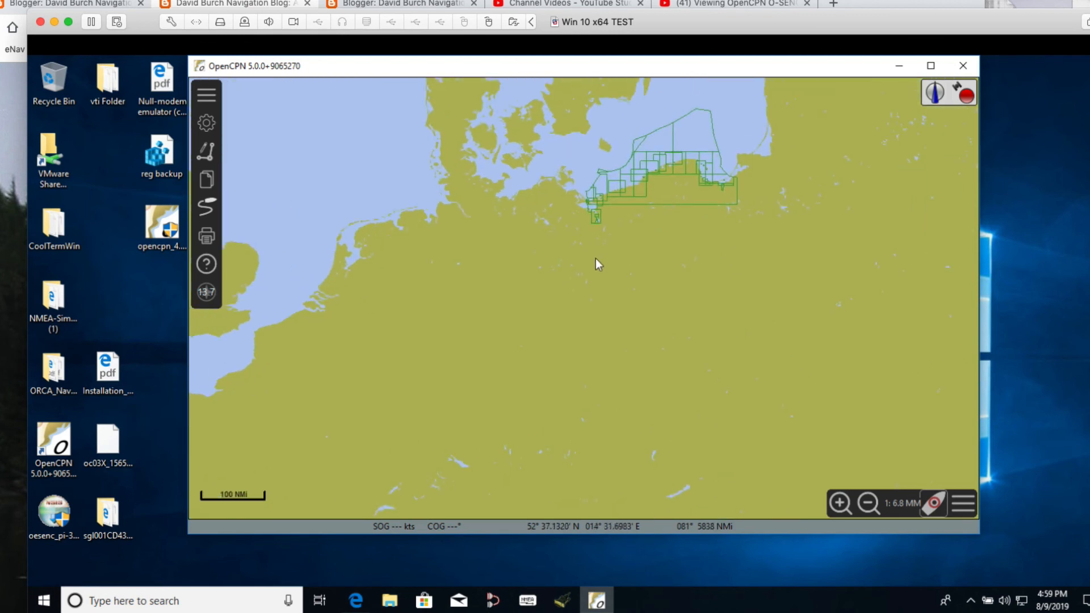
Zoom into the green Polish outlines and acknowledge the Poland 2019 chart set notice
left_click(964, 503)
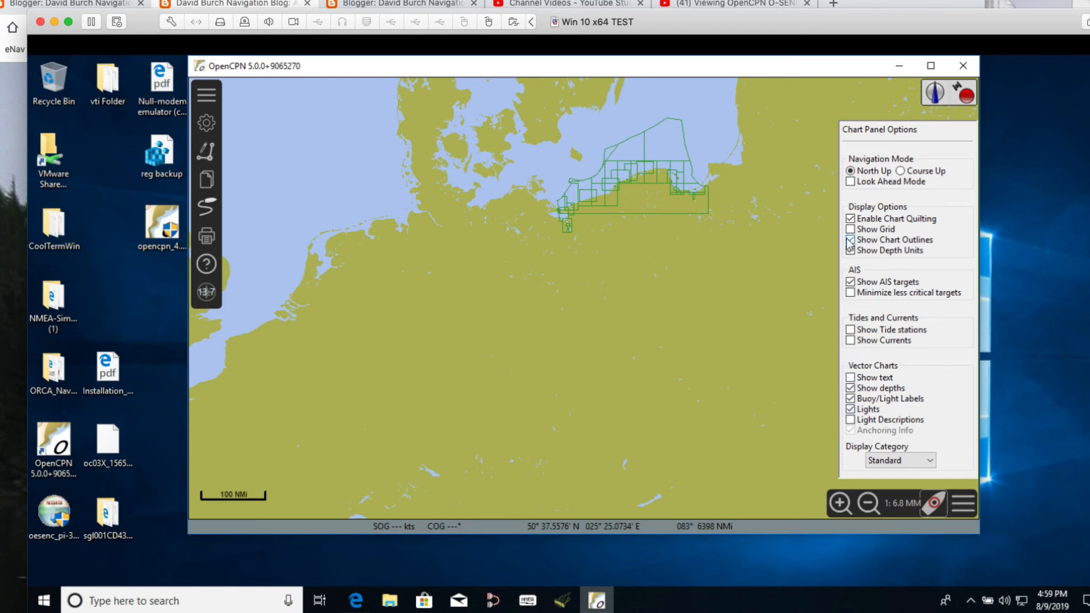
left_click(849, 240)
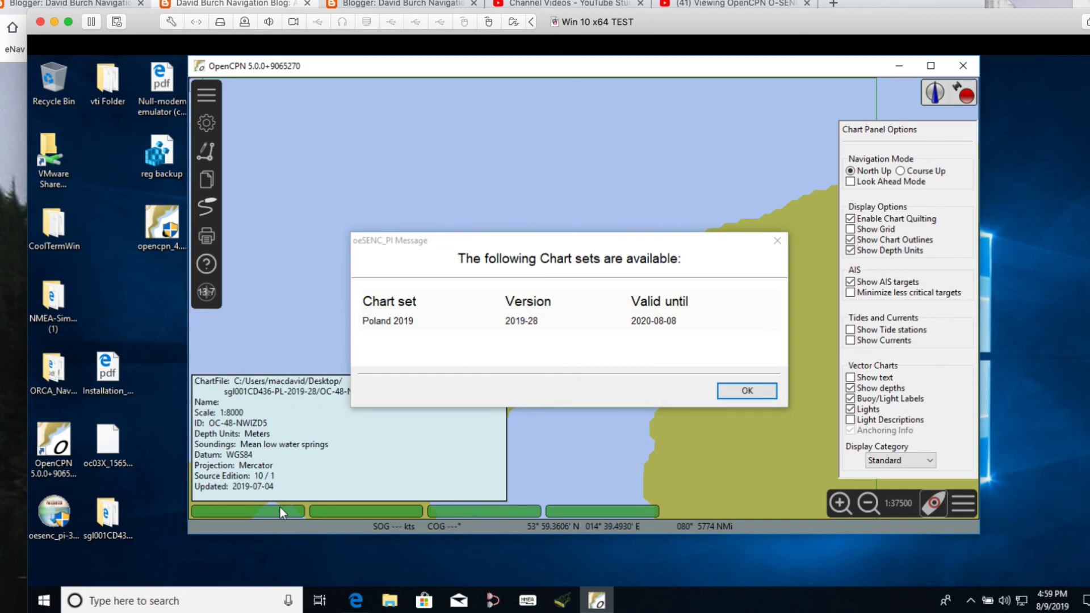
left_click(746, 390)
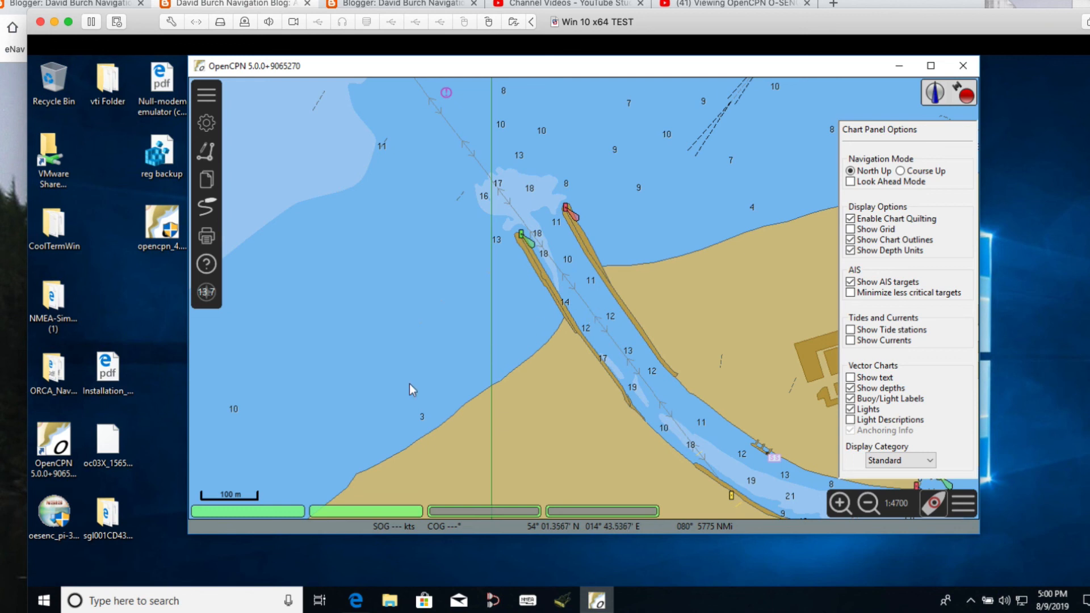
mouse_move(390, 341)
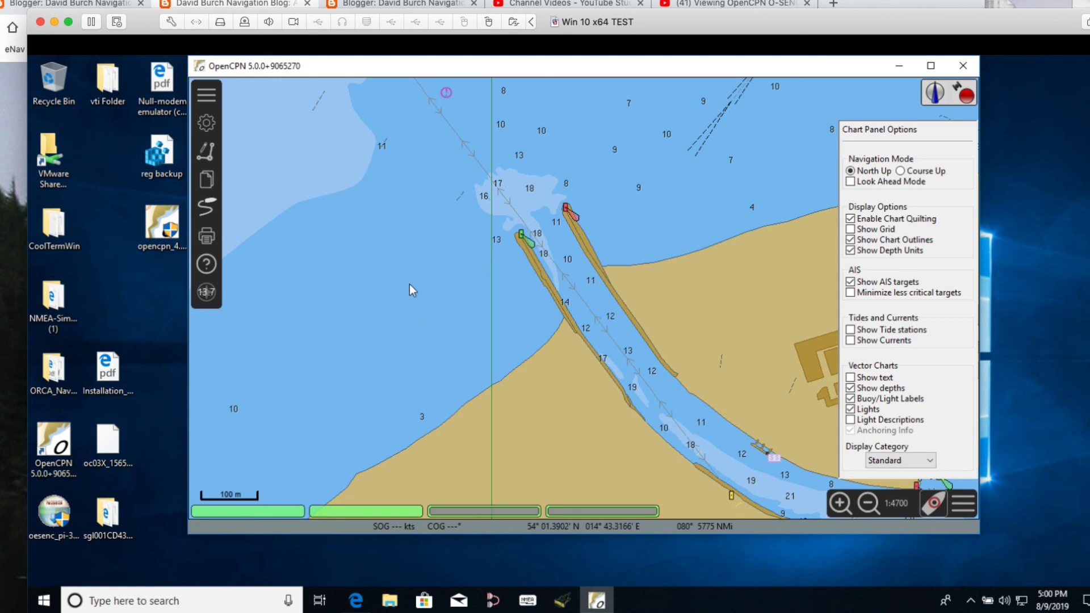
Operate the chart controls to keep viewing the detailed Polish harbour entrance ENC
left_click(108, 507)
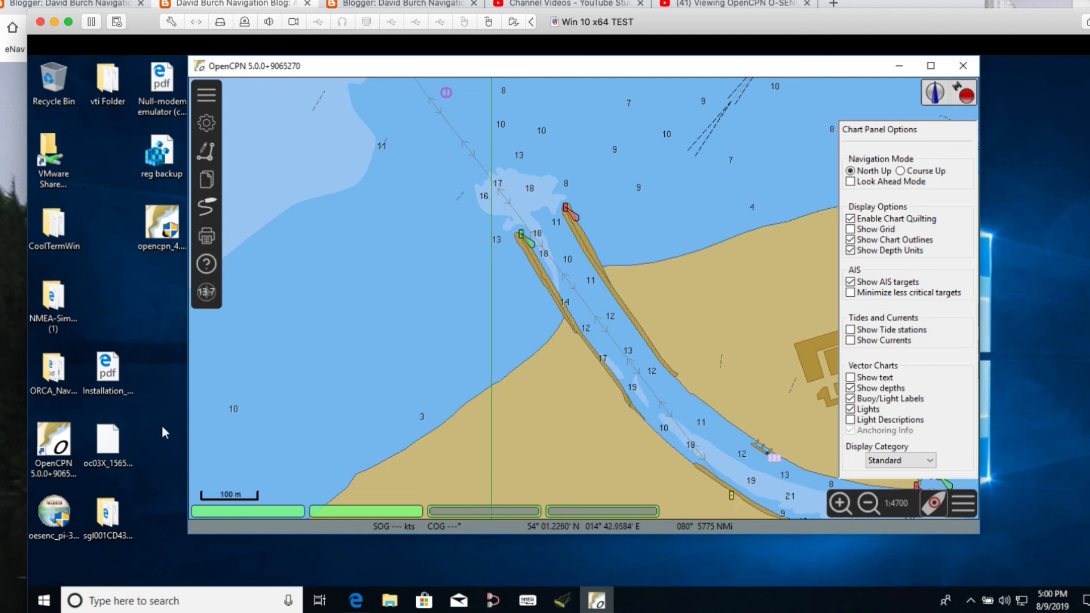
left_click(107, 442)
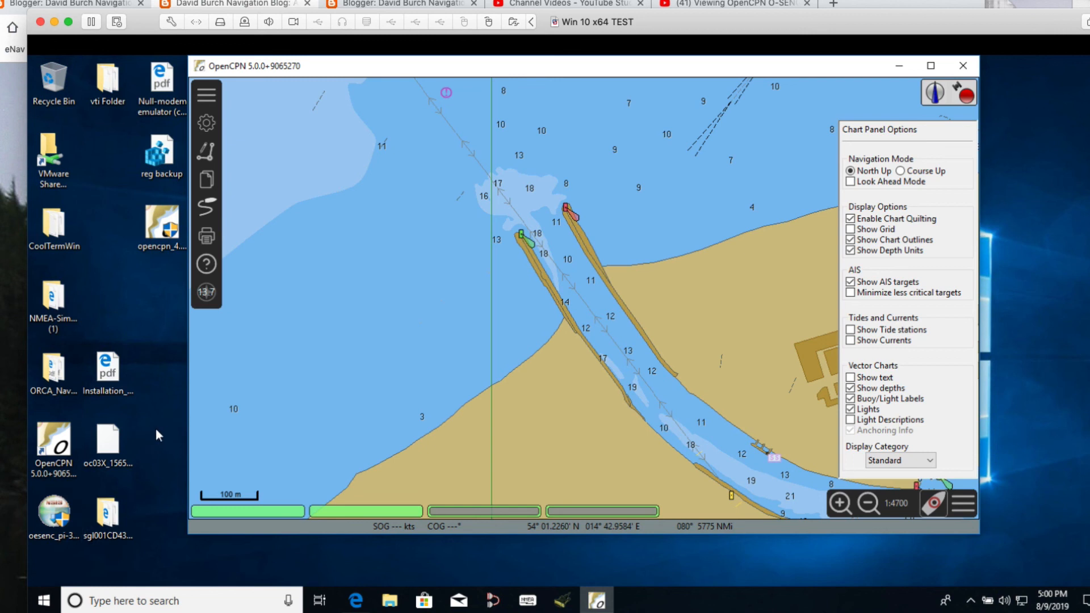
mouse_move(340, 354)
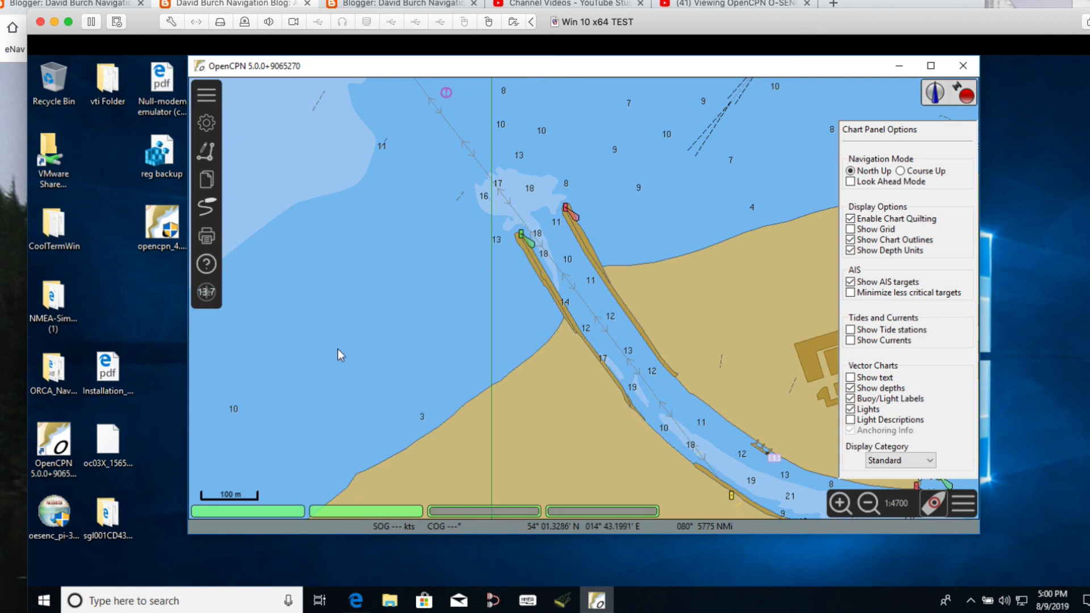